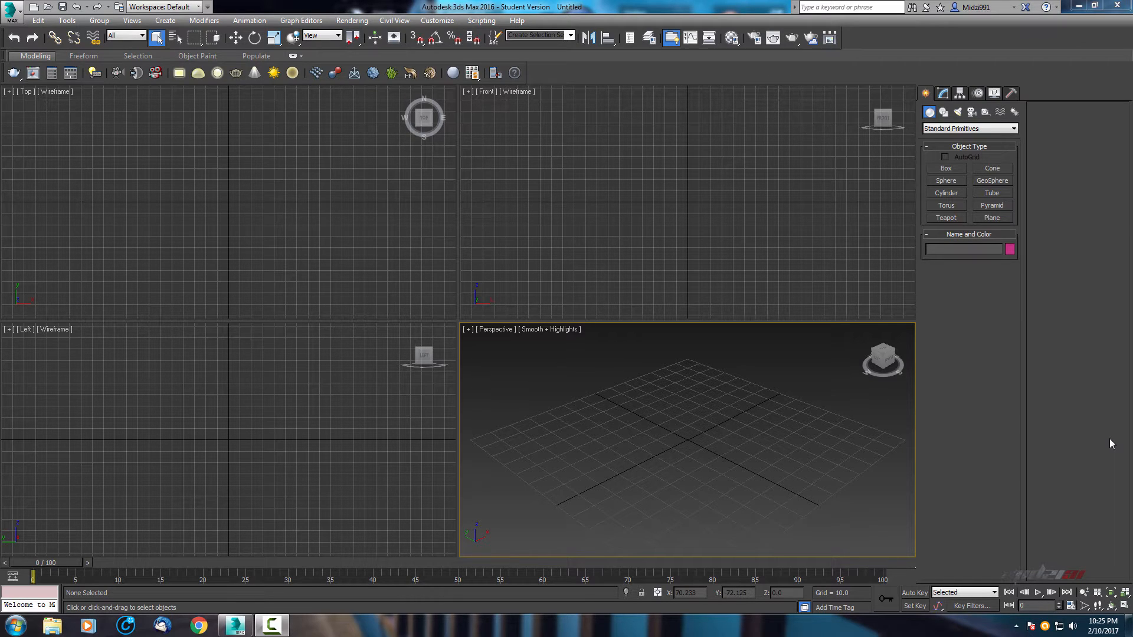
pyautogui.moveTo(1103, 462)
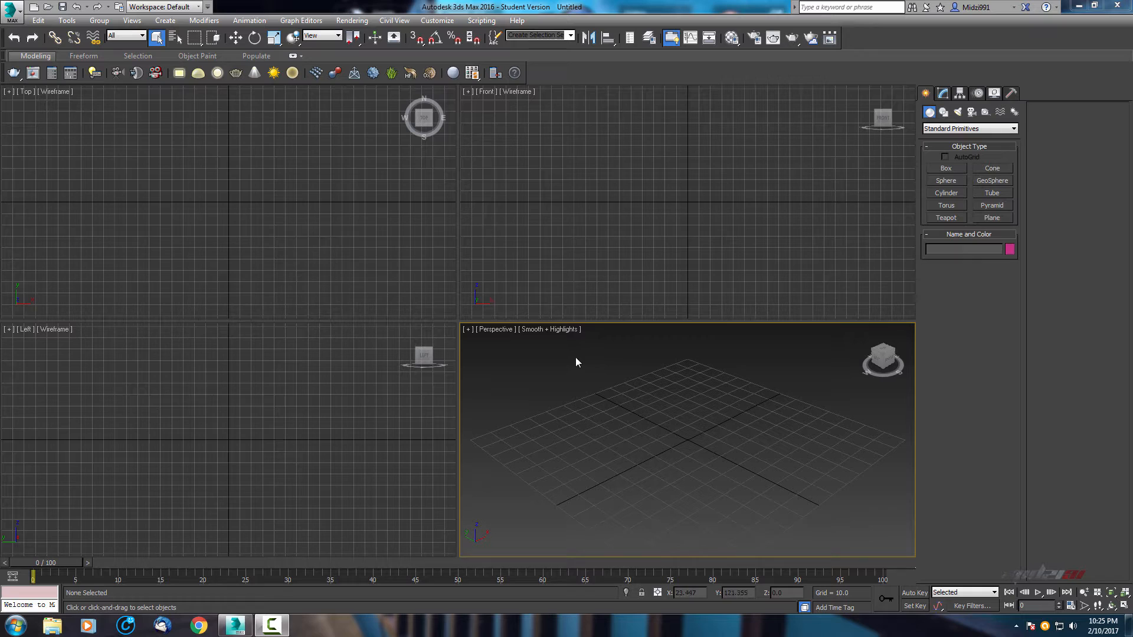
pyautogui.moveTo(709, 427)
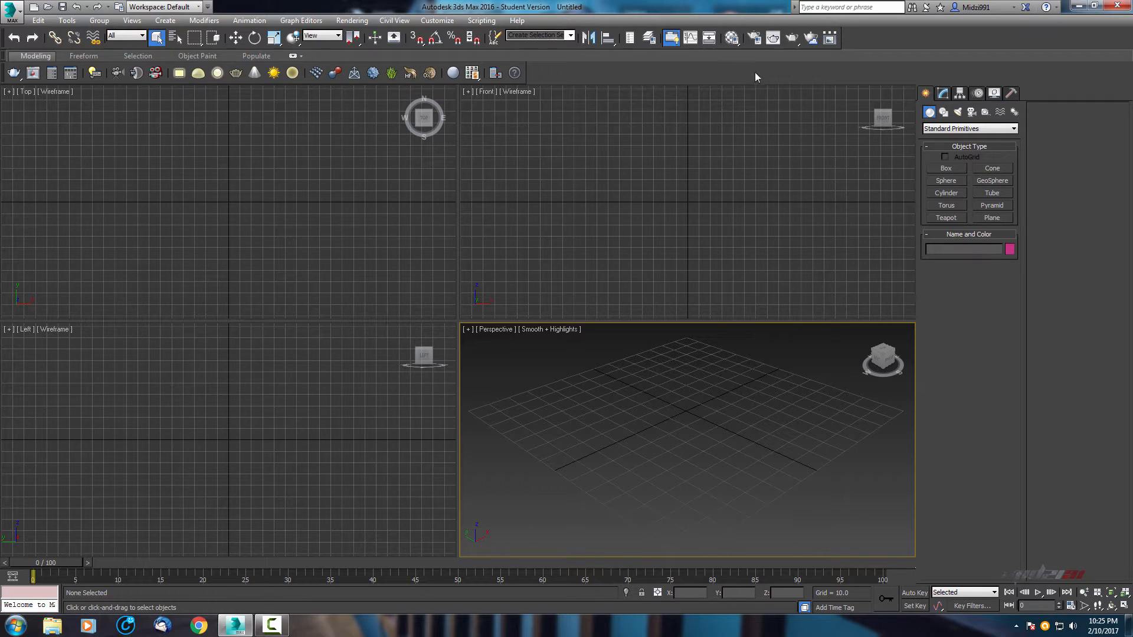
pyautogui.moveTo(754, 37)
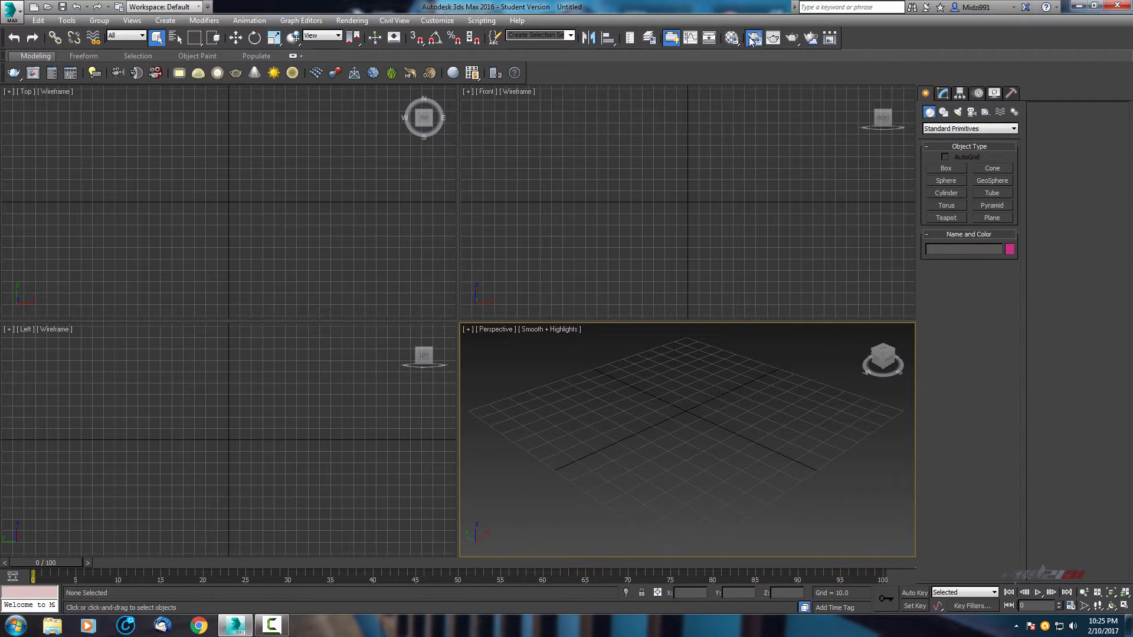
# Open Render Setup and expand Assign Renderer to show V-Ray Adv 3.40.01 and V-Ray RT
pyautogui.click(753, 37)
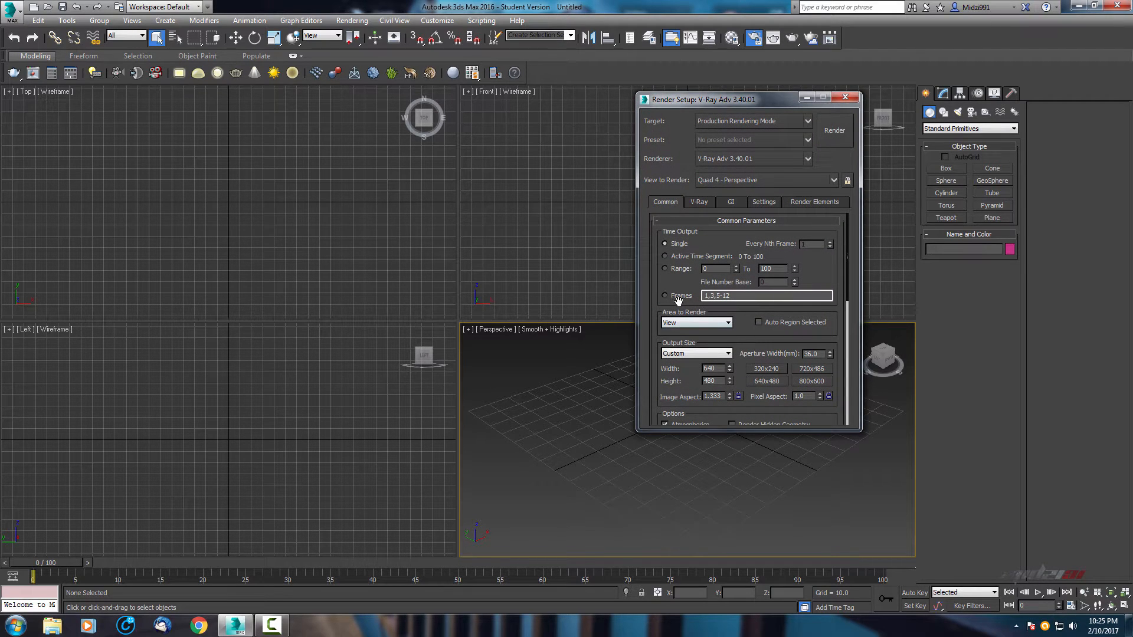
pyautogui.scroll(-3)
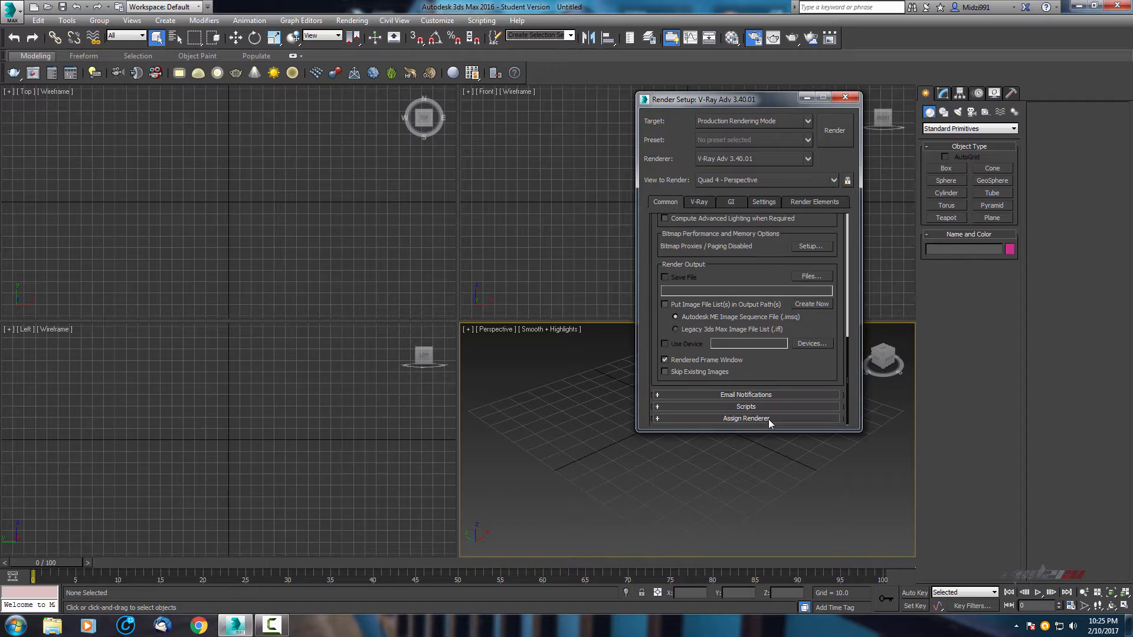
pyautogui.moveTo(764, 395)
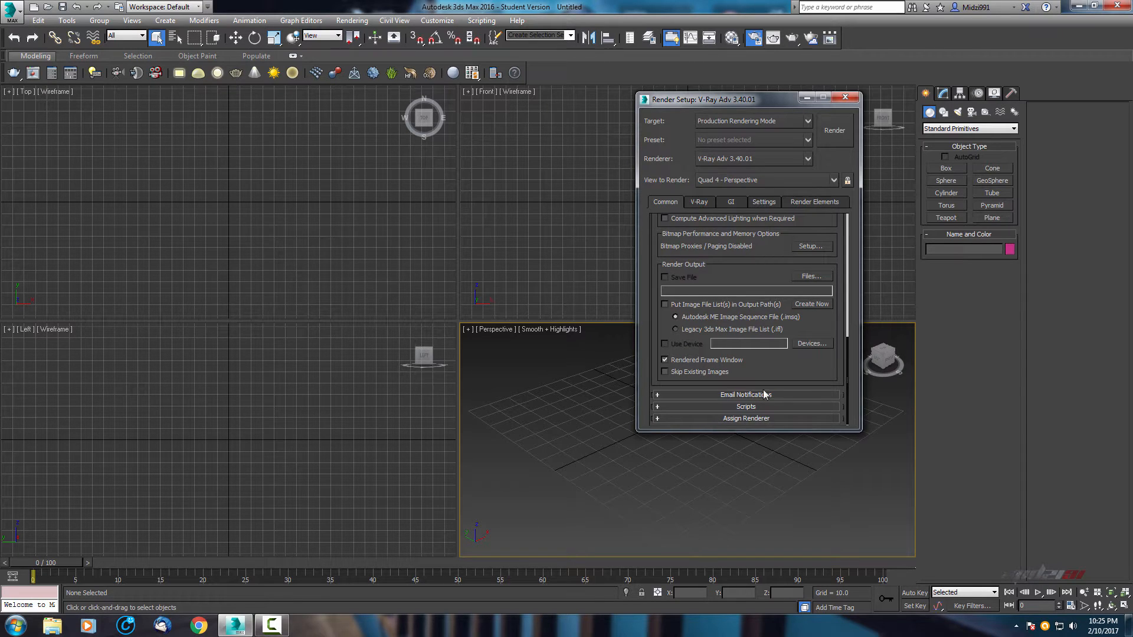
pyautogui.moveTo(730, 428)
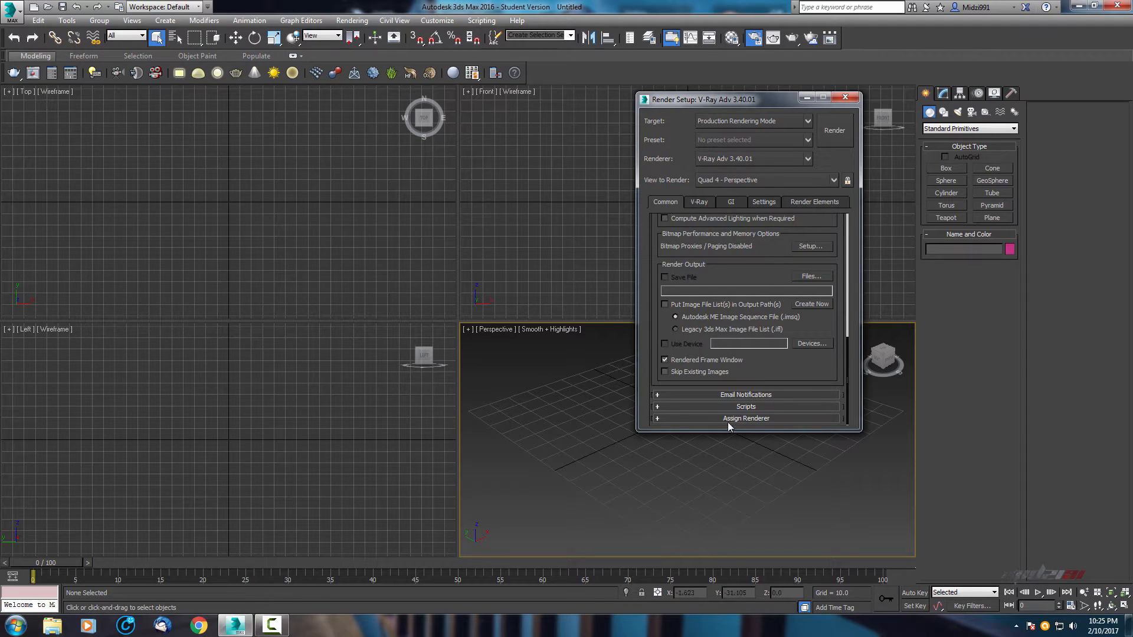
pyautogui.click(746, 418)
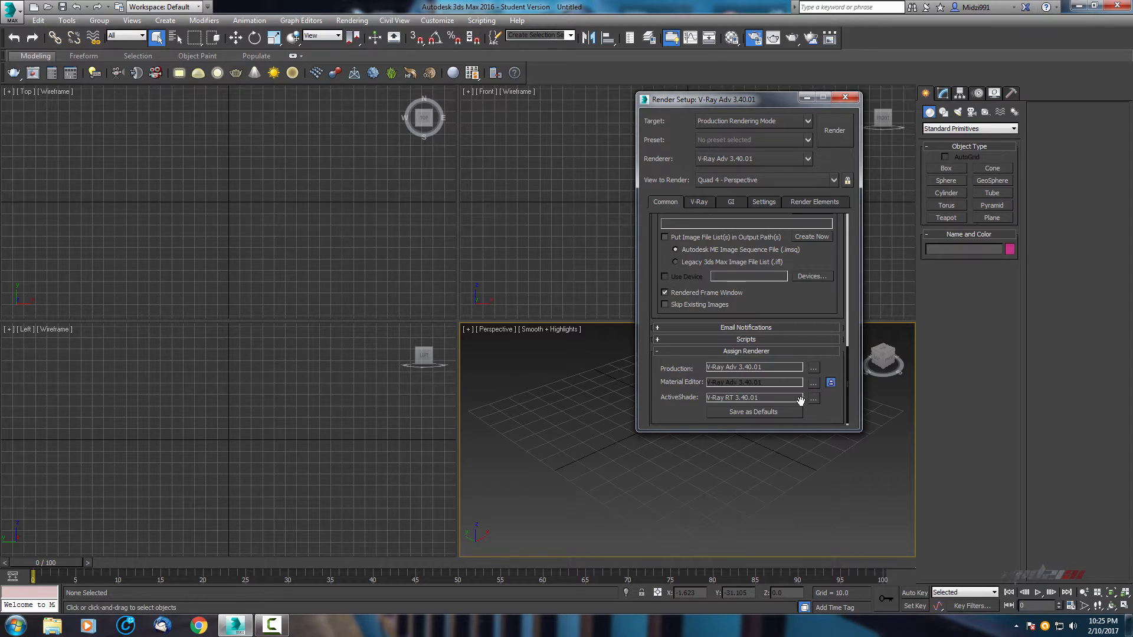
pyautogui.moveTo(673, 401)
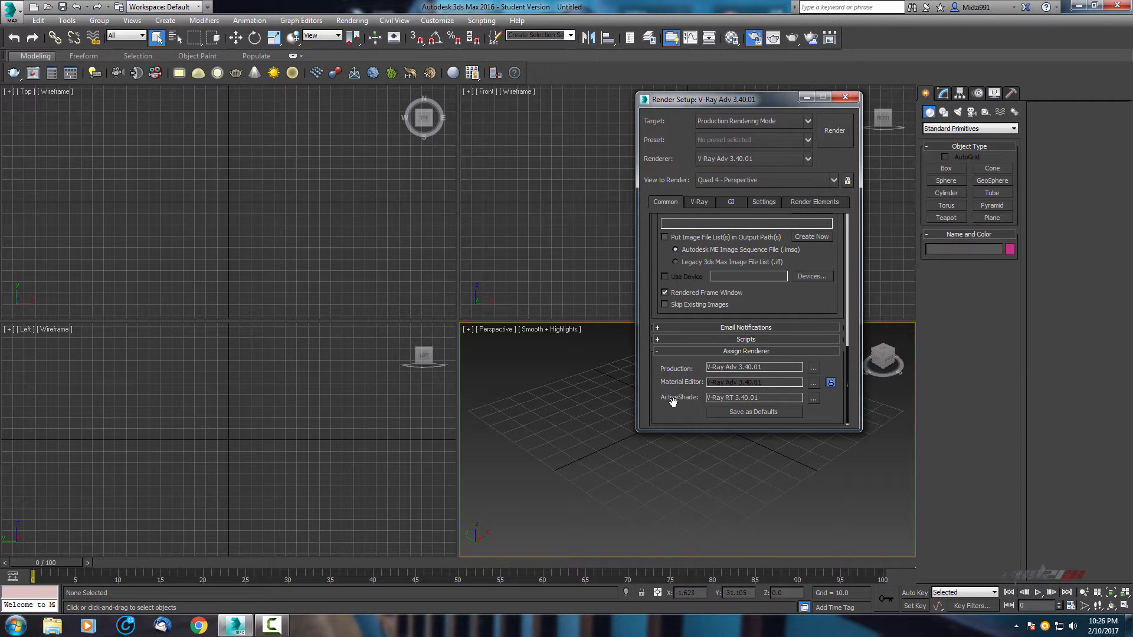
pyautogui.moveTo(710, 381)
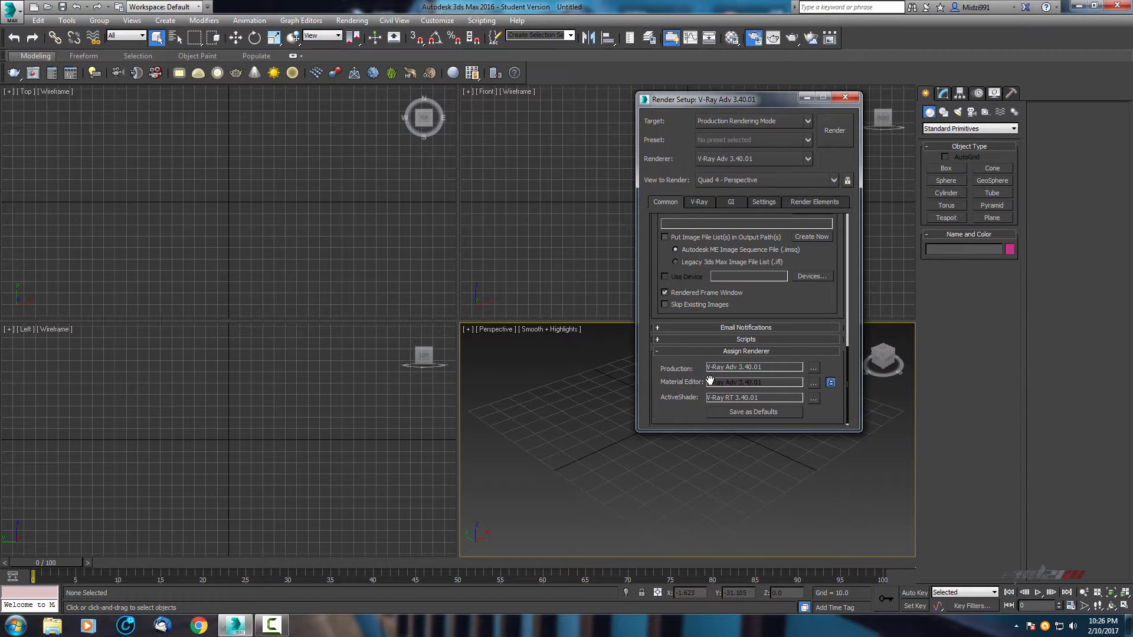
pyautogui.moveTo(722, 369)
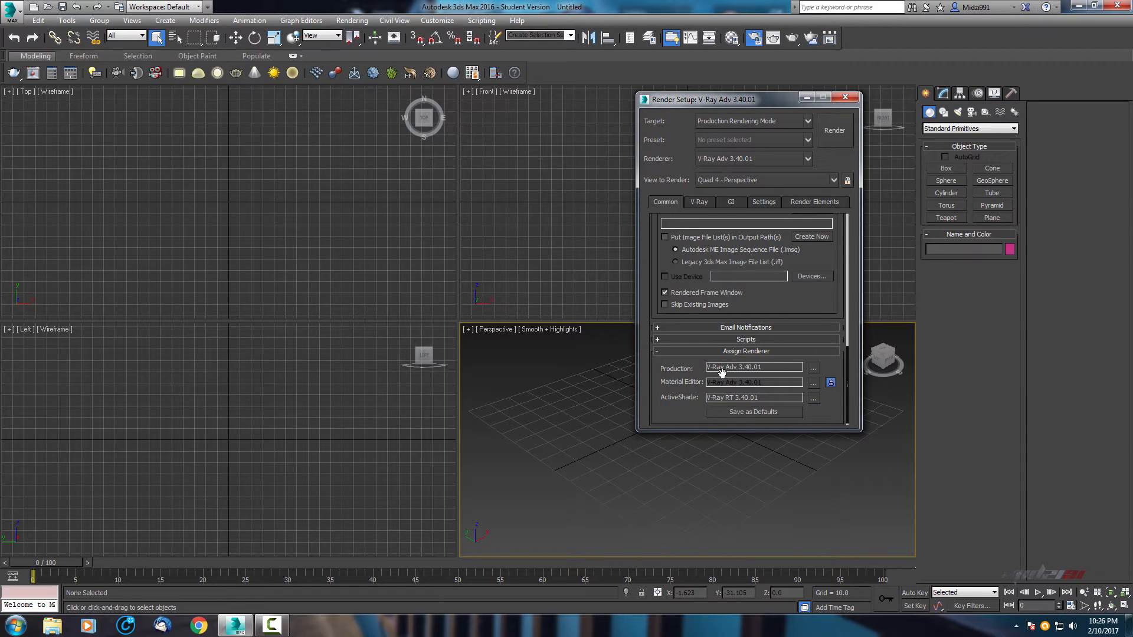
pyautogui.moveTo(698, 403)
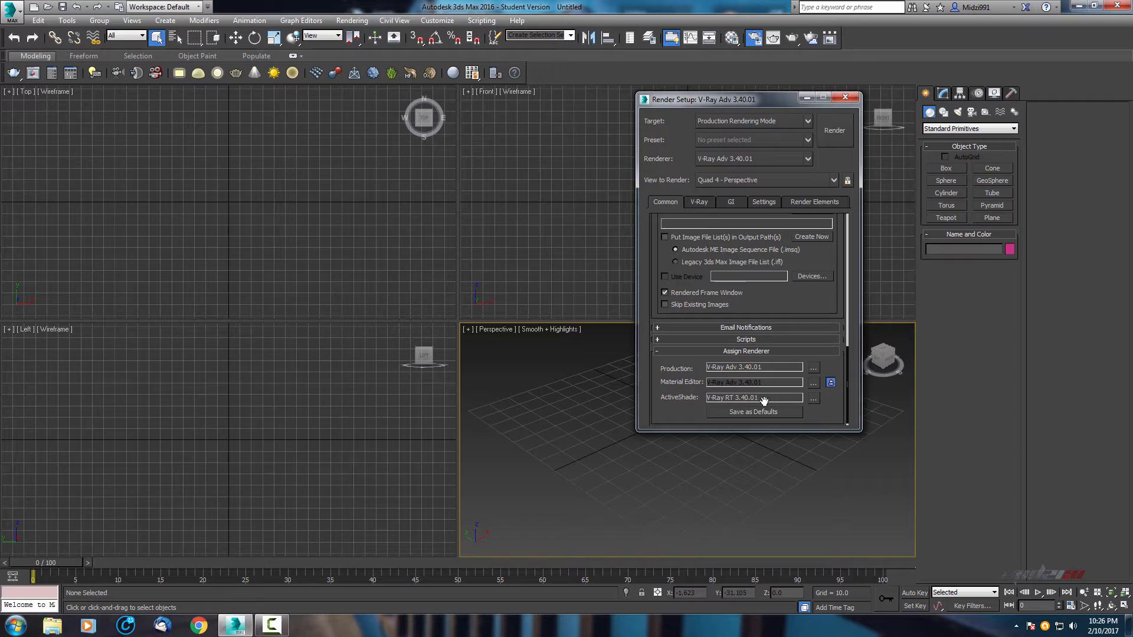
pyautogui.moveTo(675, 378)
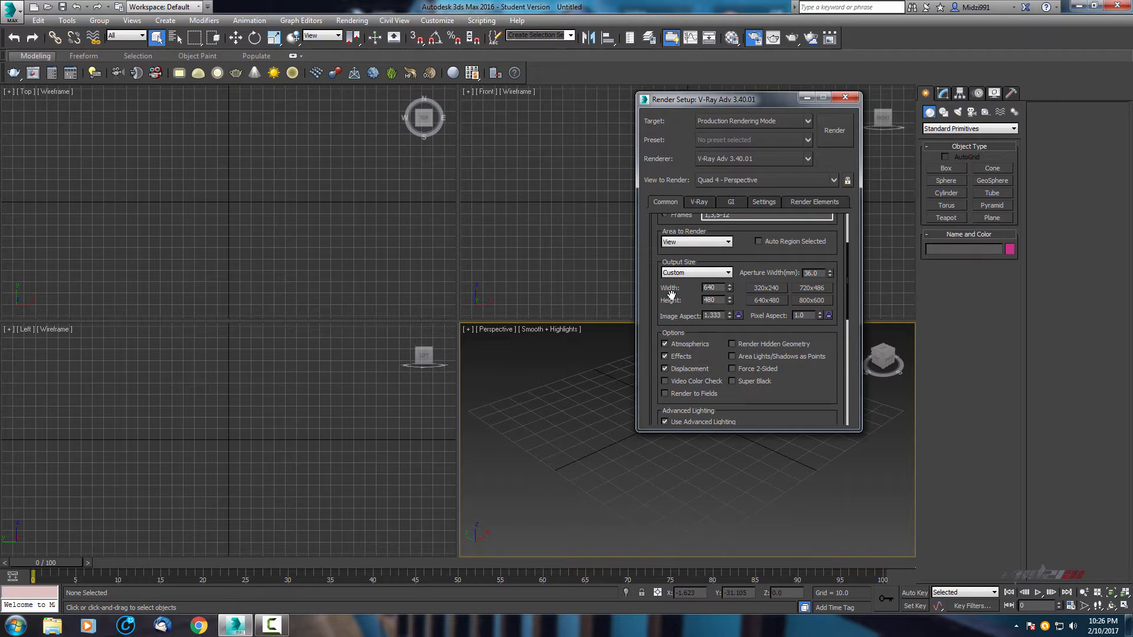
pyautogui.moveTo(686, 293)
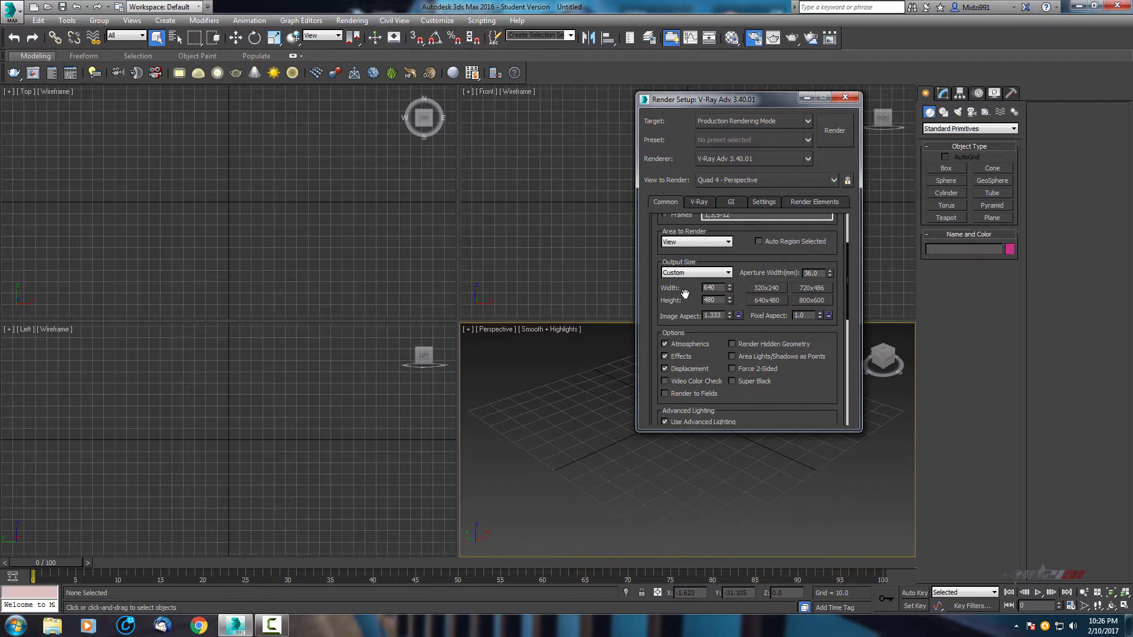
pyautogui.moveTo(685, 294)
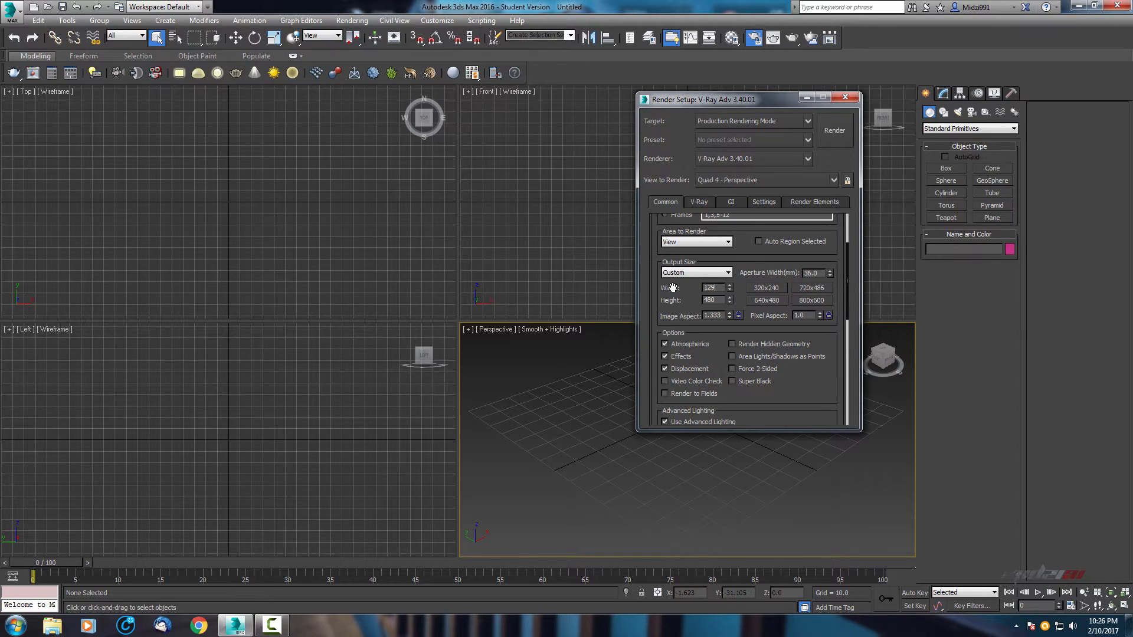
# Enter 1280 as the output width for a 1280 by 720 render size
pyautogui.write('1280')
pyautogui.click(717, 301)
pyautogui.write('720')
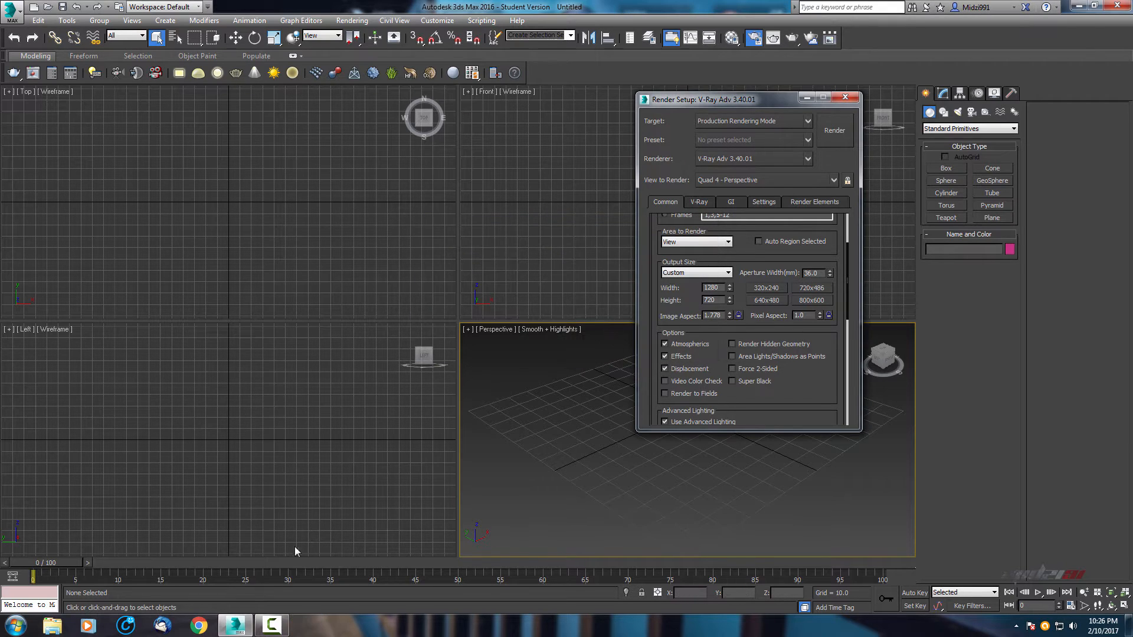
pyautogui.moveTo(646, 283)
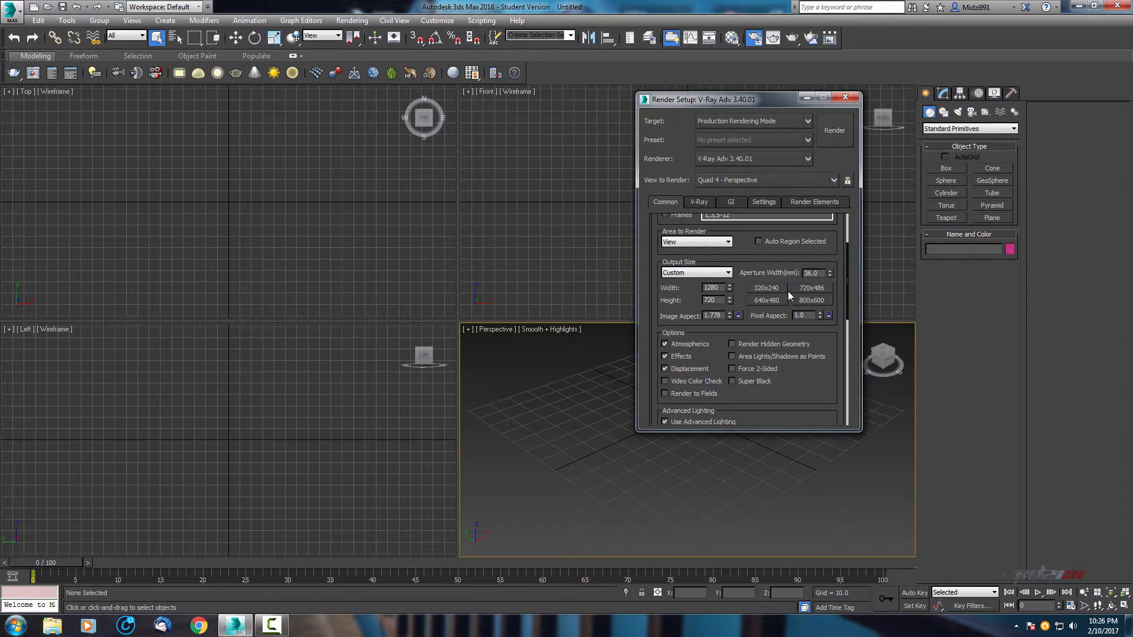
pyautogui.moveTo(789, 294)
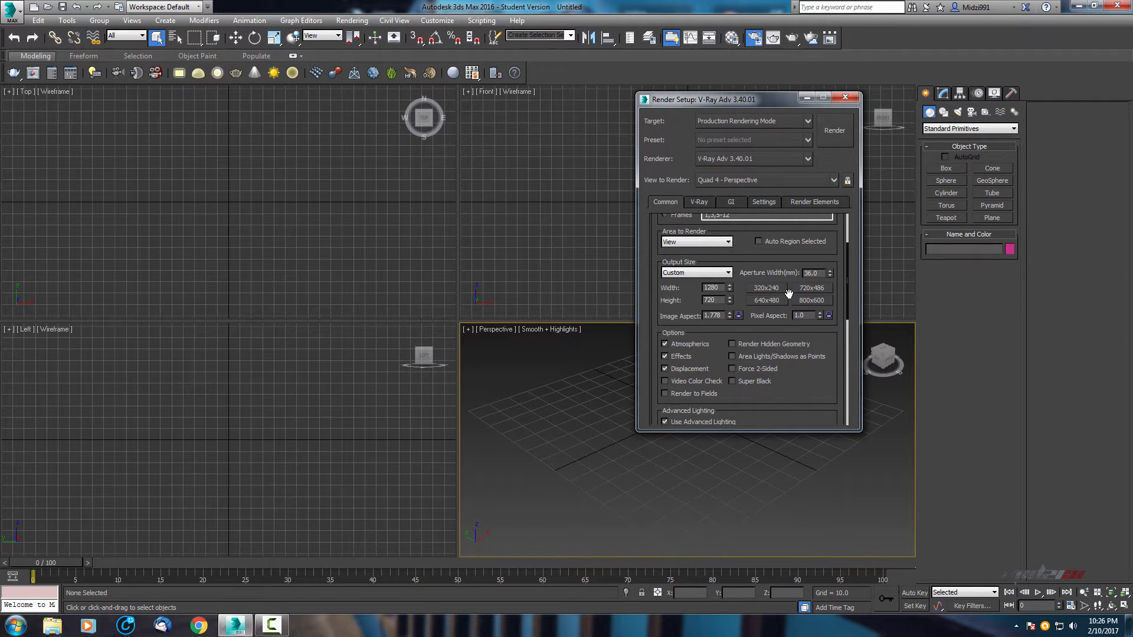
pyautogui.moveTo(675, 246)
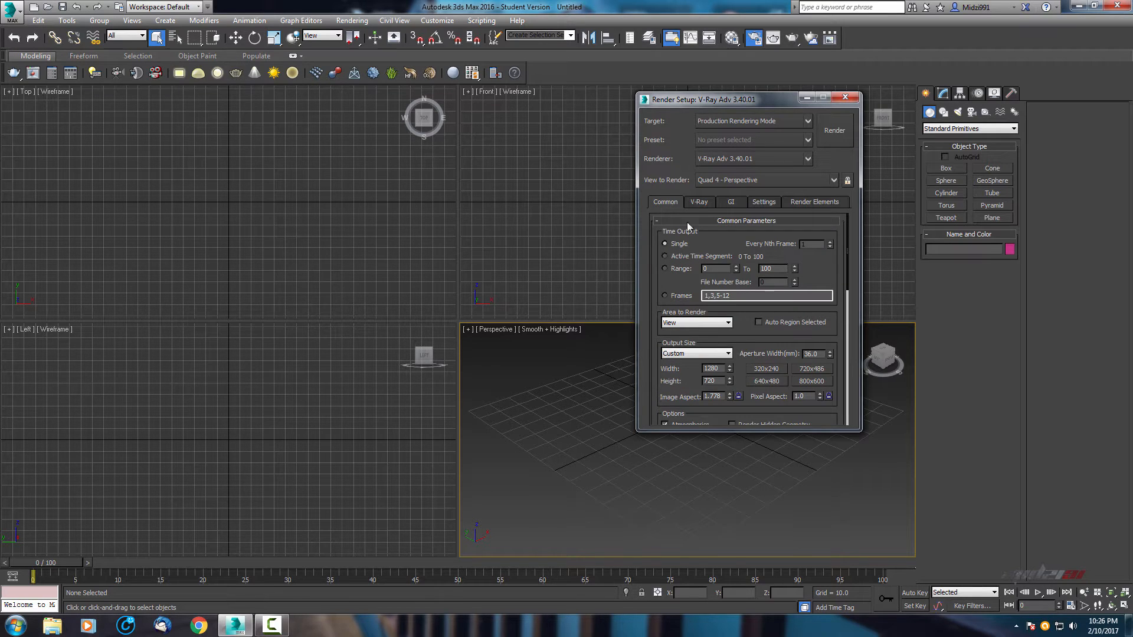
# On the V-Ray tab, change the image sampler type from Progressive to Bucket
pyautogui.click(699, 202)
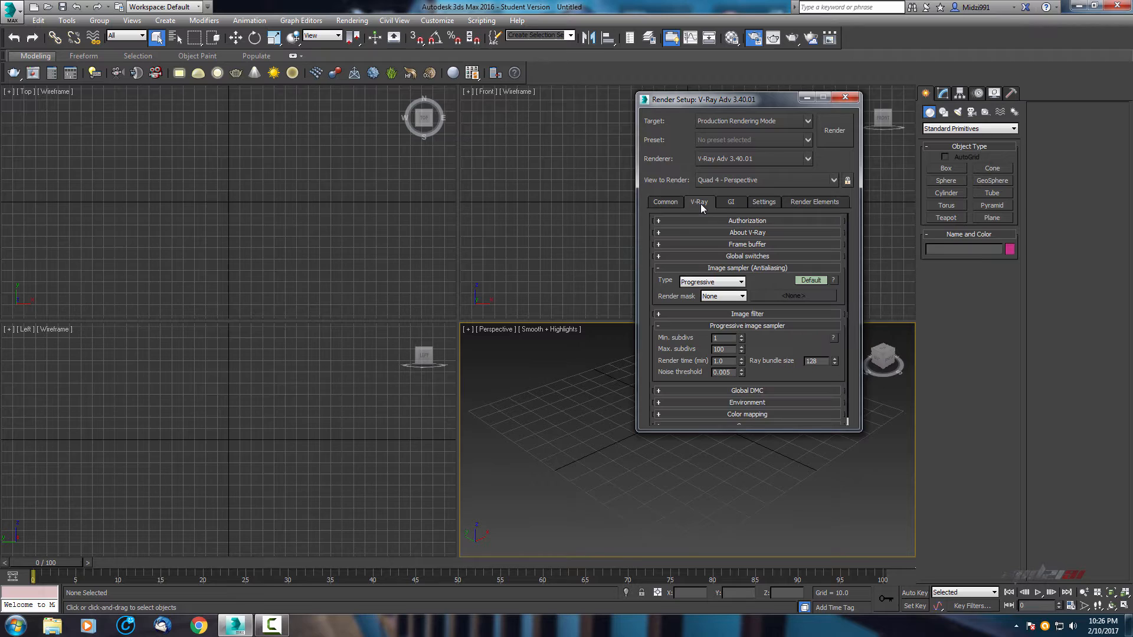
pyautogui.moveTo(631, 284)
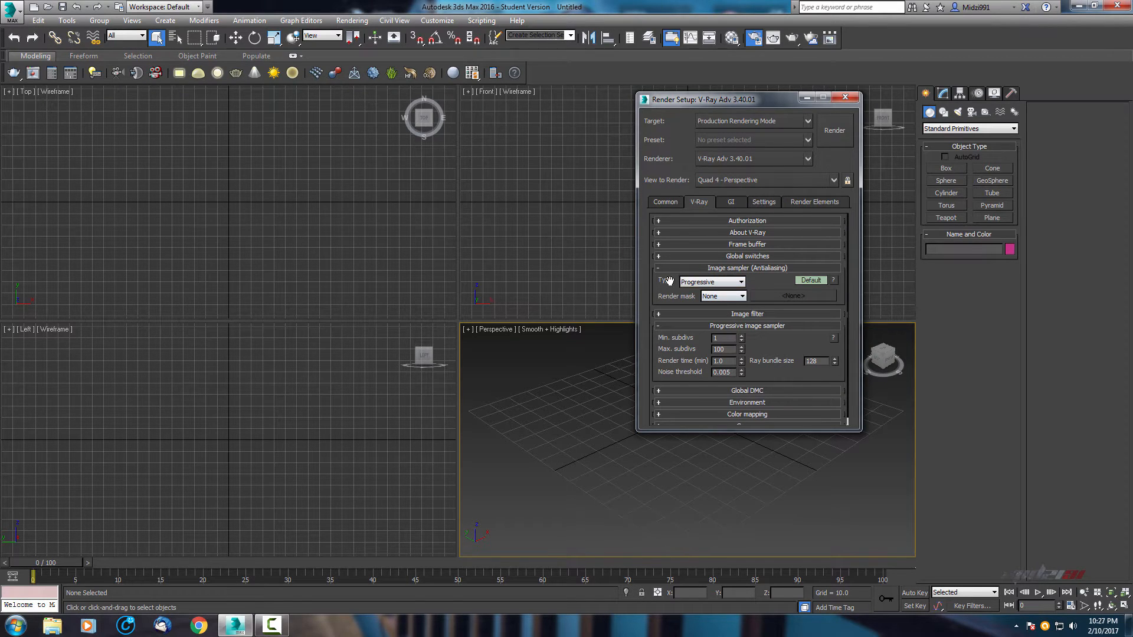
pyautogui.click(741, 281)
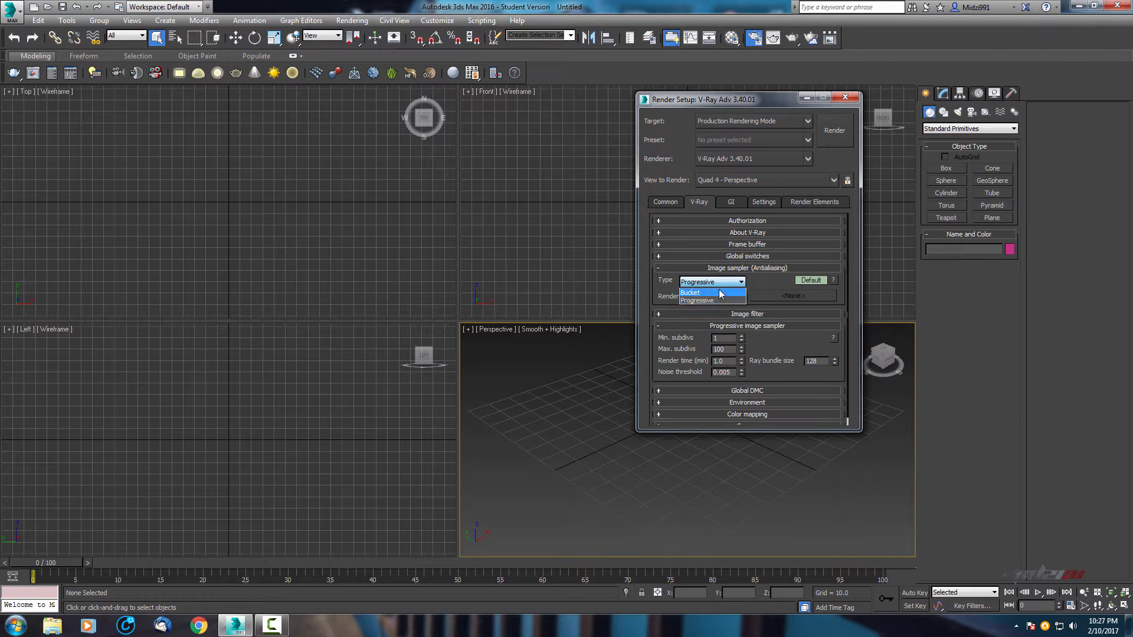
pyautogui.click(691, 292)
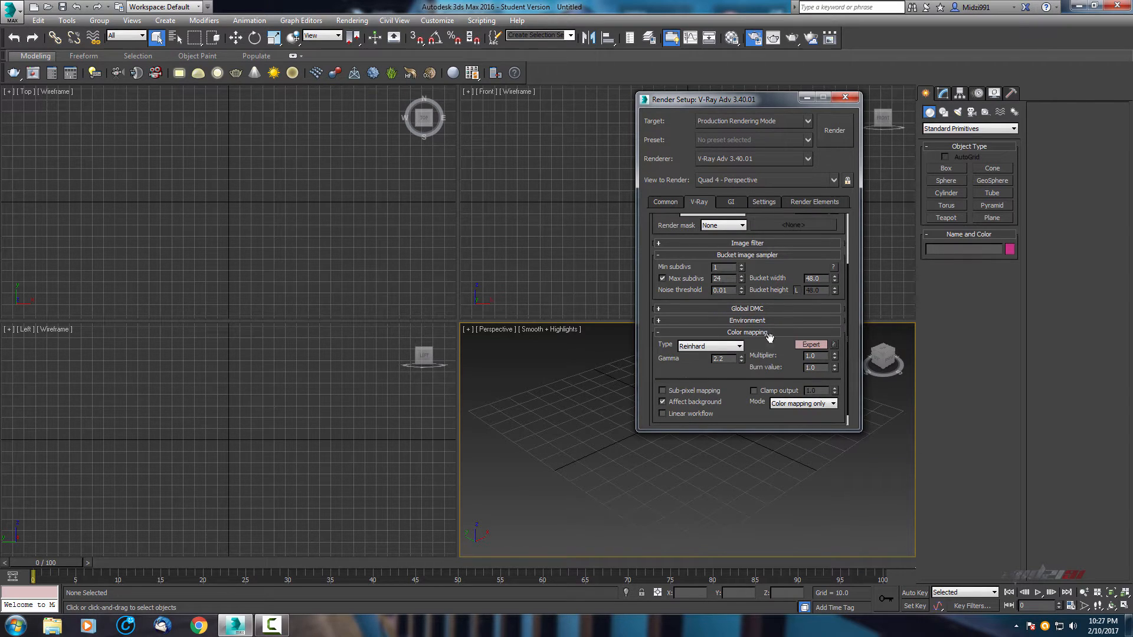
pyautogui.moveTo(707, 257)
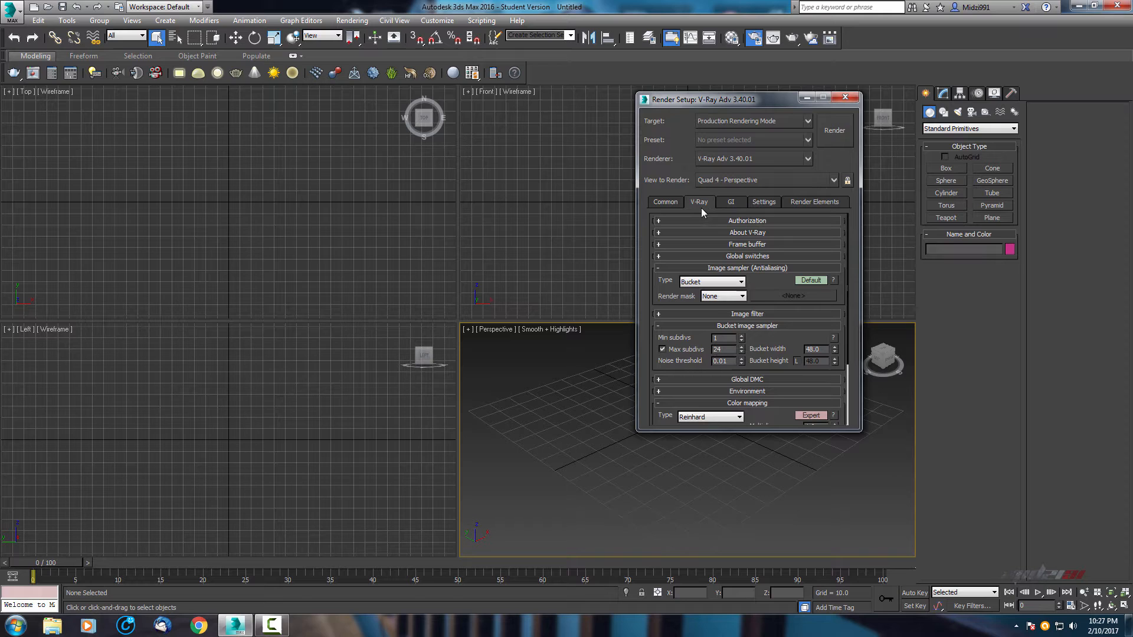
# Turn on GI with Irradiance map as primary and Light cache as secondary engine
pyautogui.click(731, 202)
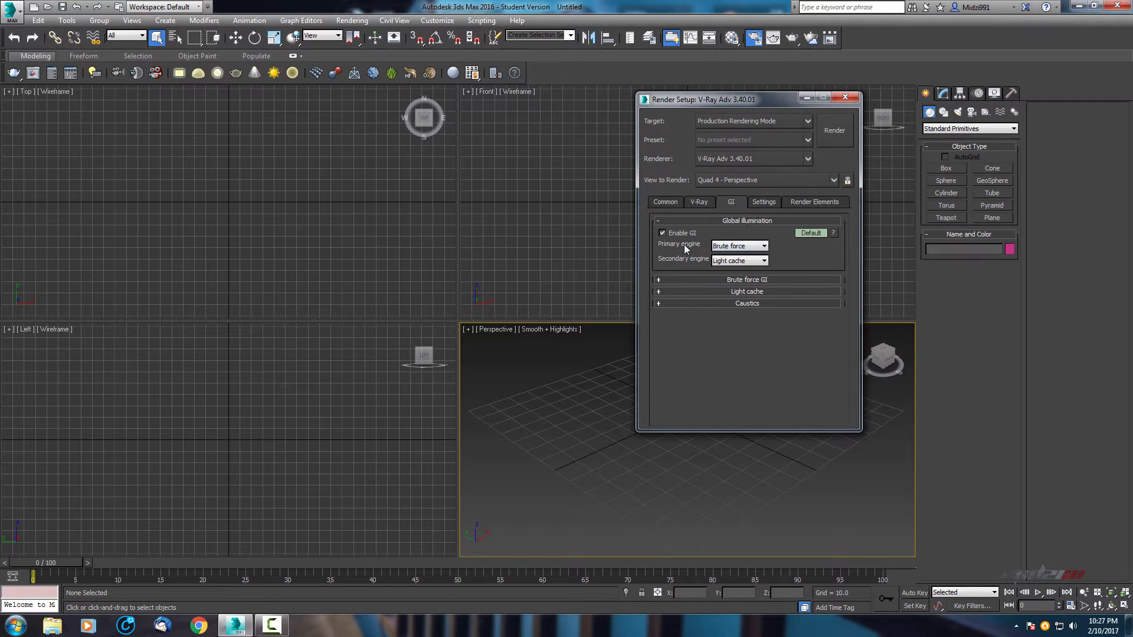
pyautogui.click(764, 246)
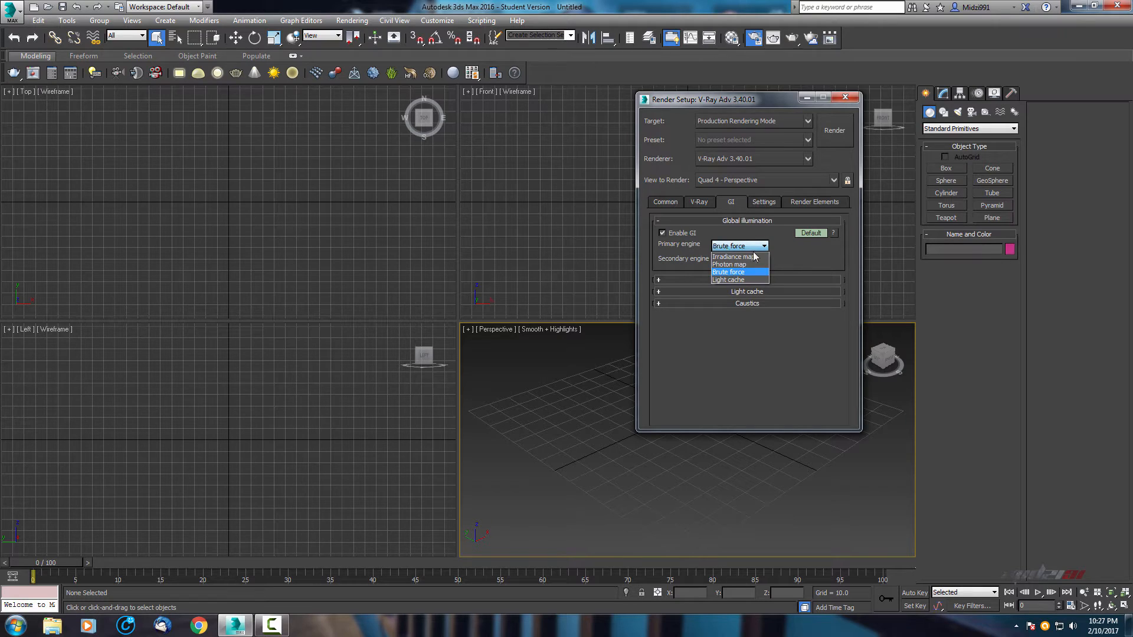
pyautogui.click(733, 256)
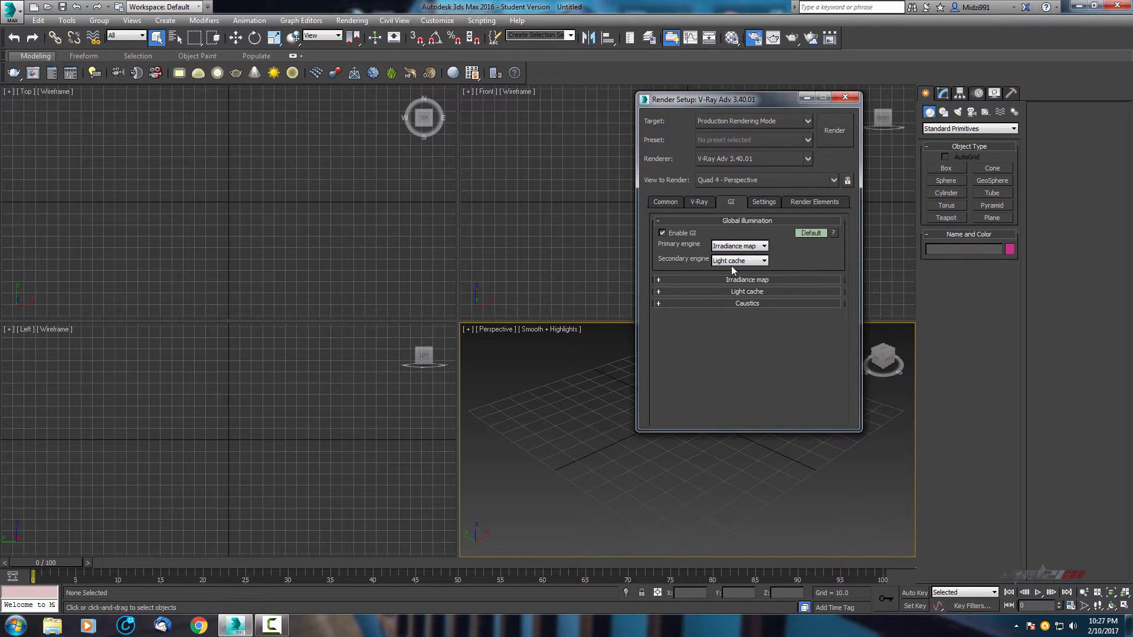
pyautogui.moveTo(801, 272)
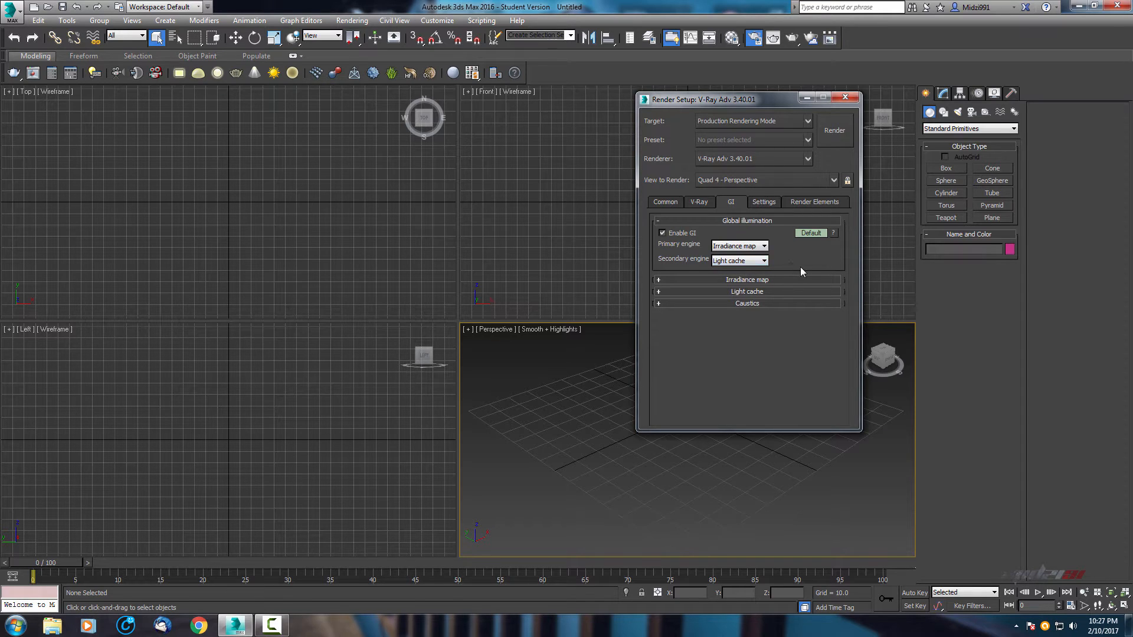
pyautogui.moveTo(763, 280)
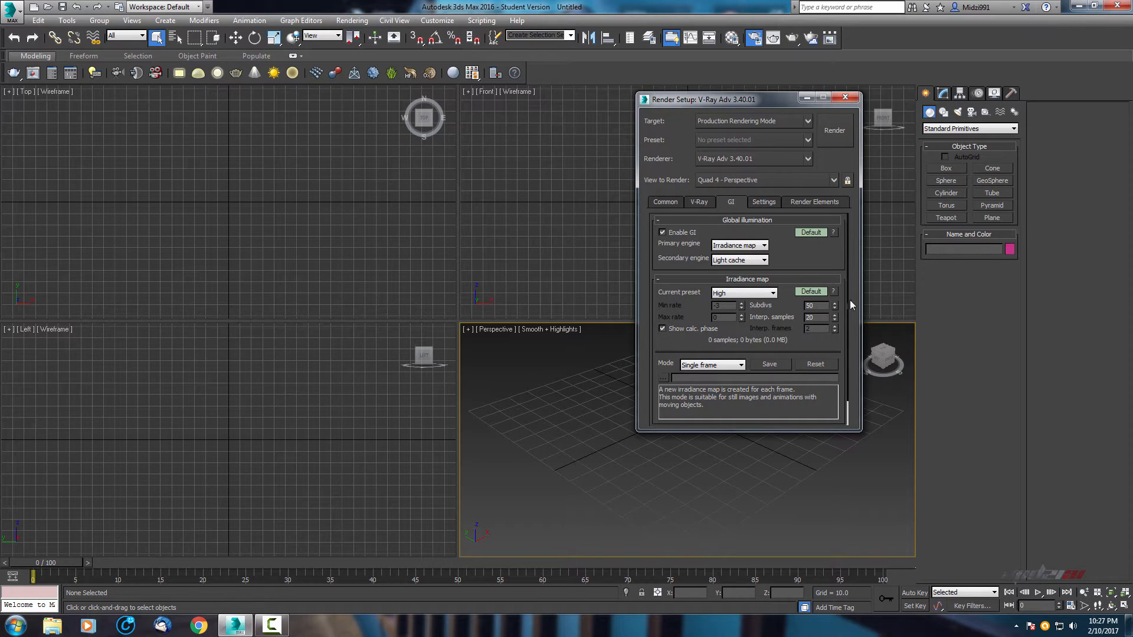
pyautogui.click(658, 279)
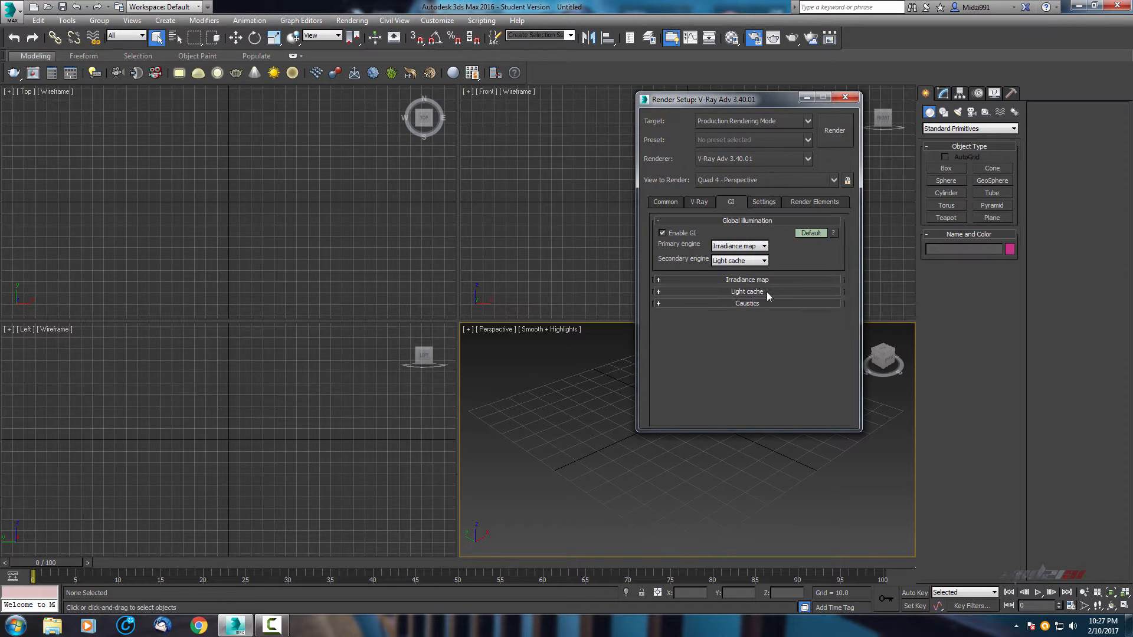
# Set light cache subdivs to 3000 and sample size to 0.02, then collapse that rollout
pyautogui.click(747, 291)
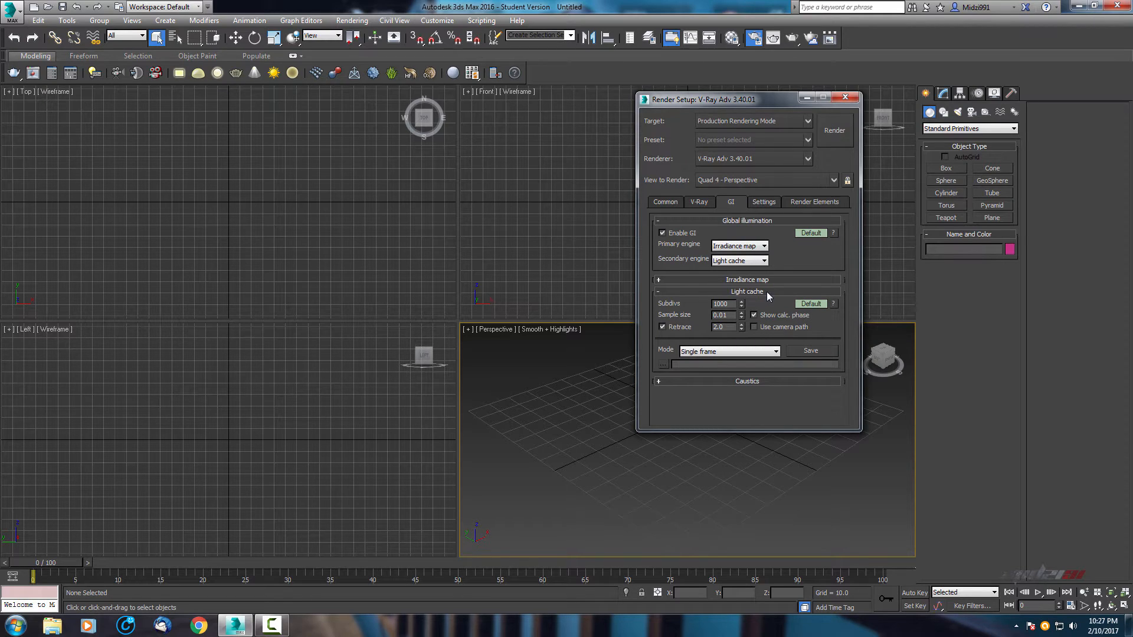
pyautogui.moveTo(682, 315)
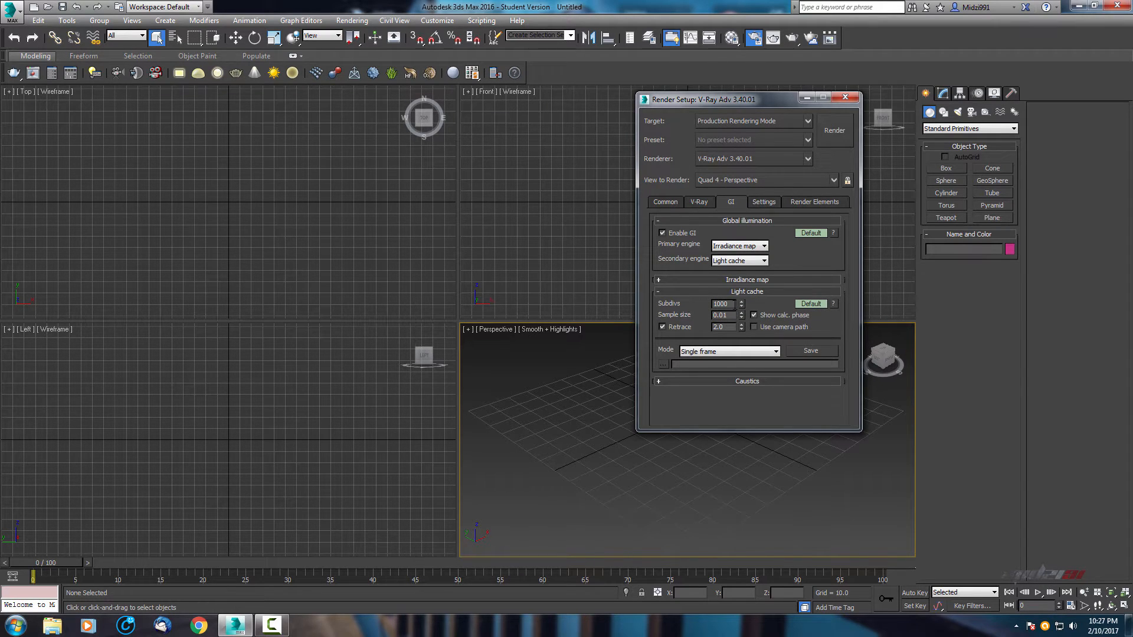
pyautogui.moveTo(722, 304)
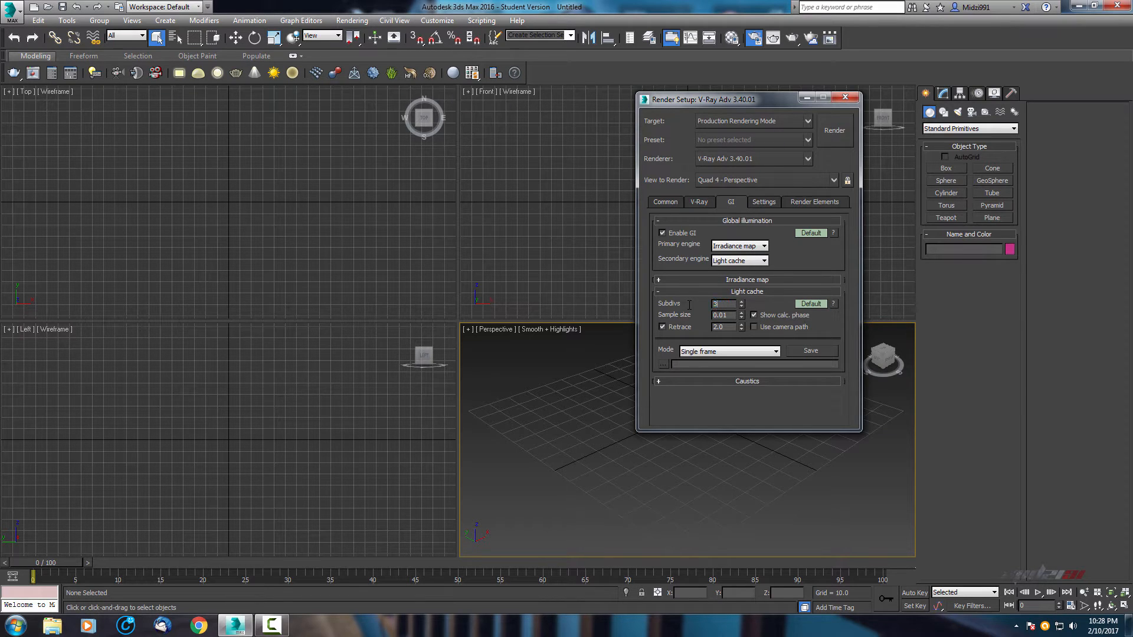
pyautogui.write('3000')
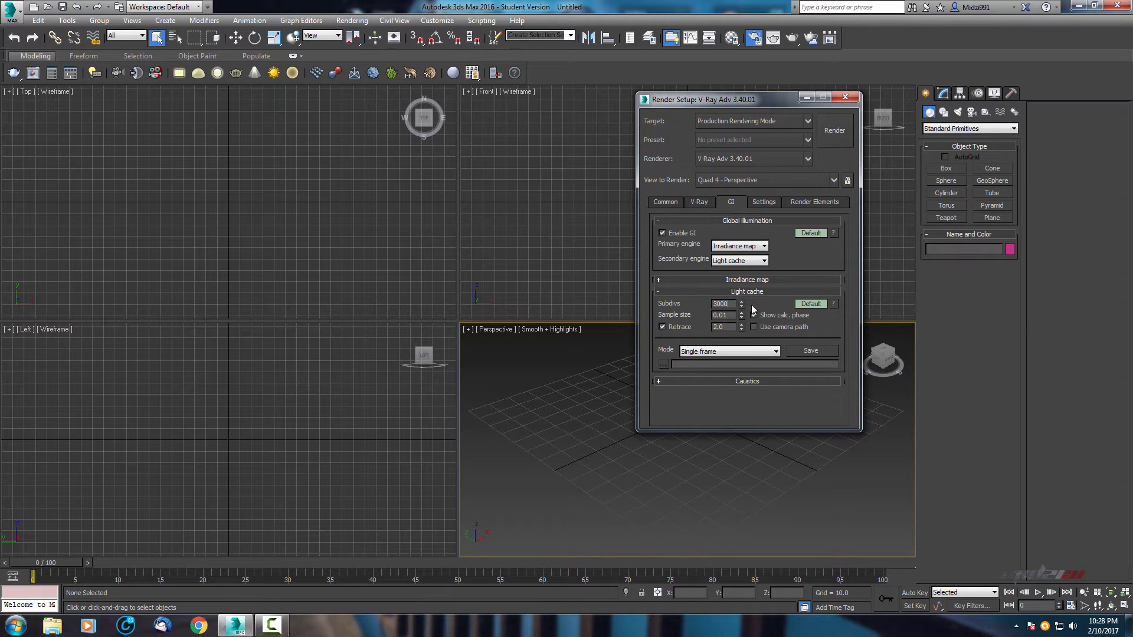
pyautogui.moveTo(723, 304)
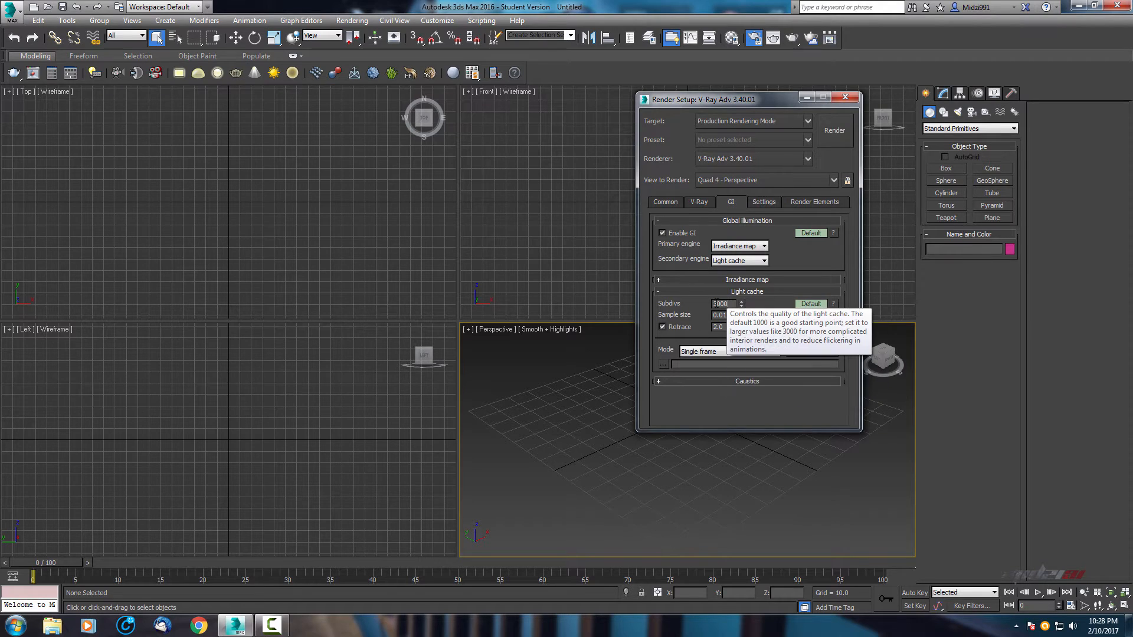
pyautogui.moveTo(719, 314)
pyautogui.write('3000')
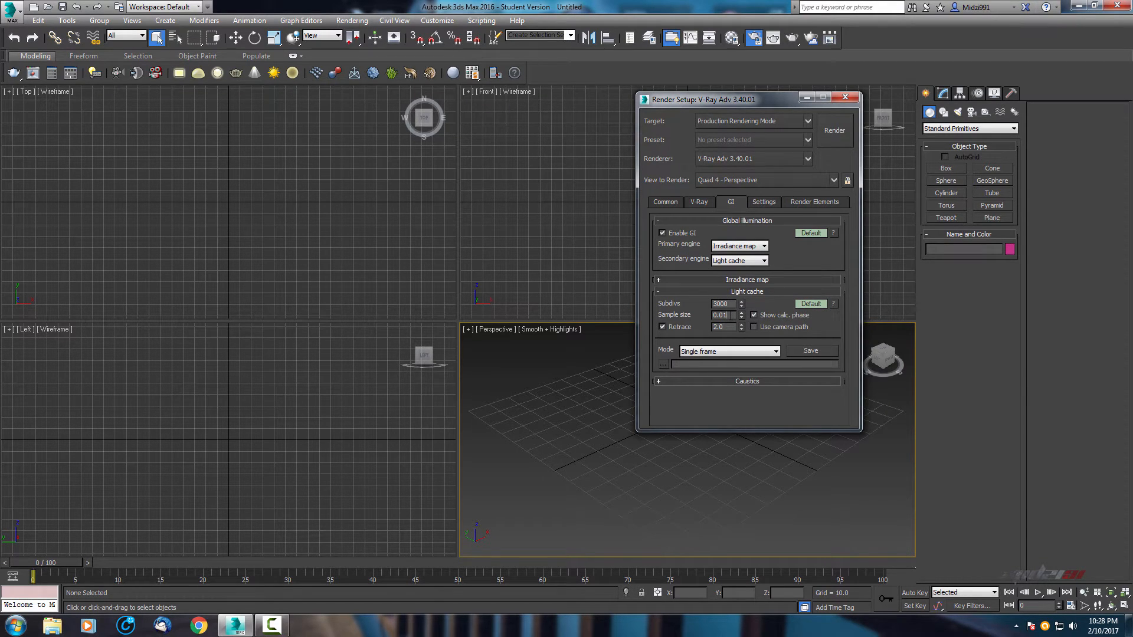
pyautogui.click(742, 313)
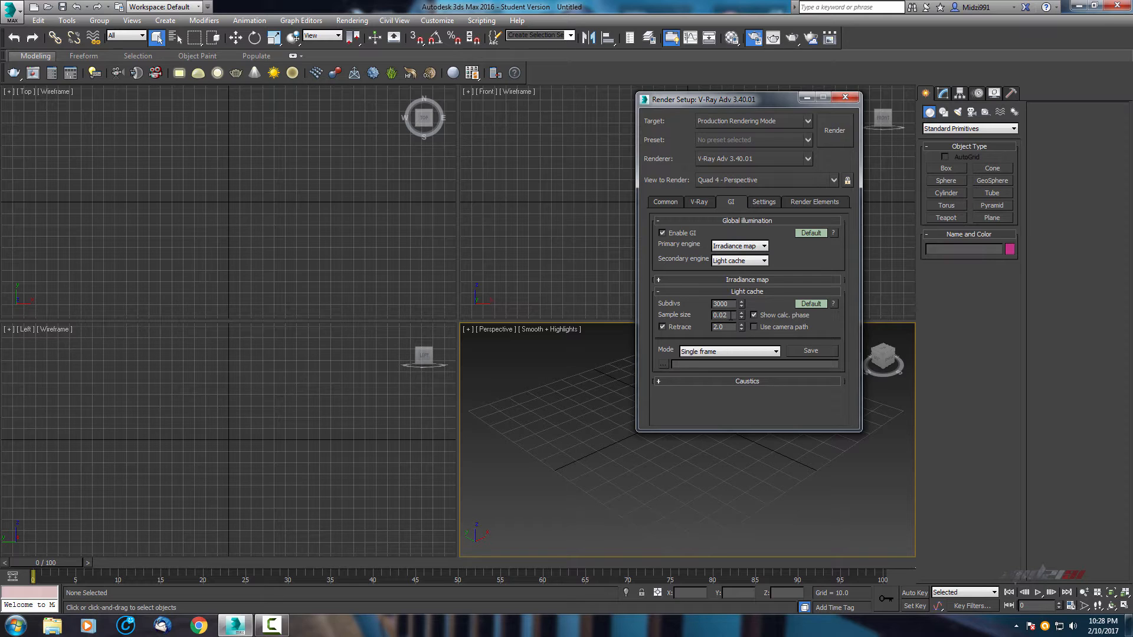
pyautogui.moveTo(791, 283)
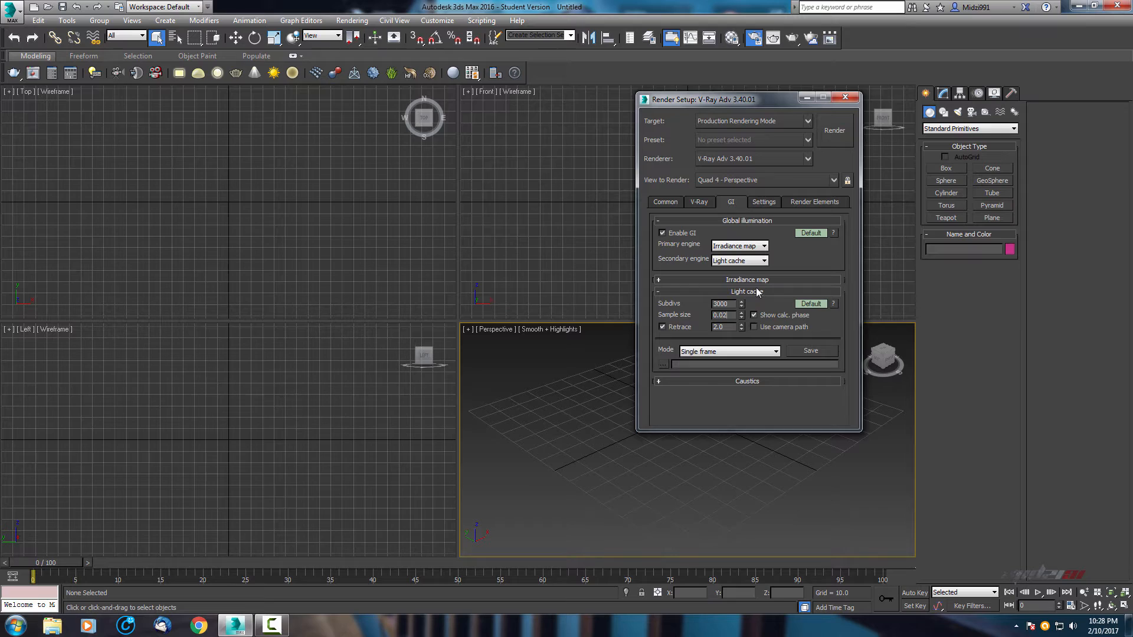
pyautogui.click(747, 292)
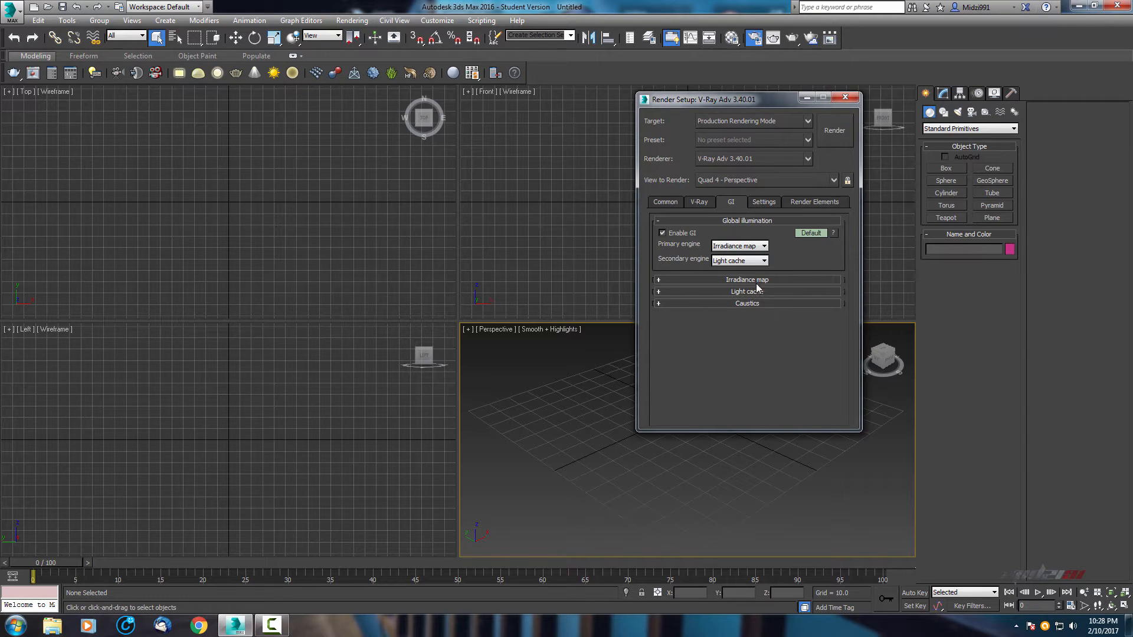
# Set the V-Ray system bucket sequence to Spiral and view the empty Render Elements list
pyautogui.click(763, 202)
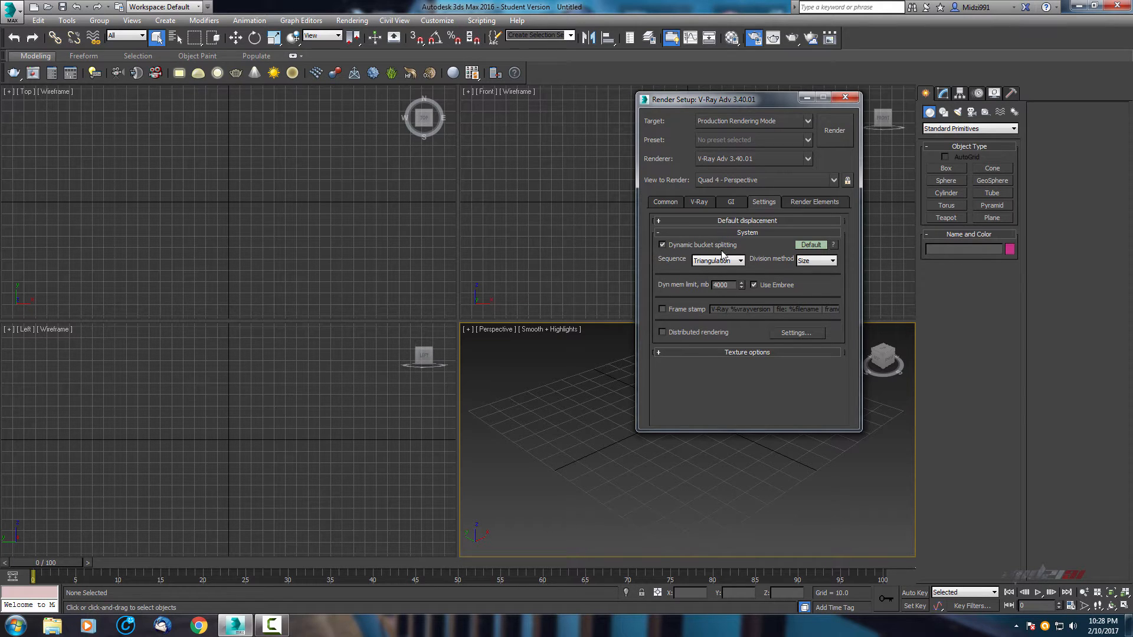
pyautogui.moveTo(684, 262)
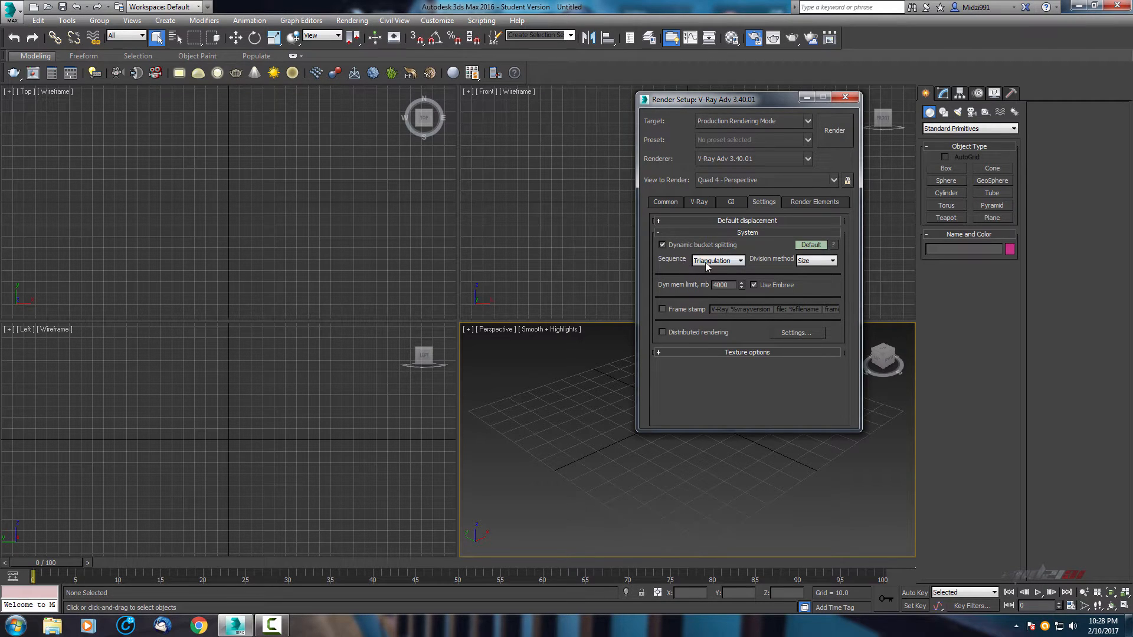
pyautogui.moveTo(719, 261)
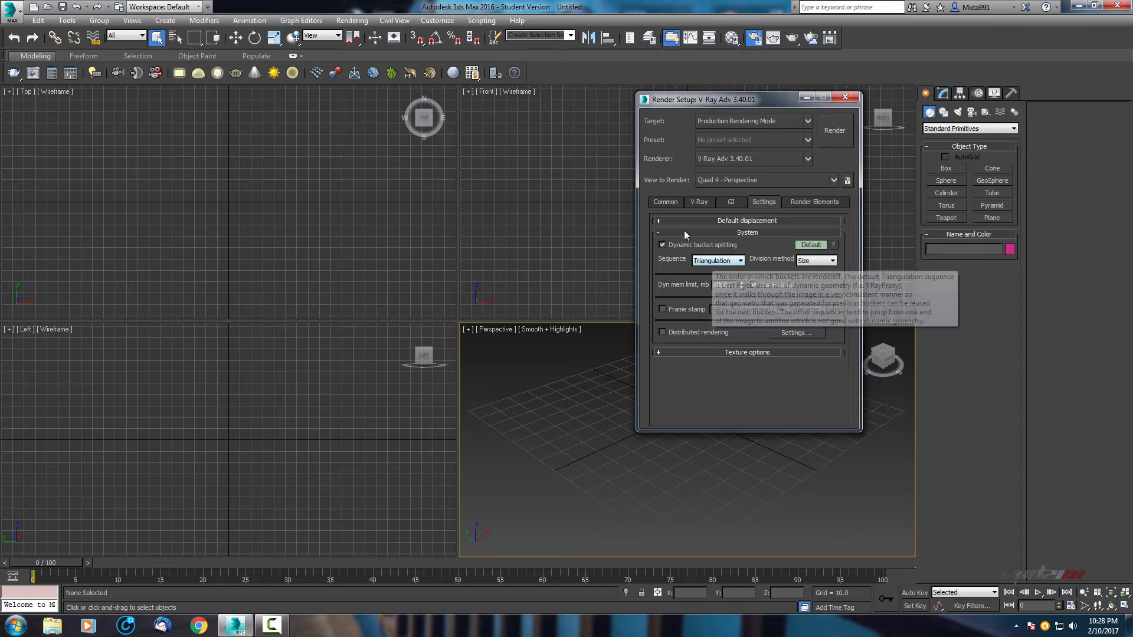
pyautogui.moveTo(499, 216)
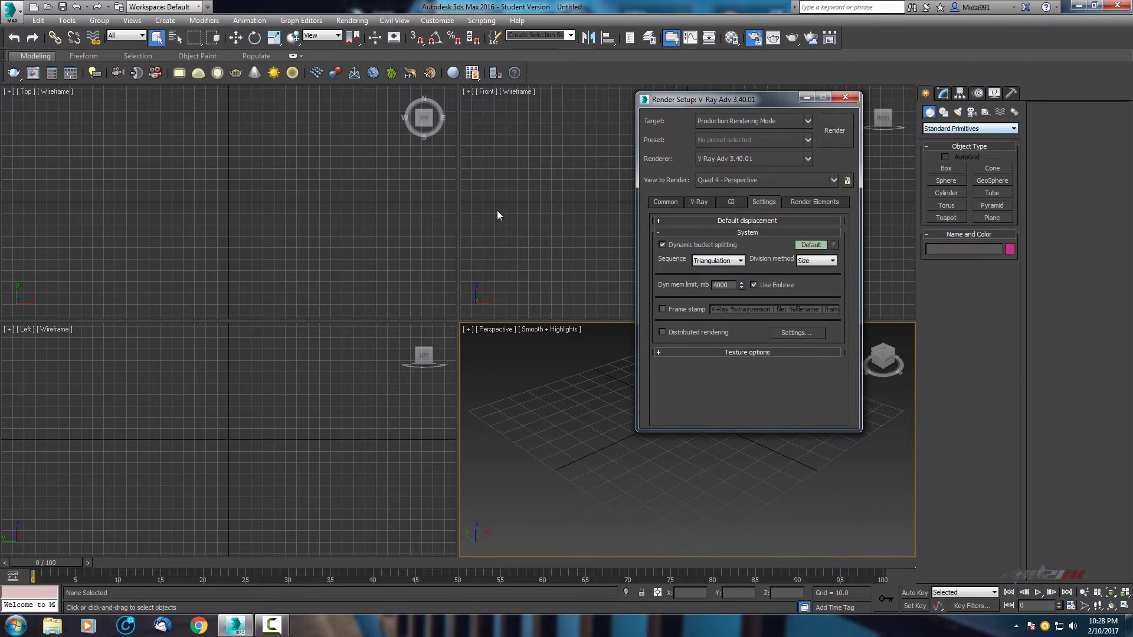
pyautogui.click(739, 260)
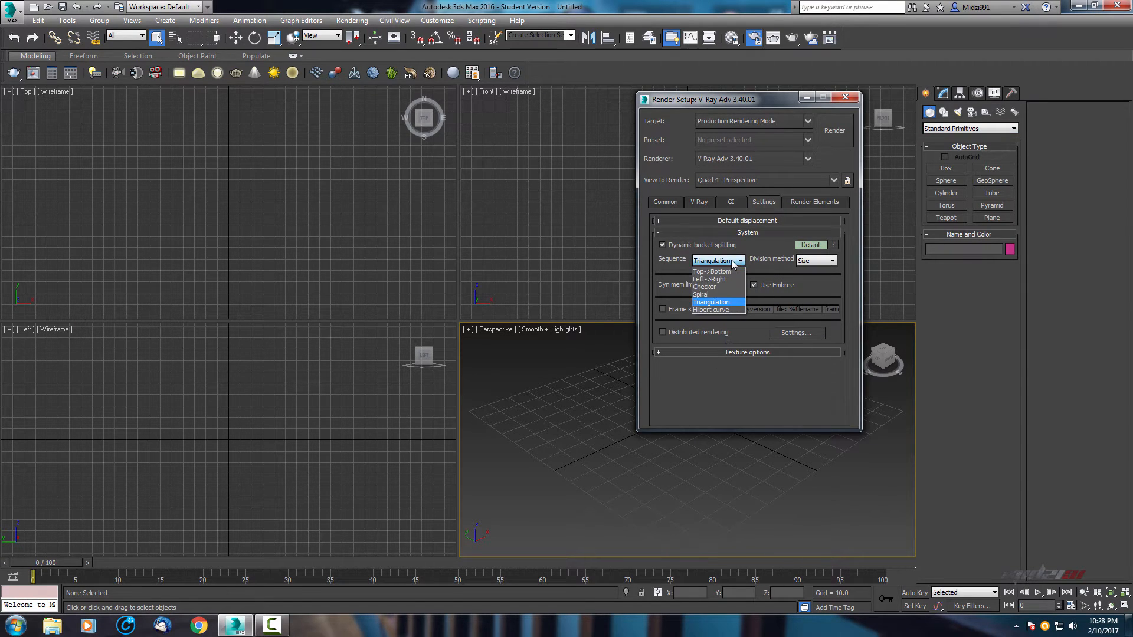
pyautogui.moveTo(720, 294)
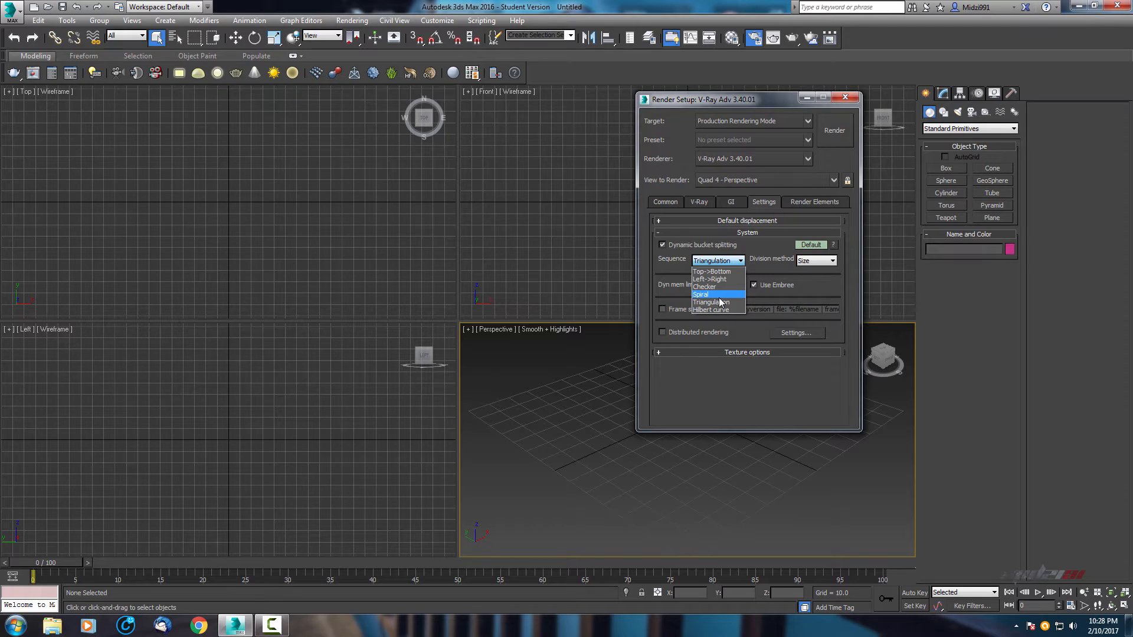
pyautogui.click(701, 294)
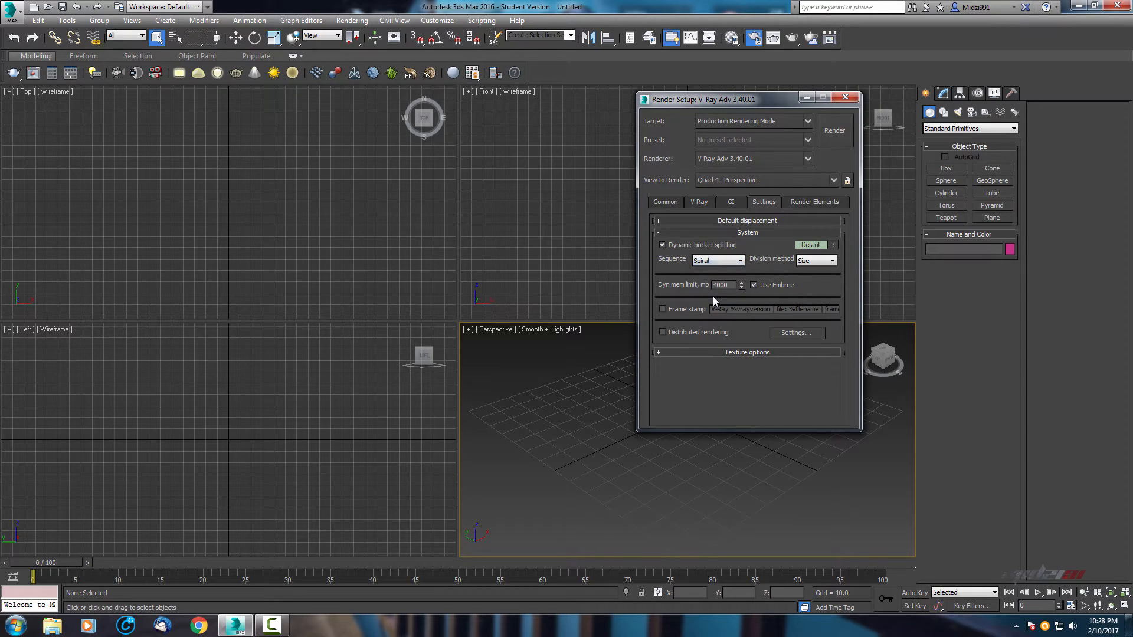
pyautogui.moveTo(621, 272)
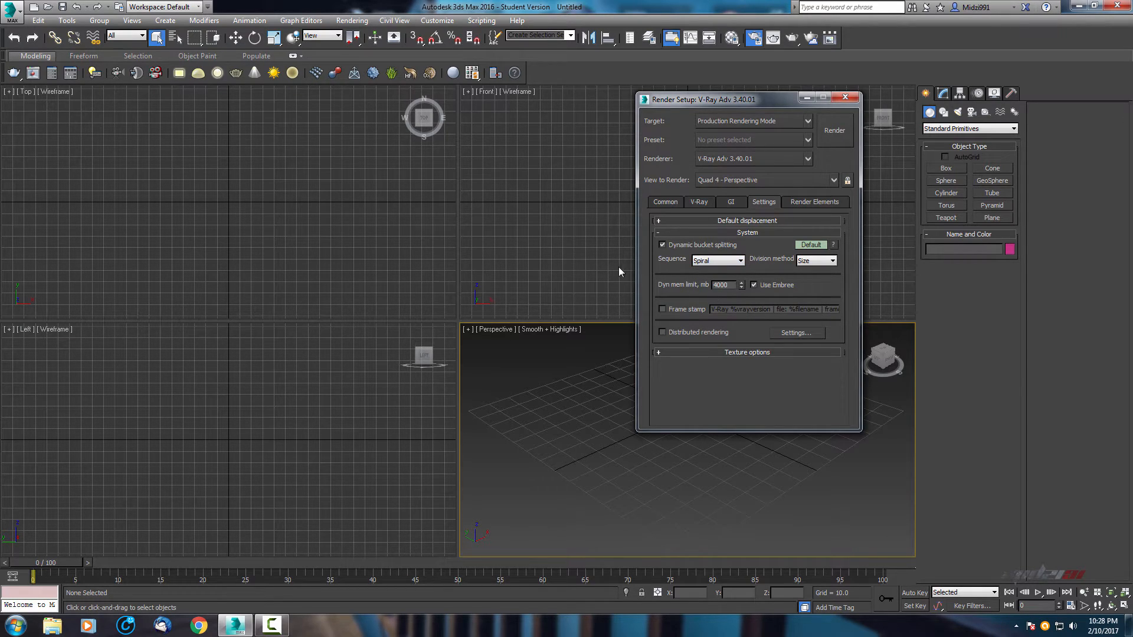
pyautogui.moveTo(779, 470)
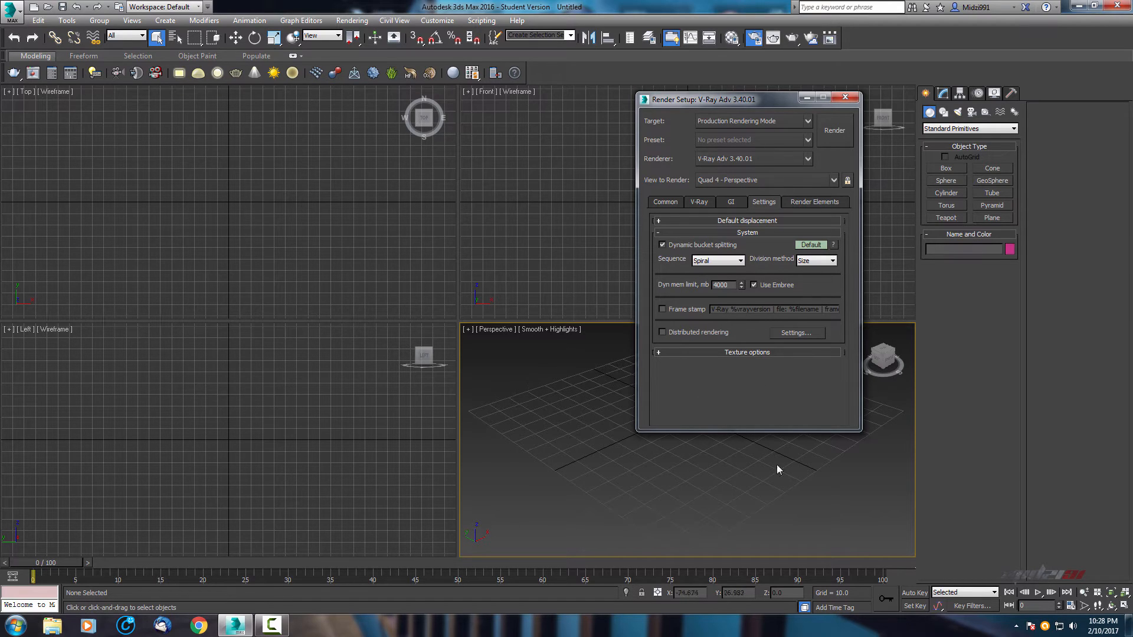
pyautogui.moveTo(698, 426)
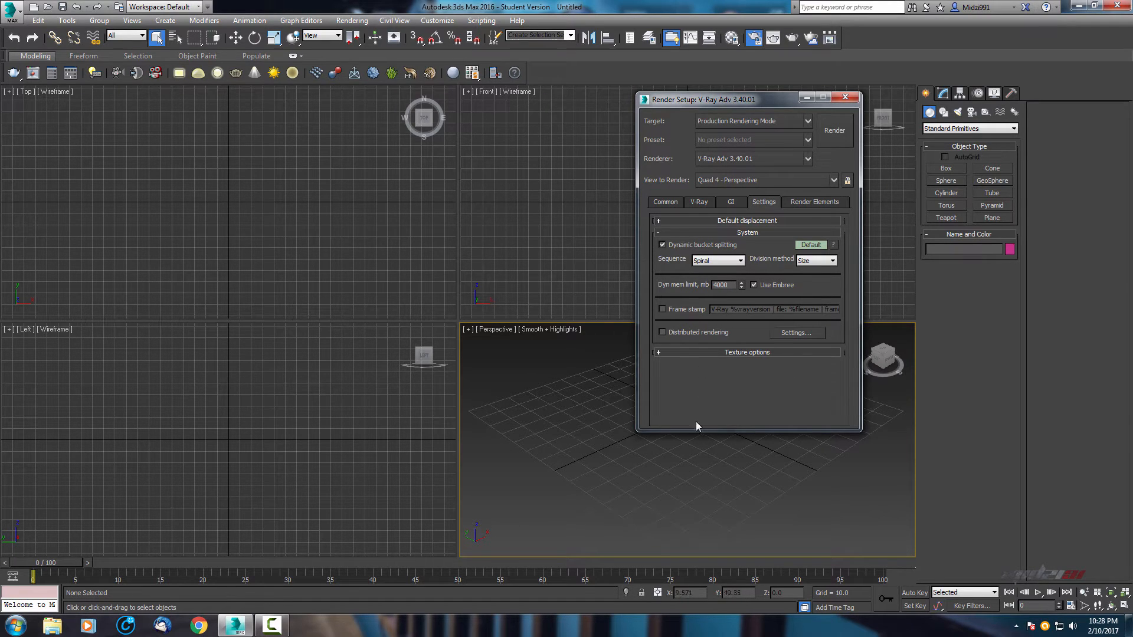
pyautogui.moveTo(633, 559)
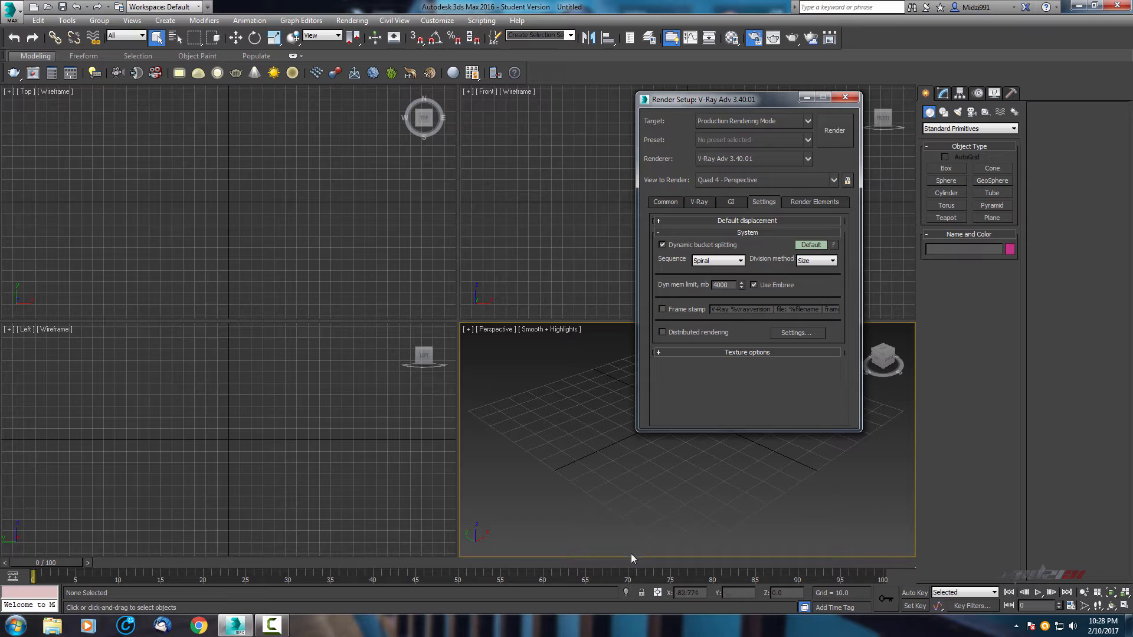
pyautogui.moveTo(566, 567)
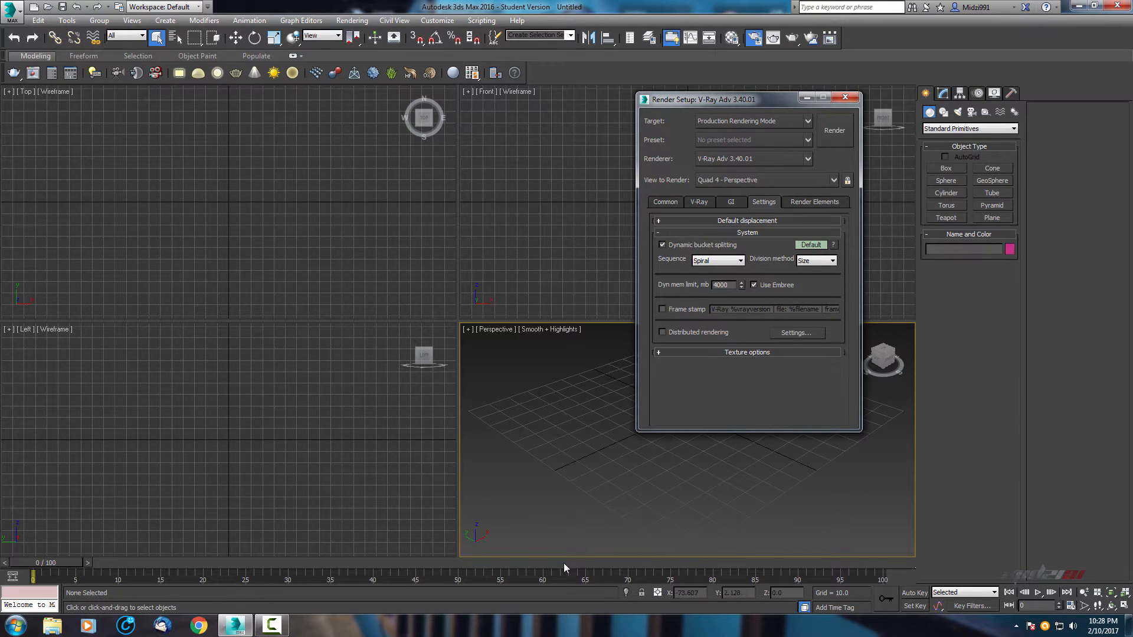
pyautogui.moveTo(771, 214)
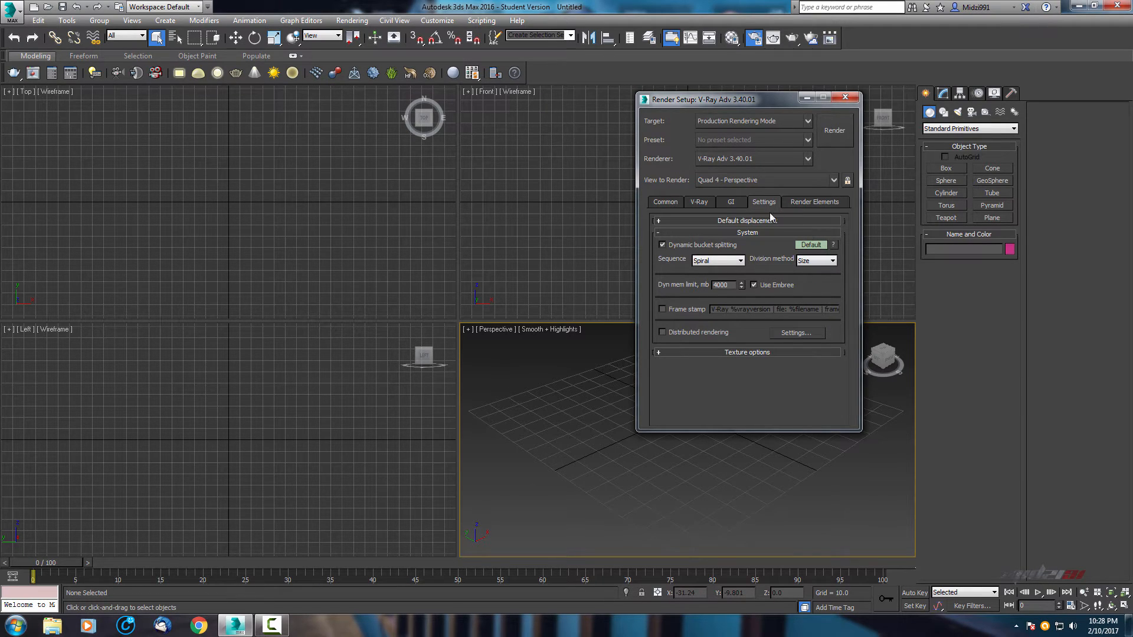
pyautogui.click(814, 202)
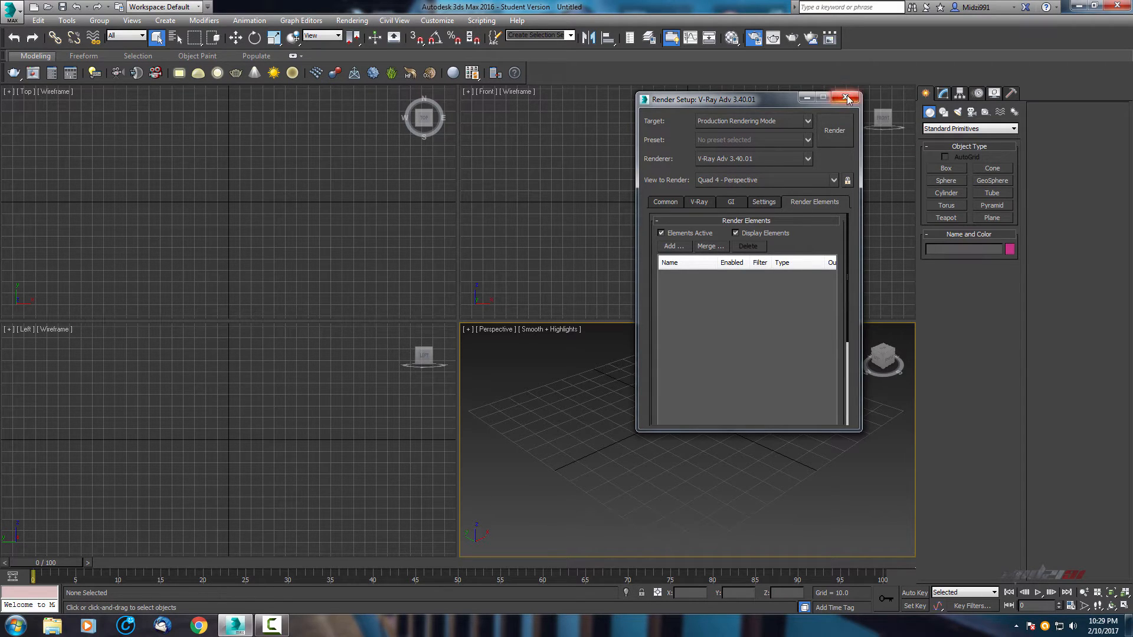
# Close Render Setup, create Plane001, and maximize the perspective view with edged faces
pyautogui.click(847, 99)
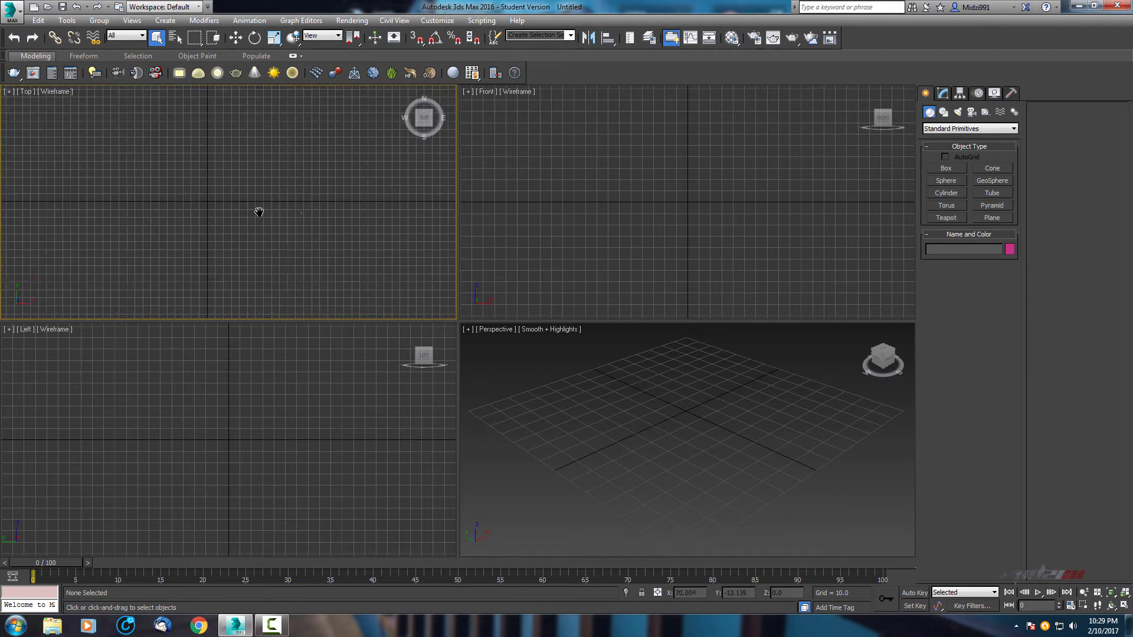
pyautogui.click(992, 217)
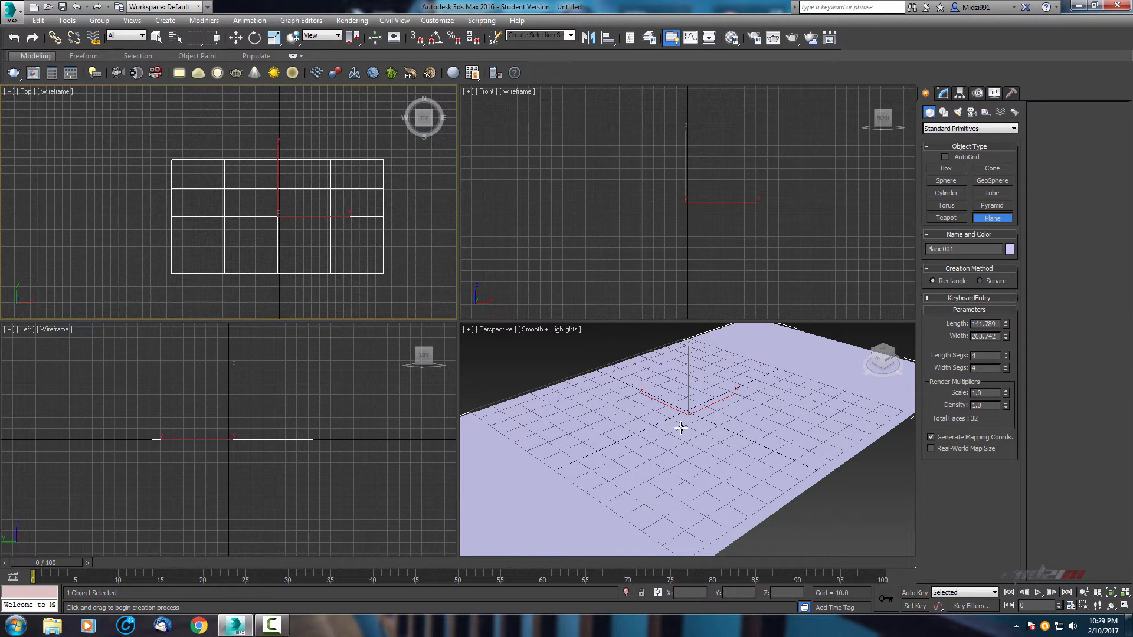
pyautogui.press('Alt+W')
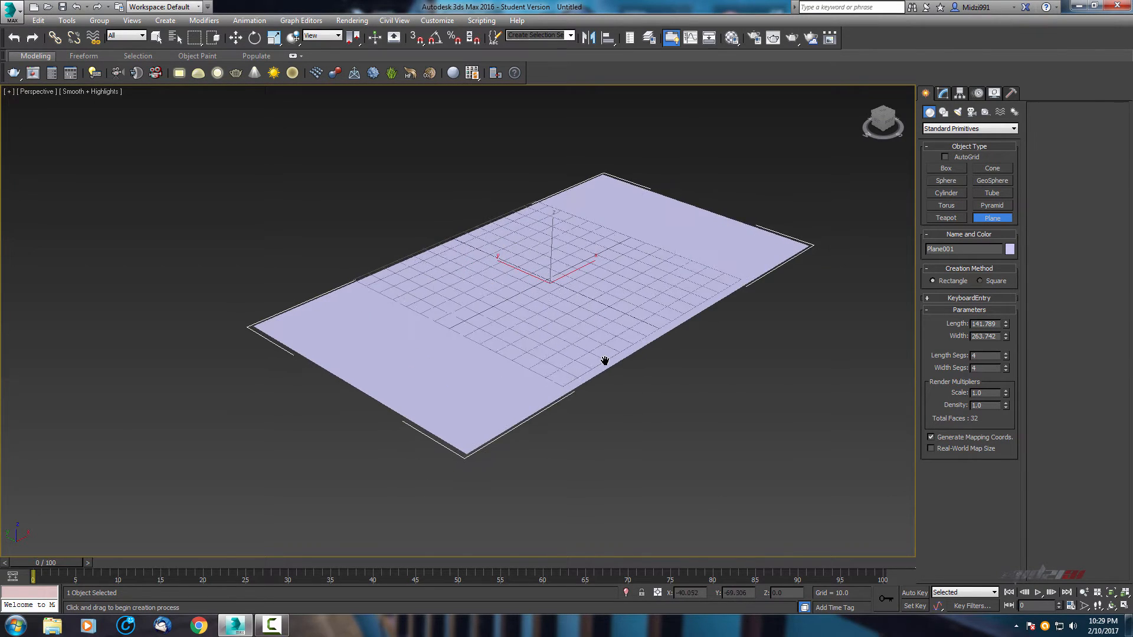
pyautogui.press('F4')
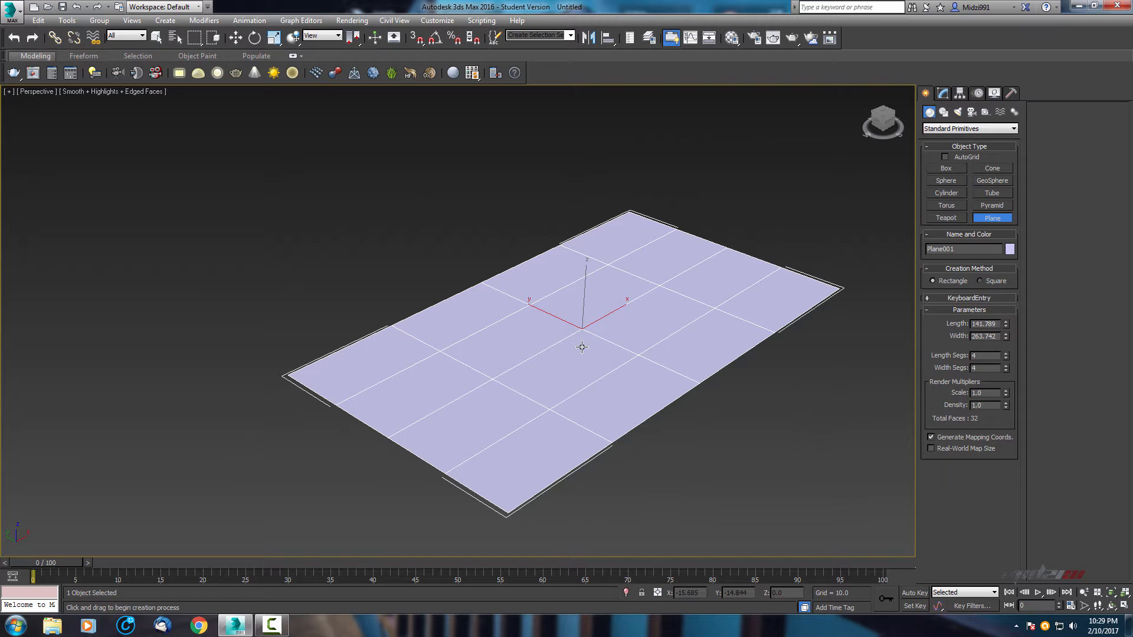
# Convert Plane001 to editable poly and pull its back edge up into a curved, overhanging wall
pyautogui.rightClick(581, 346)
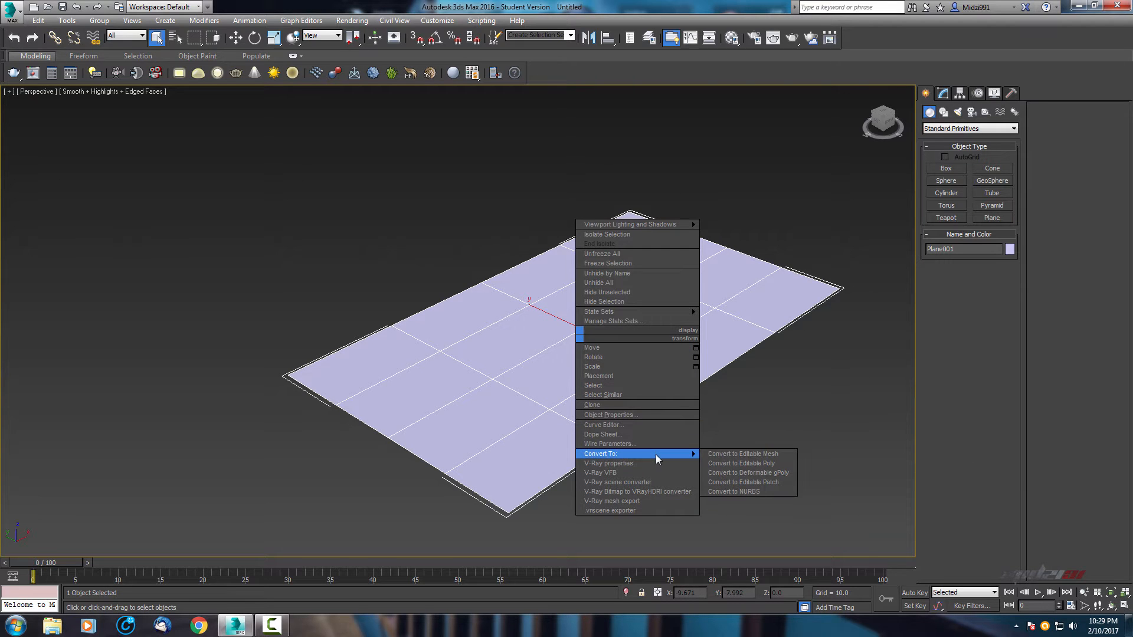
pyautogui.click(741, 463)
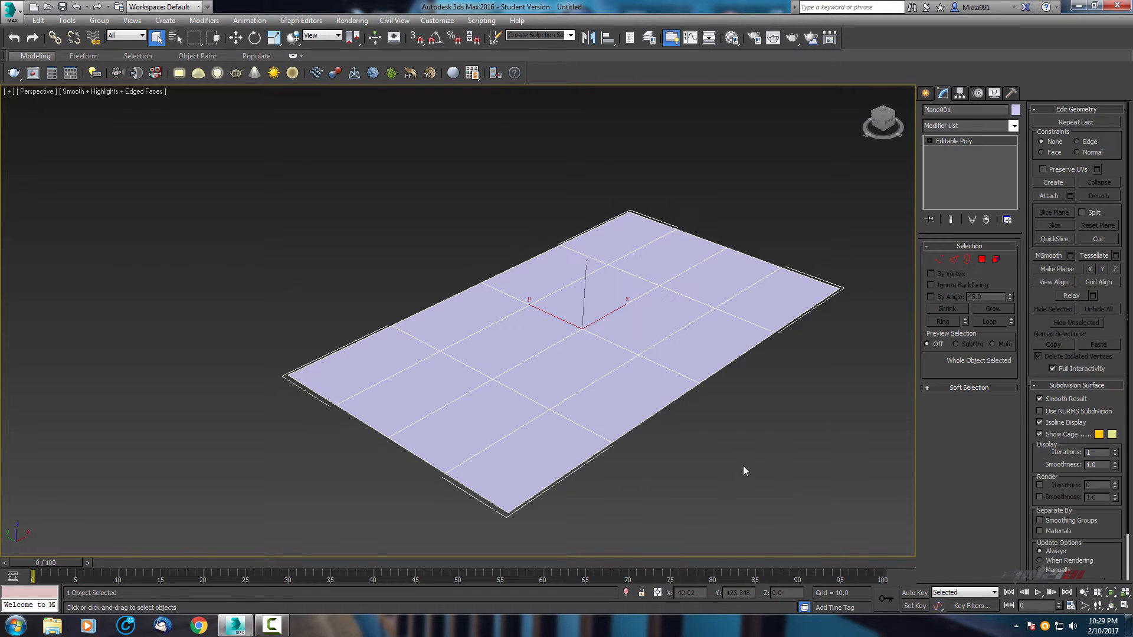
pyautogui.click(952, 259)
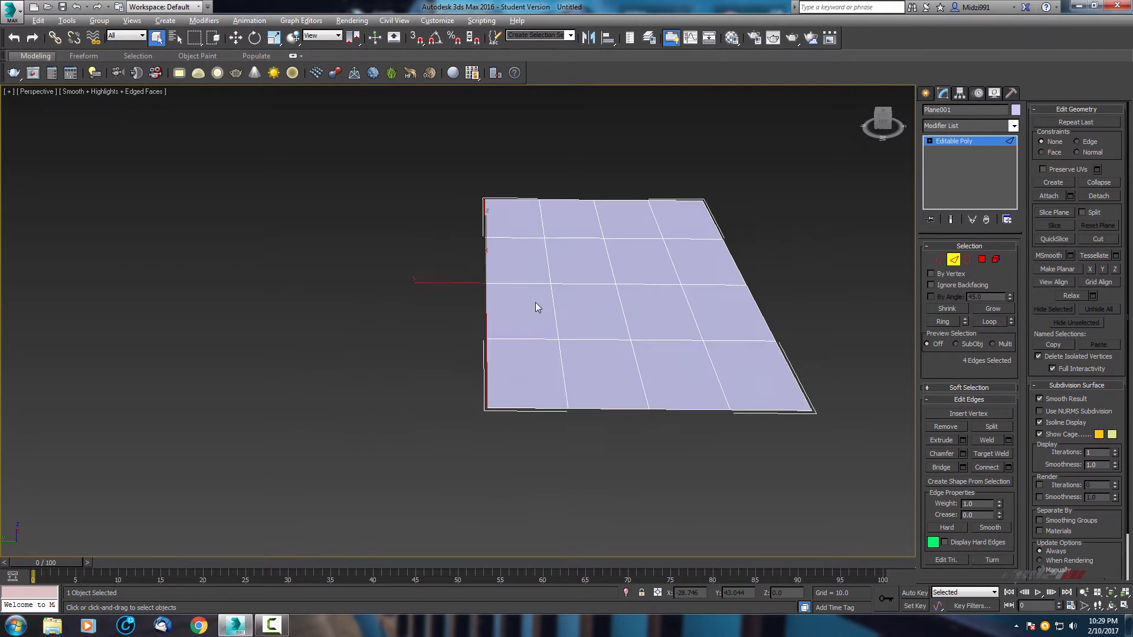
pyautogui.moveTo(537, 307); pyautogui.dragTo(603, 325)
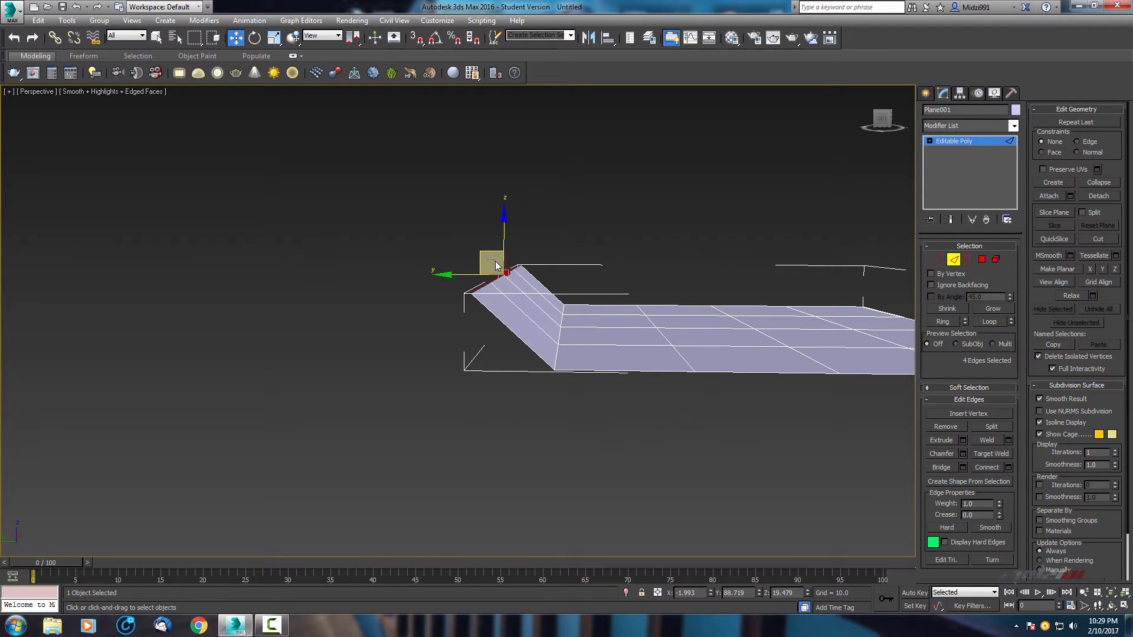
pyautogui.click(493, 273)
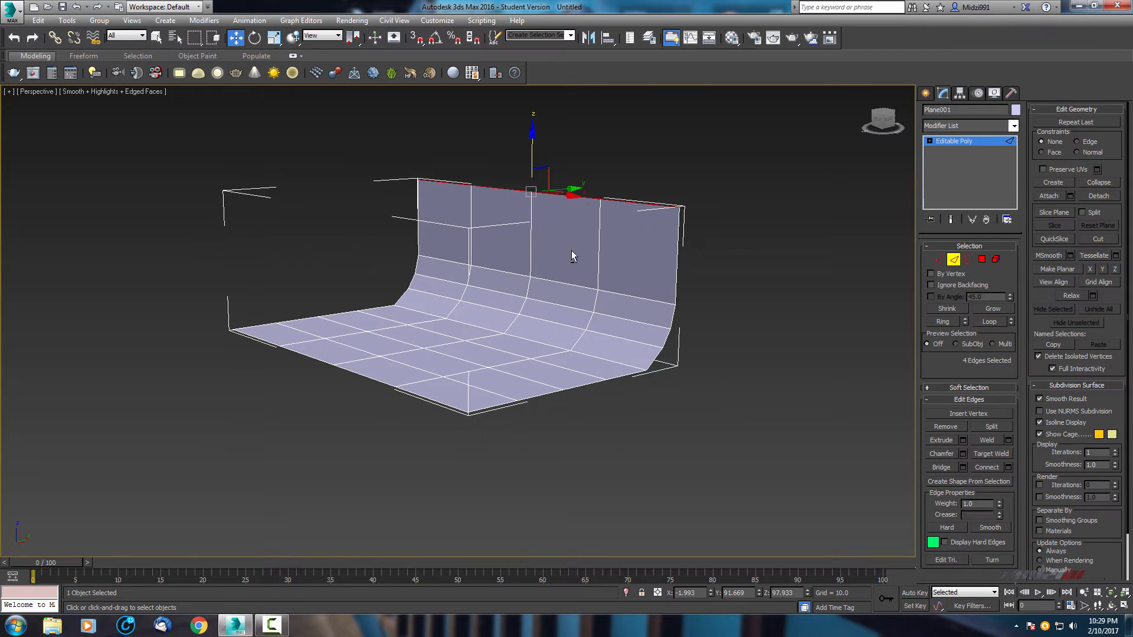
pyautogui.moveTo(570, 255); pyautogui.dragTo(349, 226)
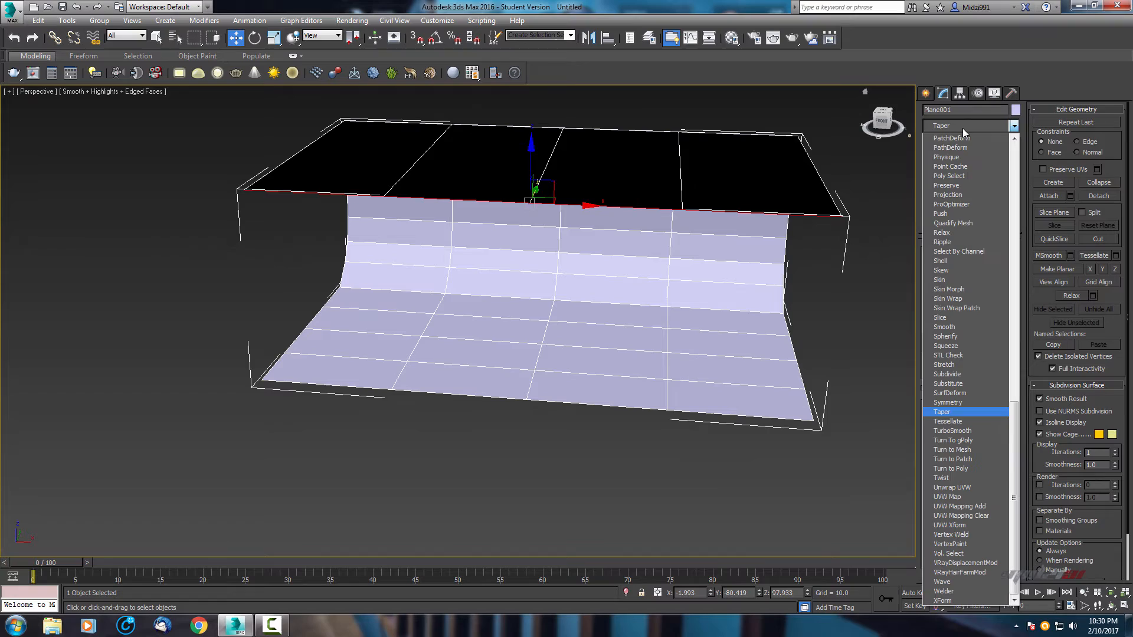
# Add a 2-iteration TurboSmooth to Plane001 and orbit to inspect the smoothed backdrop
pyautogui.click(953, 431)
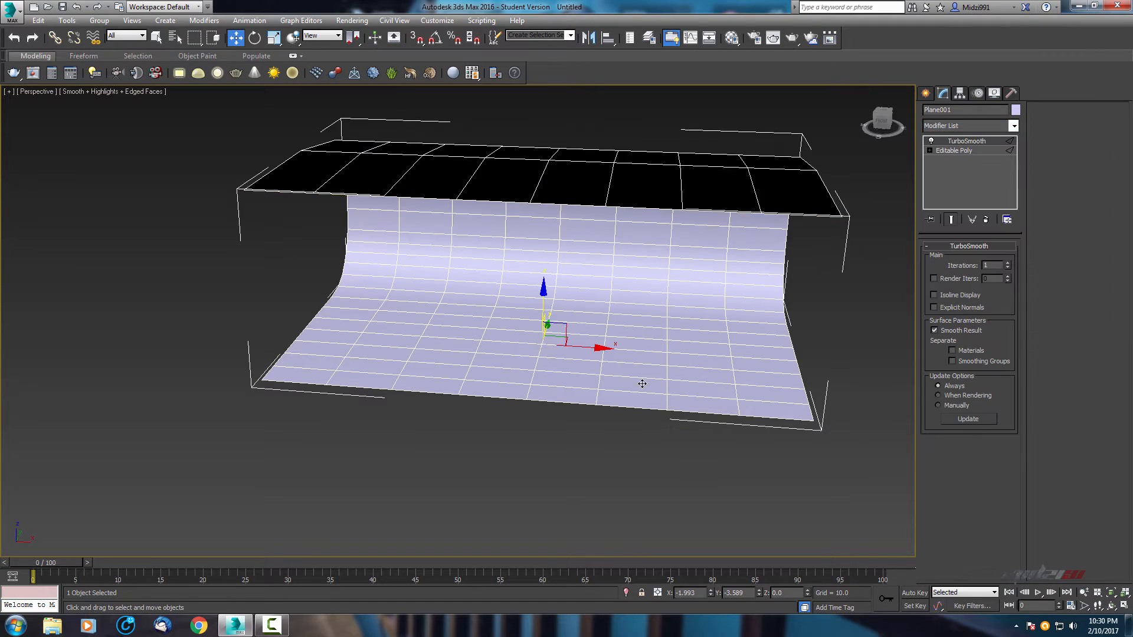
pyautogui.click(1007, 263)
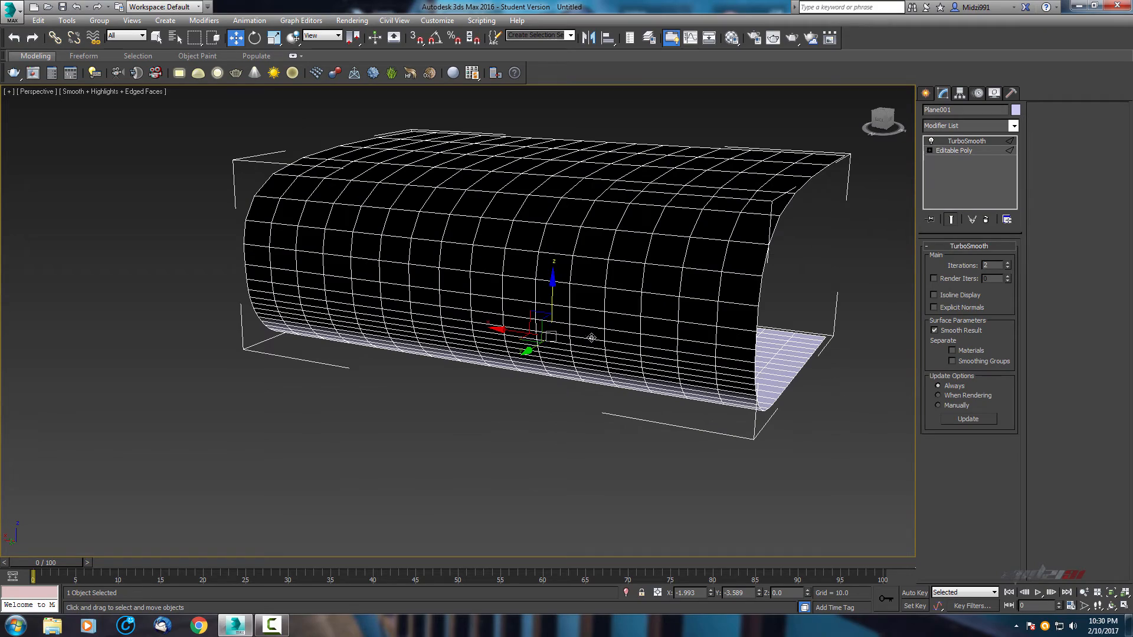
pyautogui.moveTo(591, 338); pyautogui.dragTo(484, 383)
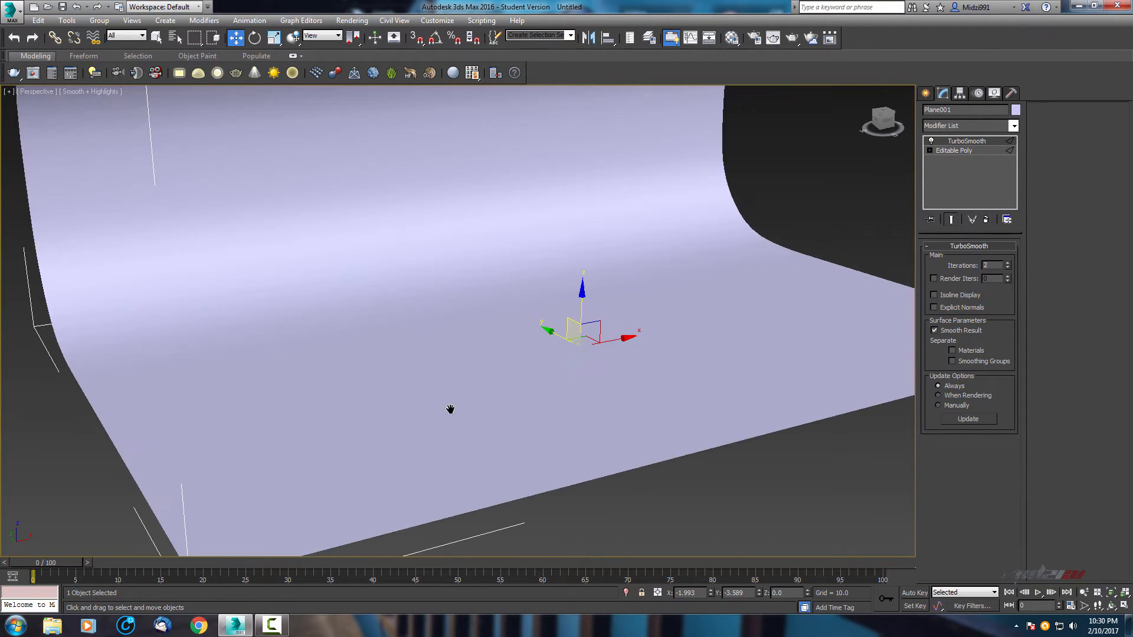
pyautogui.moveTo(450, 409); pyautogui.dragTo(432, 421)
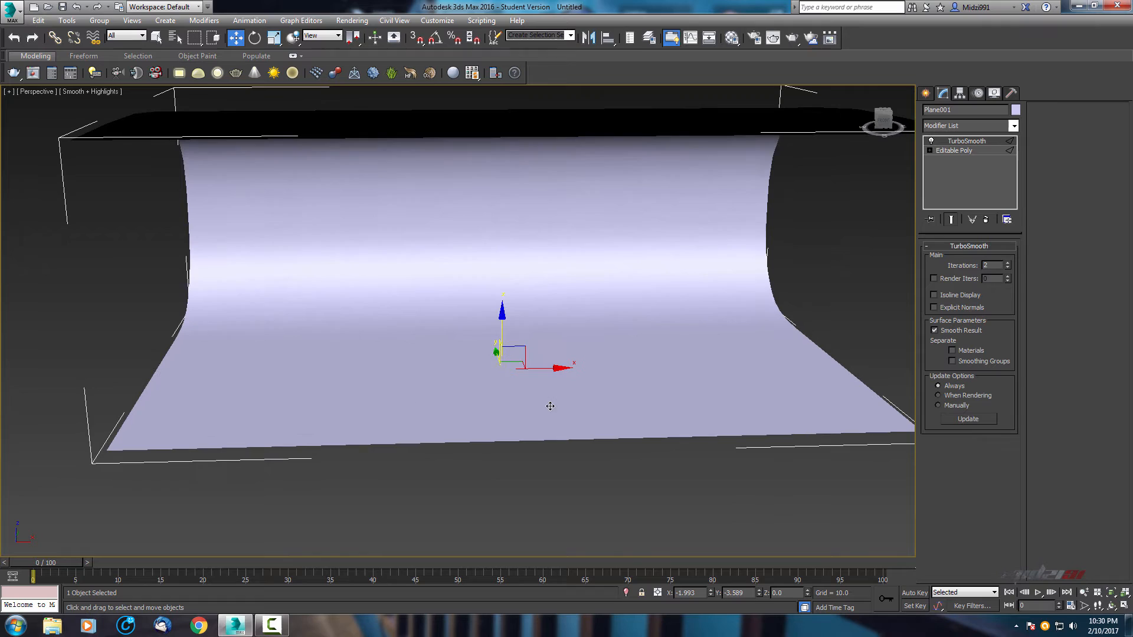
pyautogui.click(925, 93)
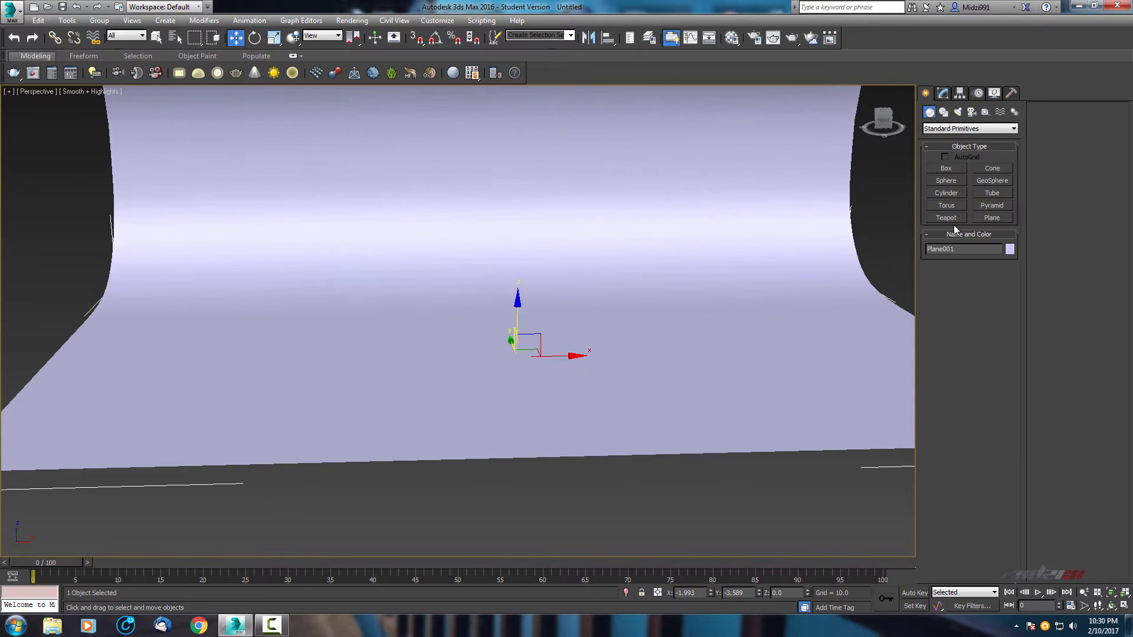
# Draw Teapot001 at the centre of the floor and add a TurboSmooth modifier to it
pyautogui.click(946, 217)
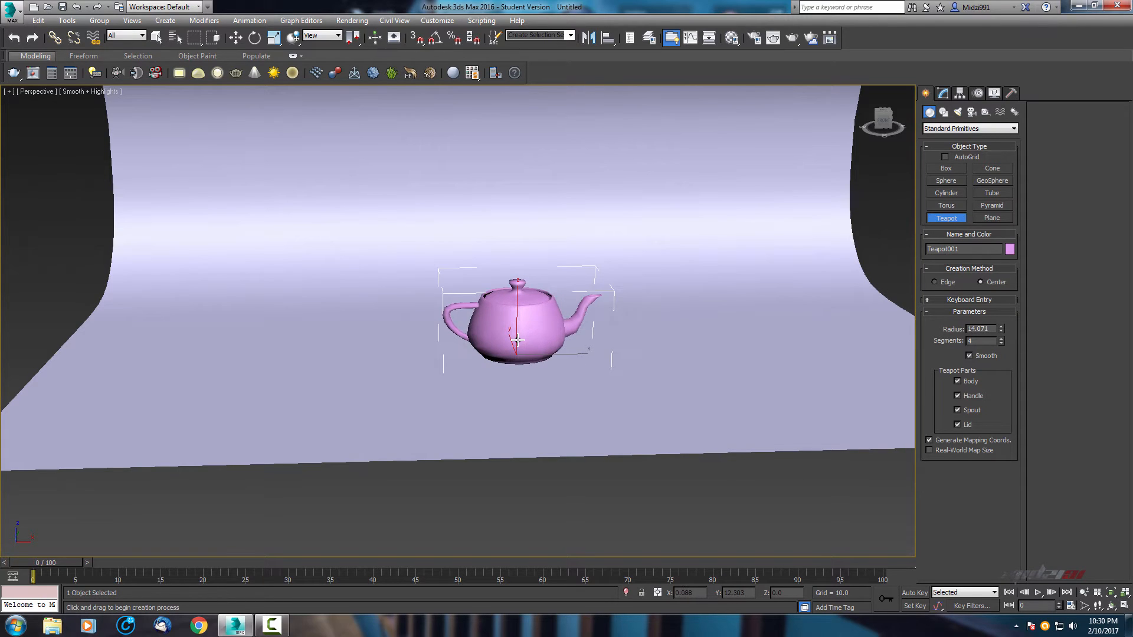
pyautogui.moveTo(519, 340); pyautogui.dragTo(527, 357)
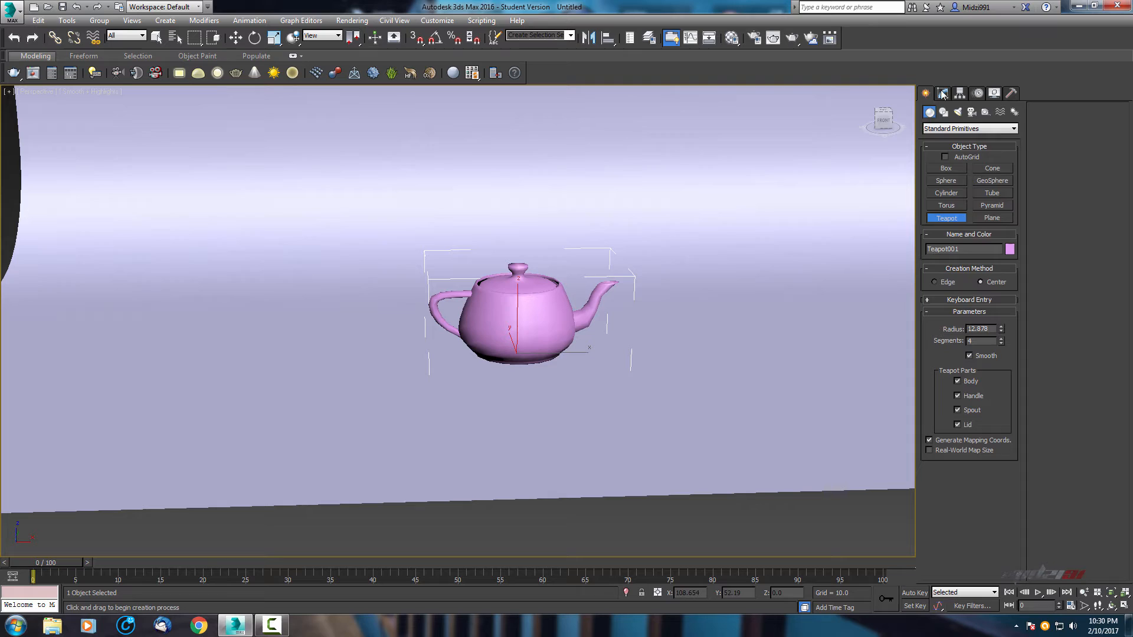
pyautogui.click(942, 93)
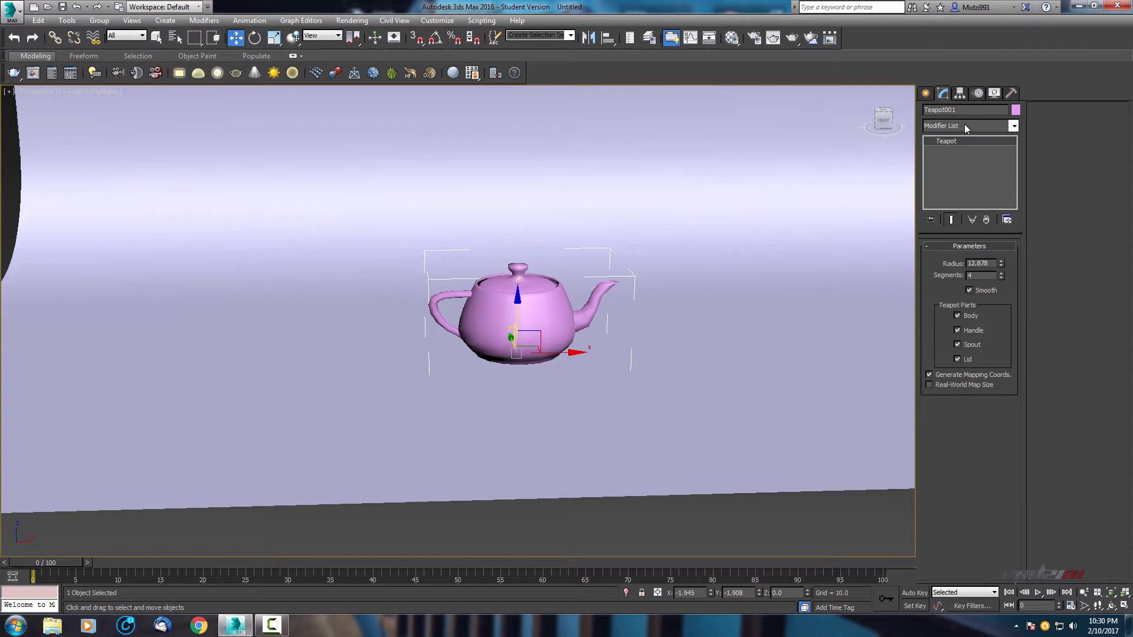
pyautogui.click(1013, 126)
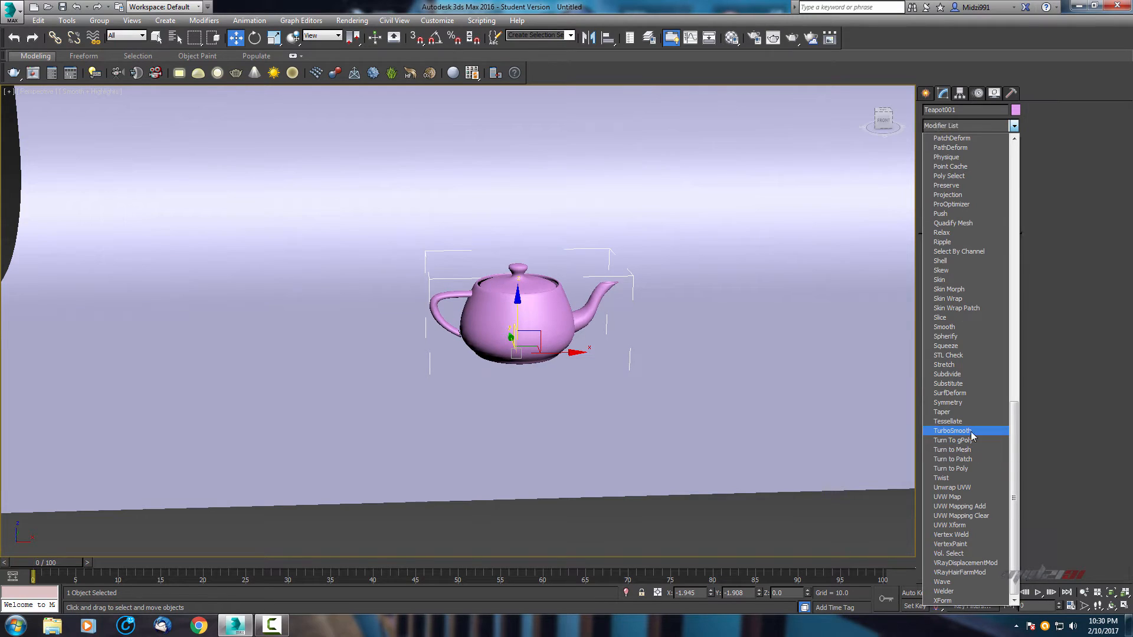
pyautogui.click(953, 431)
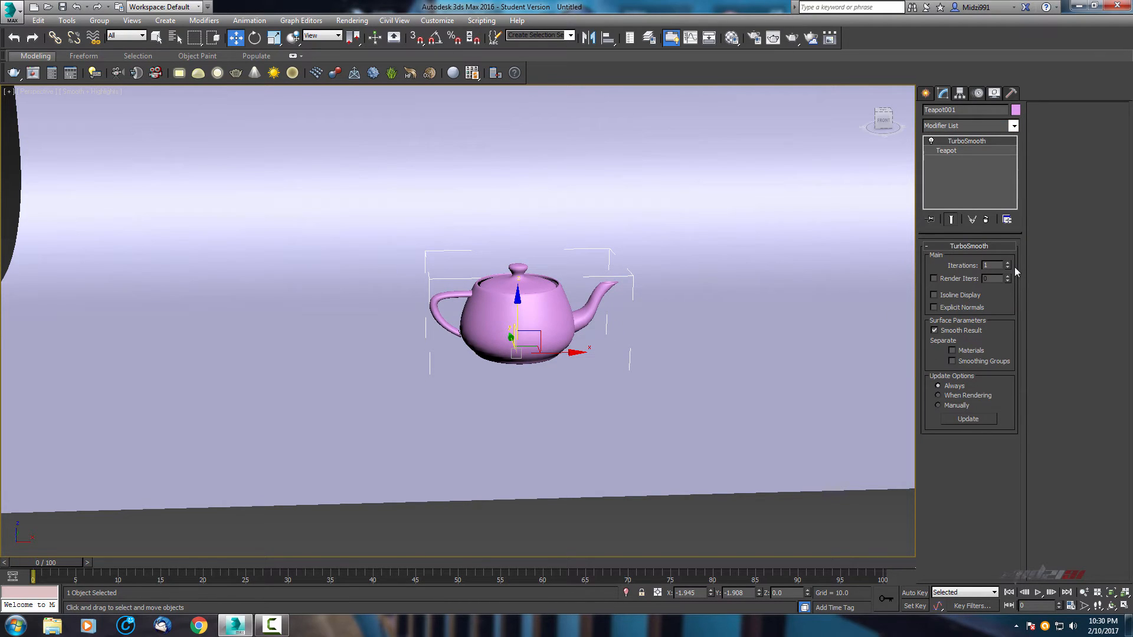
pyautogui.moveTo(926, 297)
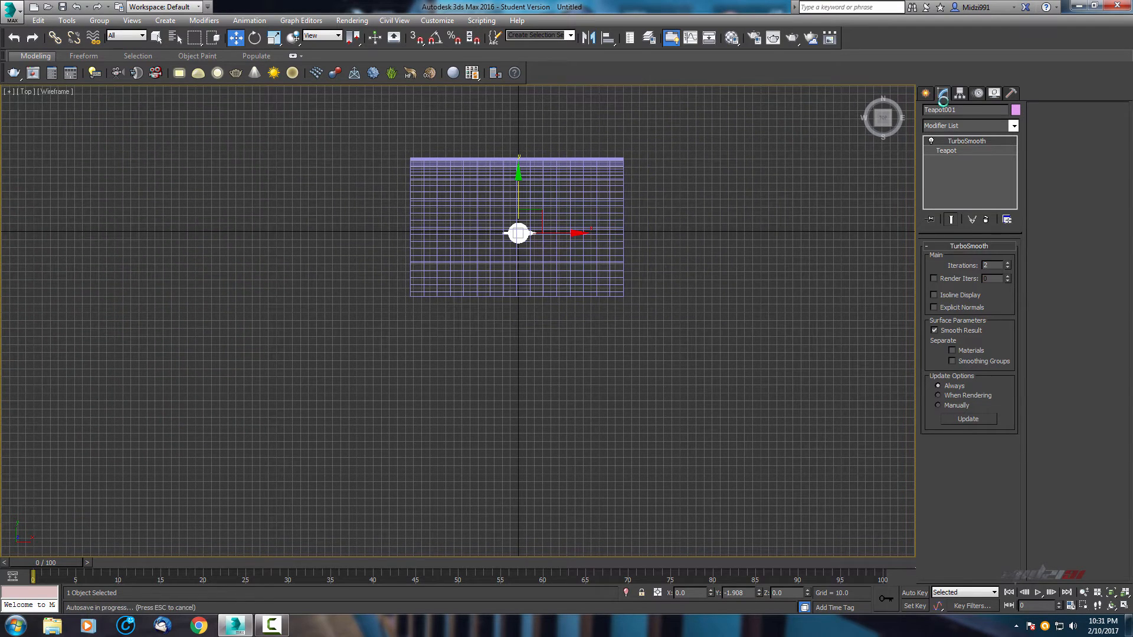
# Return to the Create panel and show the available camera types
pyautogui.click(925, 94)
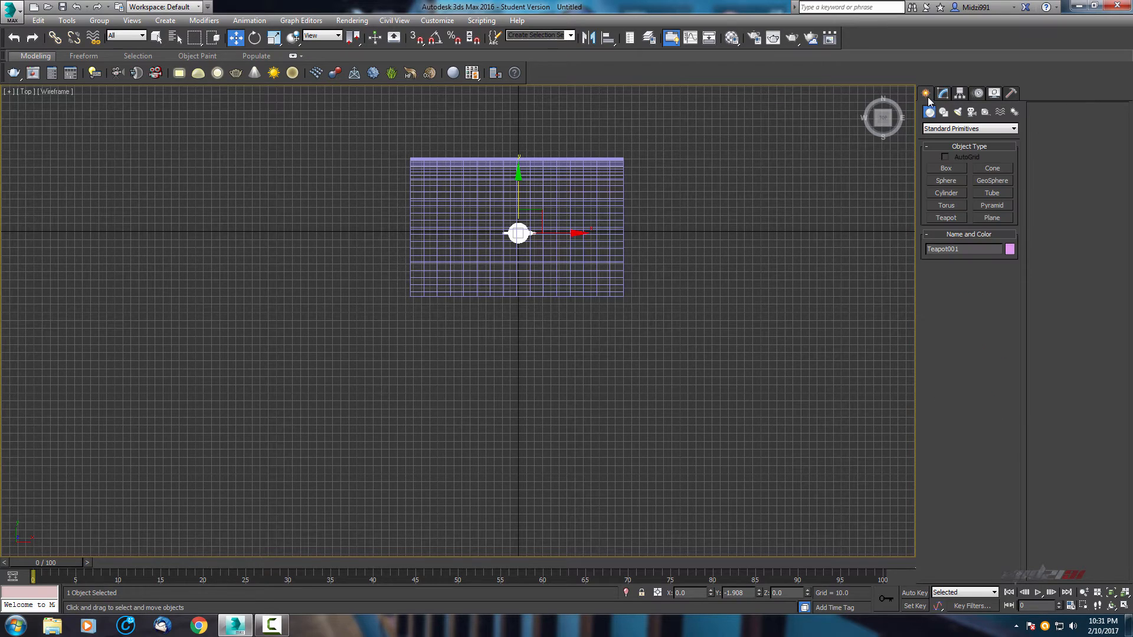
pyautogui.click(971, 112)
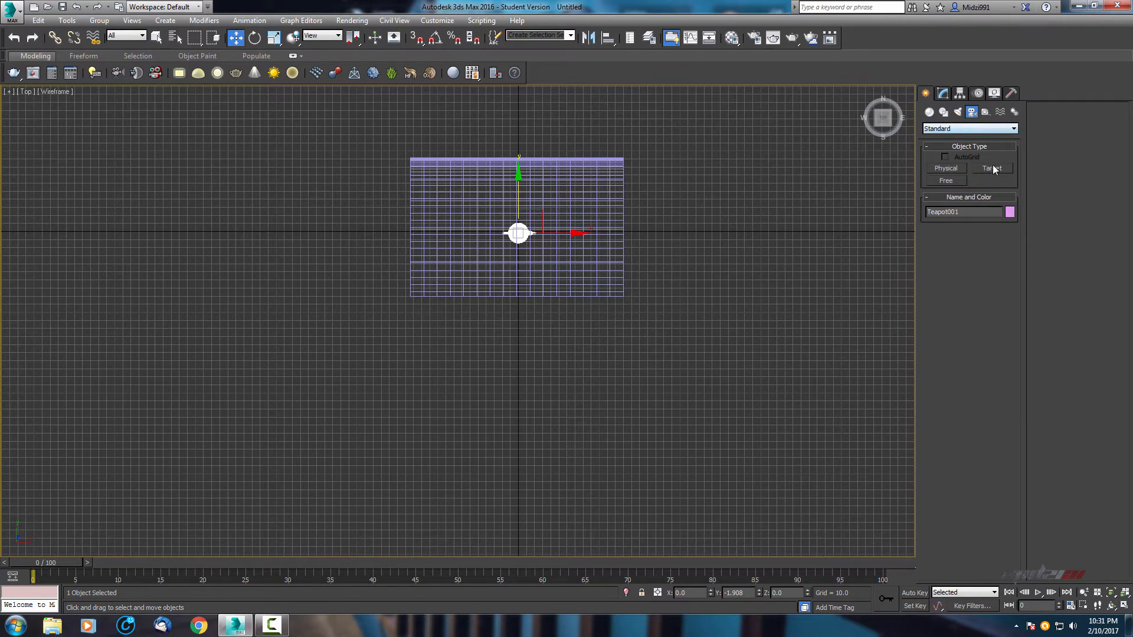
# Drag a Target camera in the Top view aimed at the teapot, then maximize the viewport
pyautogui.click(992, 169)
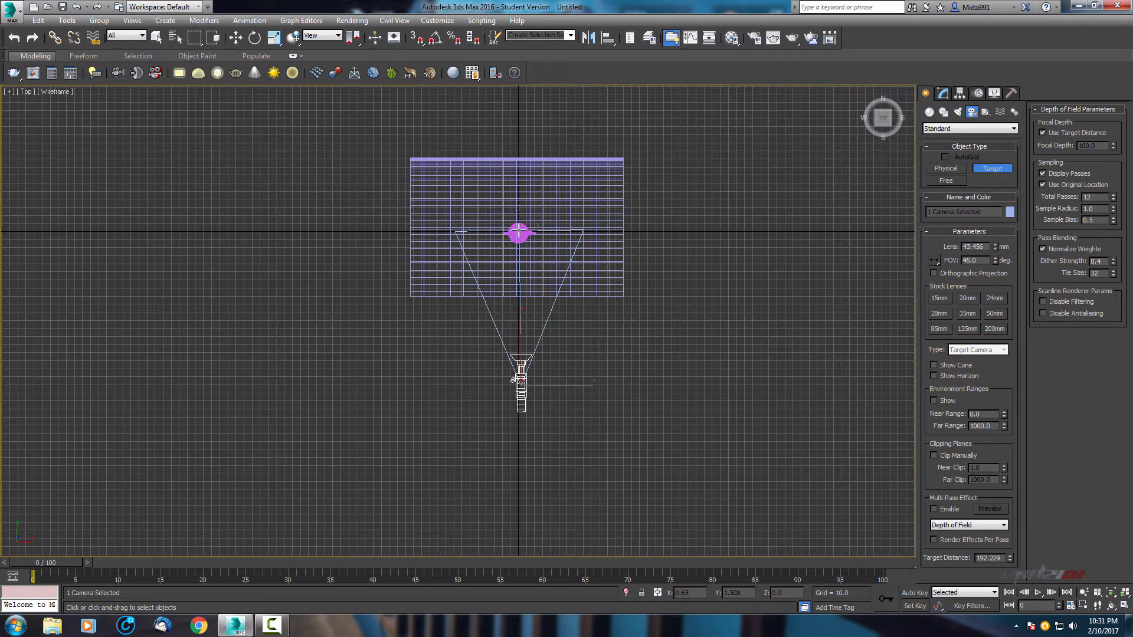
pyautogui.moveTo(518, 233); pyautogui.dragTo(518, 203)
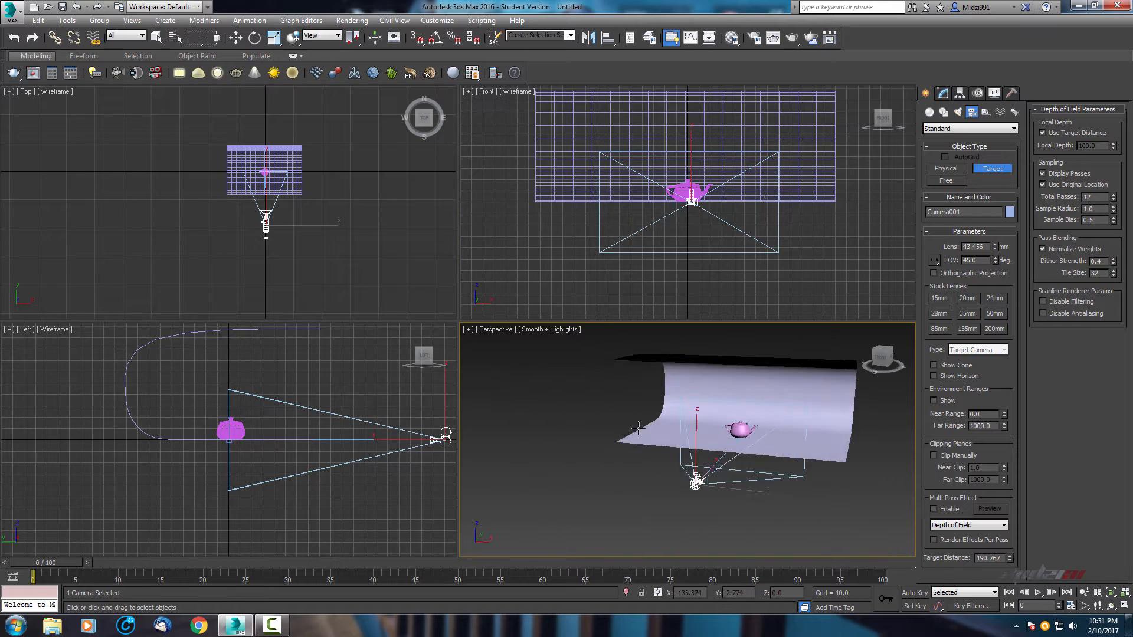
pyautogui.press('Alt+W')
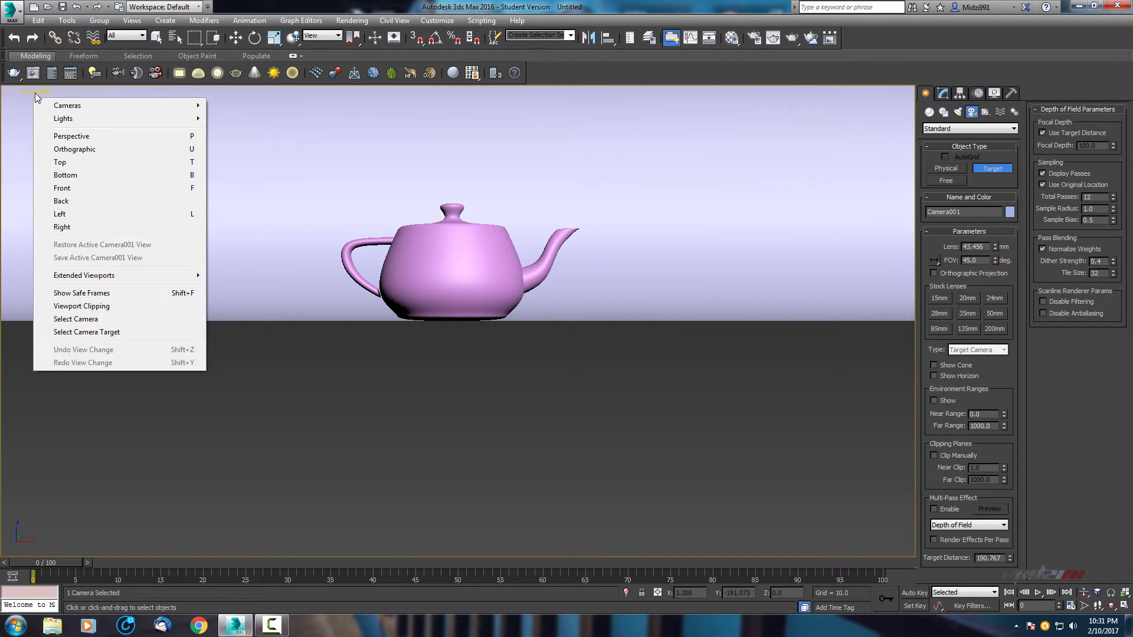
pyautogui.moveTo(66, 119)
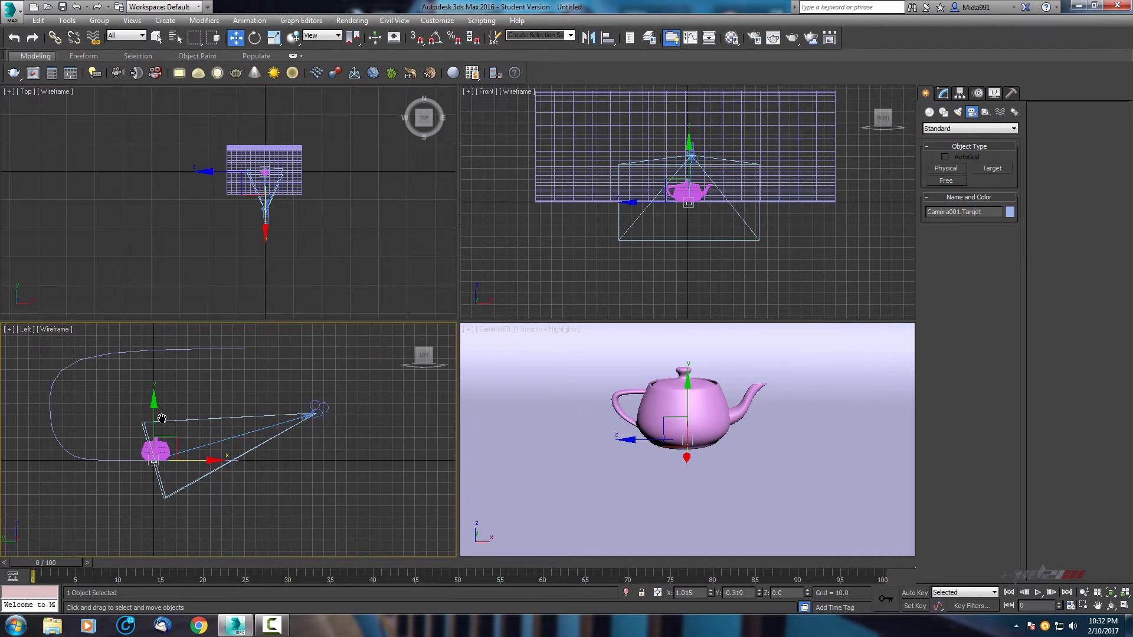
# Drag in the Left view to re-aim Camera001 at the teapot
pyautogui.moveTo(163, 419); pyautogui.dragTo(151, 431)
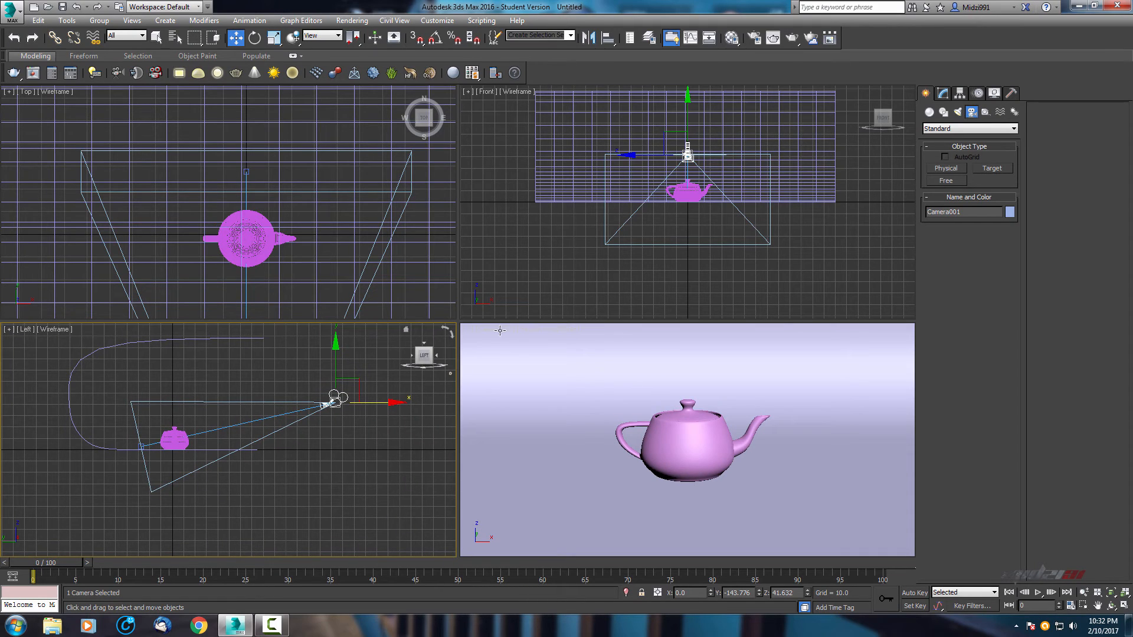
# Toggle the maximized view and switch the viewport from Camera001 to Perspective
pyautogui.press('Alt+W')
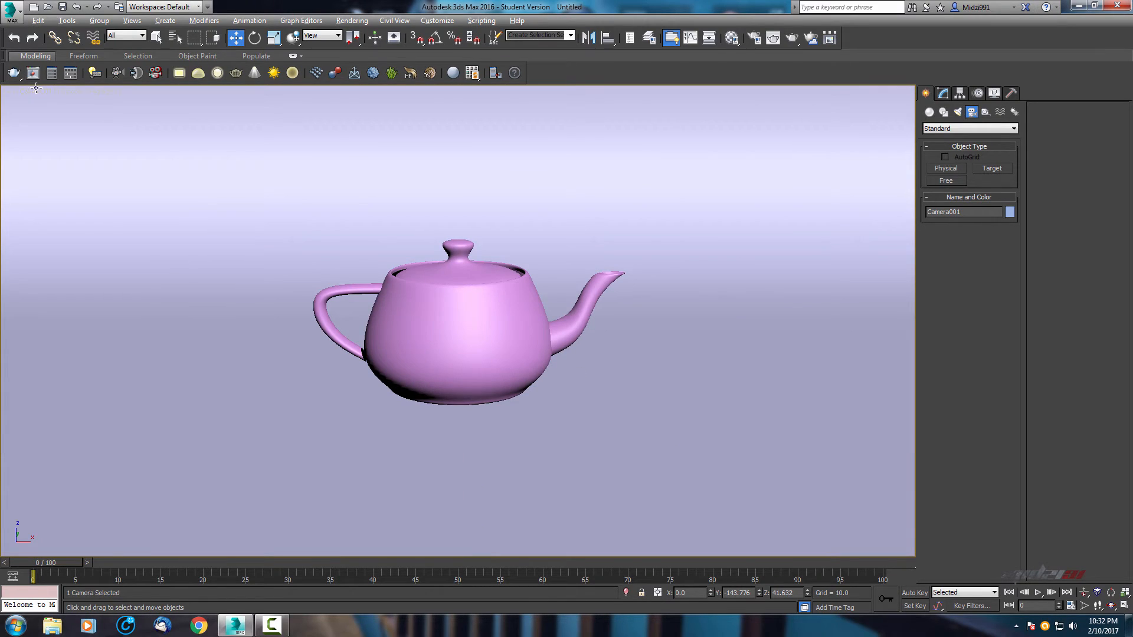
pyautogui.click(40, 96)
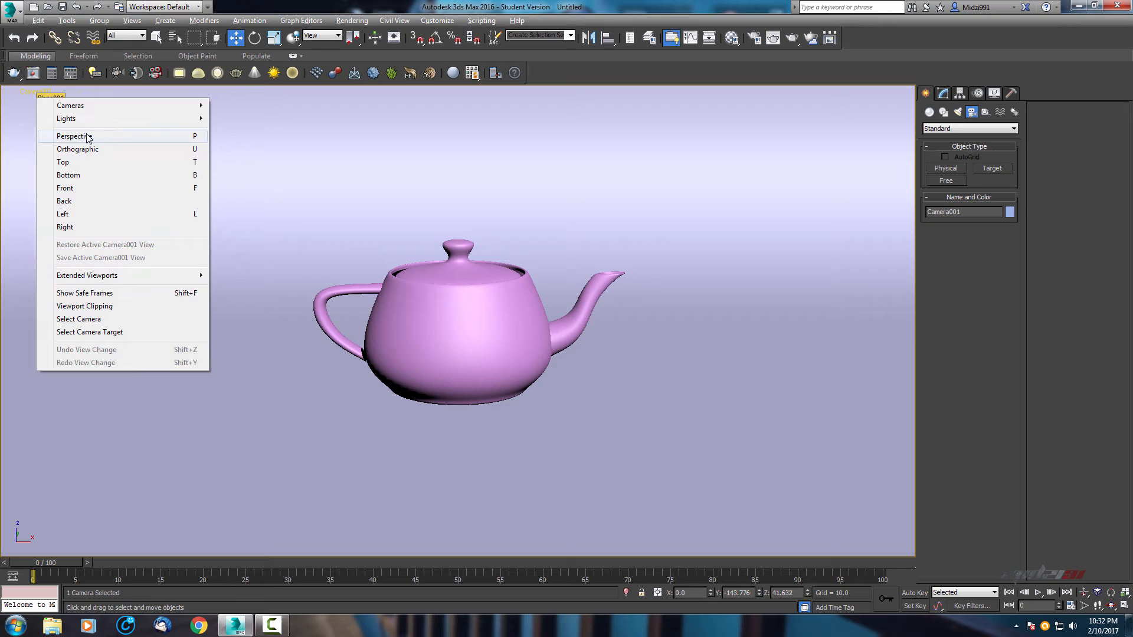
pyautogui.click(70, 136)
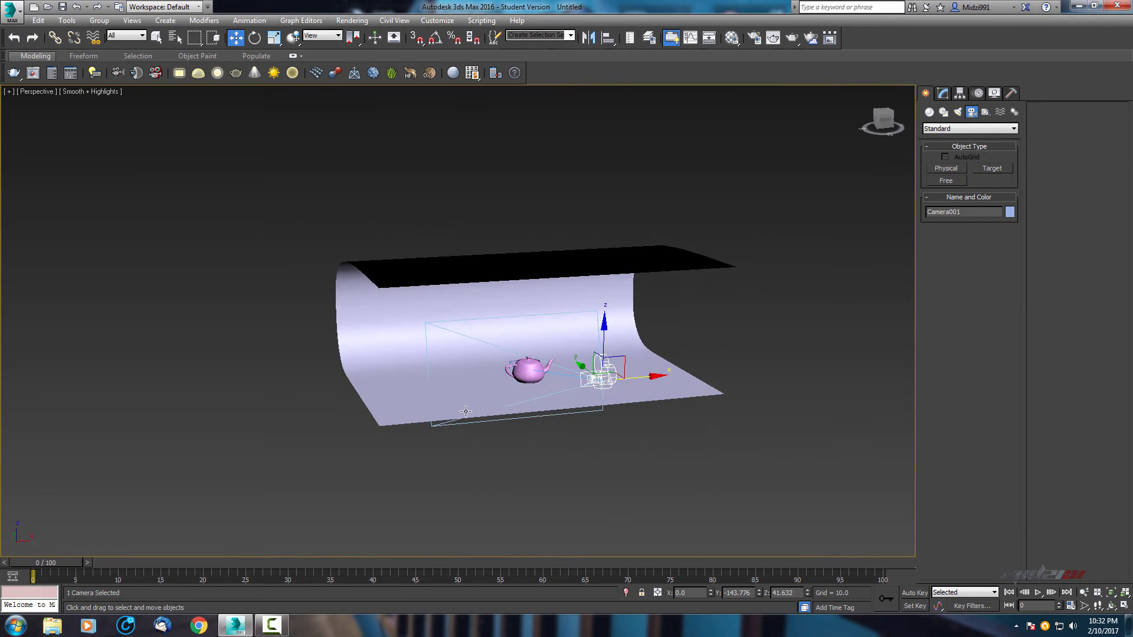
pyautogui.press('Alt+W')
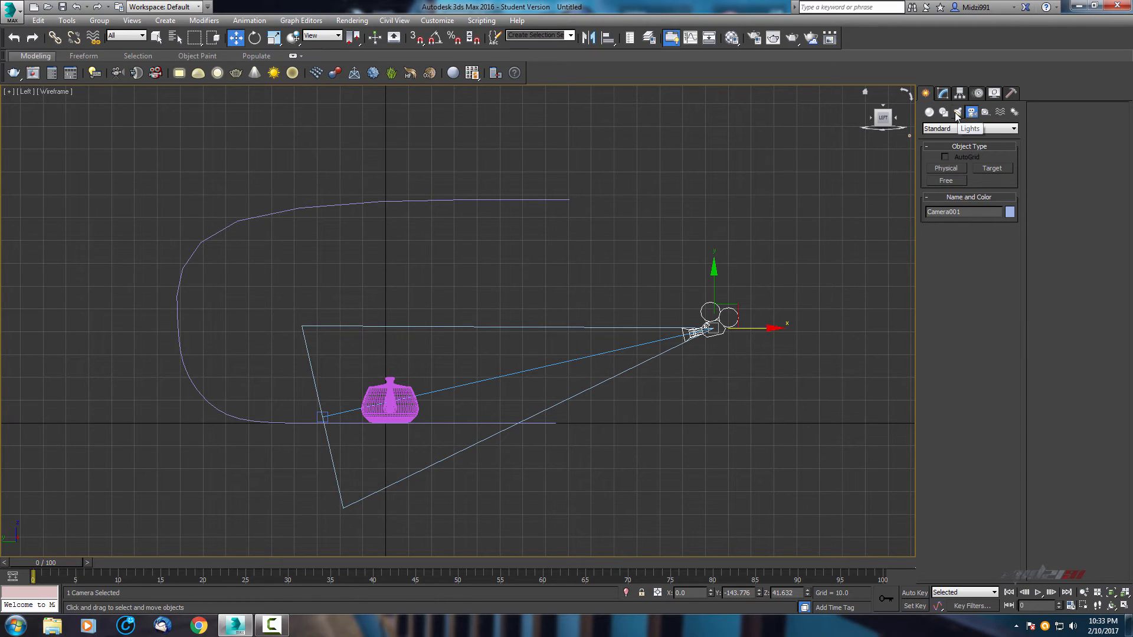
# Pick the V-Ray plane light, move VRayLight001 toward the teapot and above the floor
pyautogui.click(958, 112)
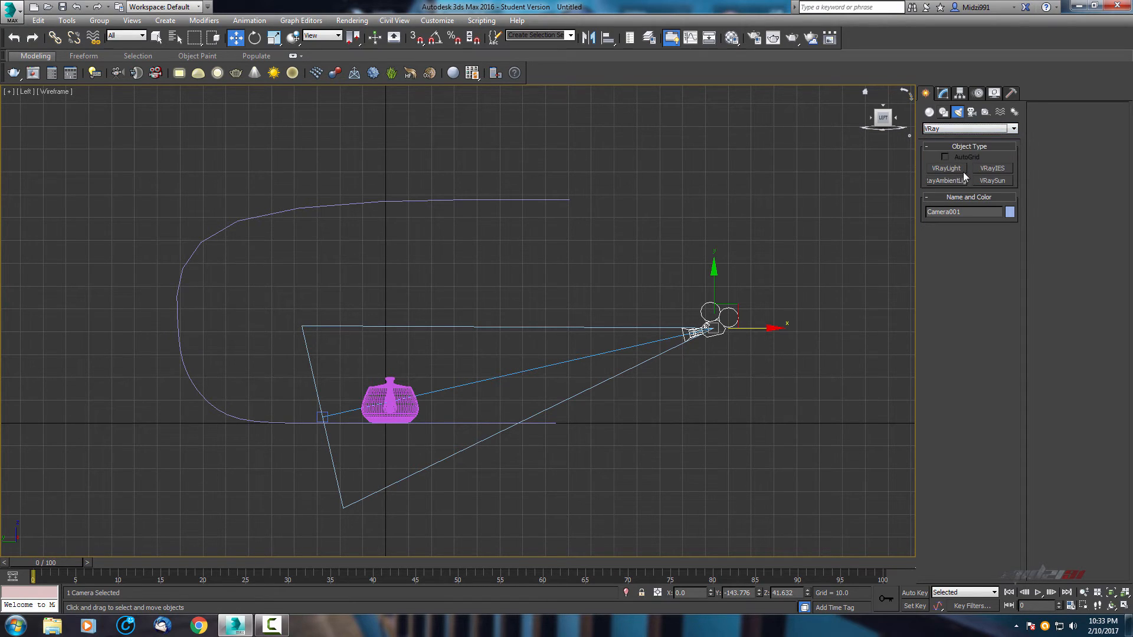
pyautogui.click(946, 169)
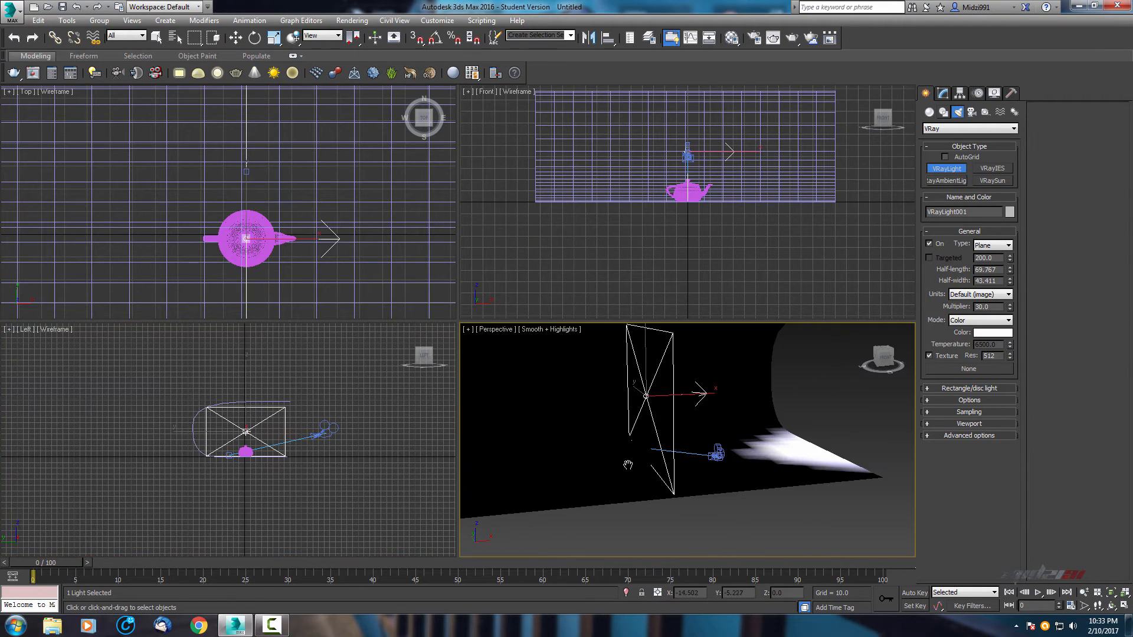
pyautogui.press('Alt+W')
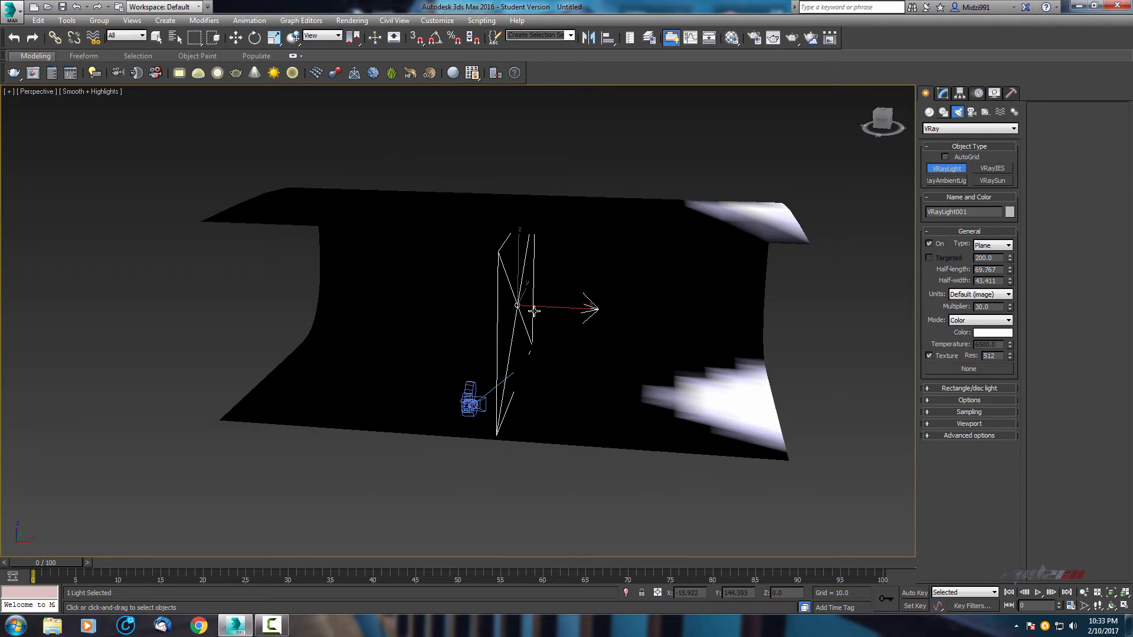
pyautogui.moveTo(742, 316)
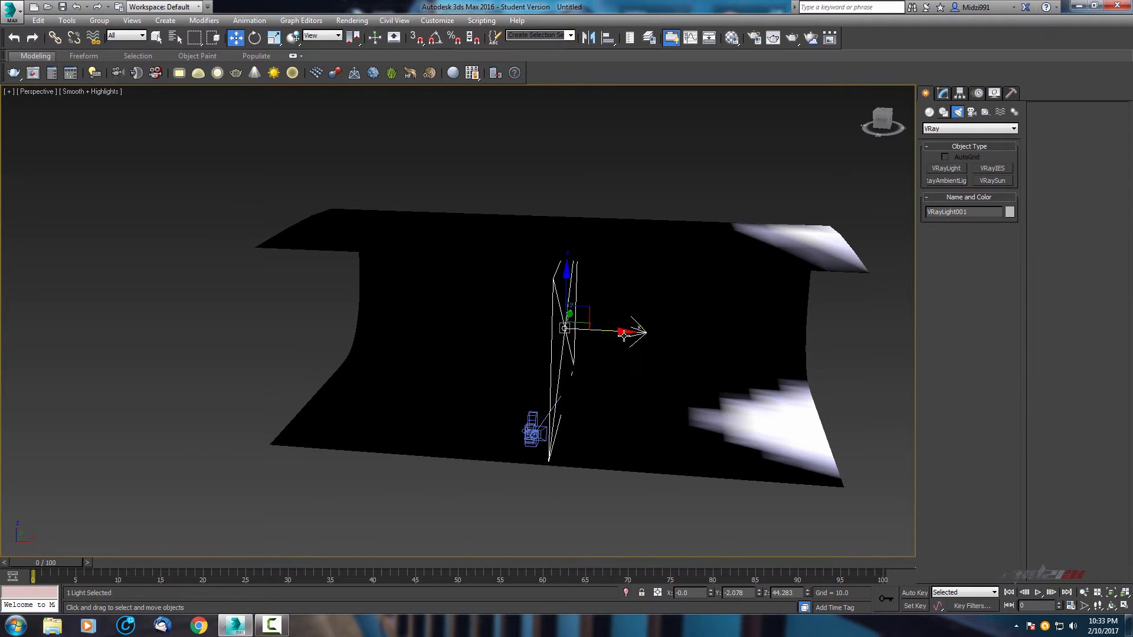
pyautogui.moveTo(622, 332); pyautogui.dragTo(352, 316)
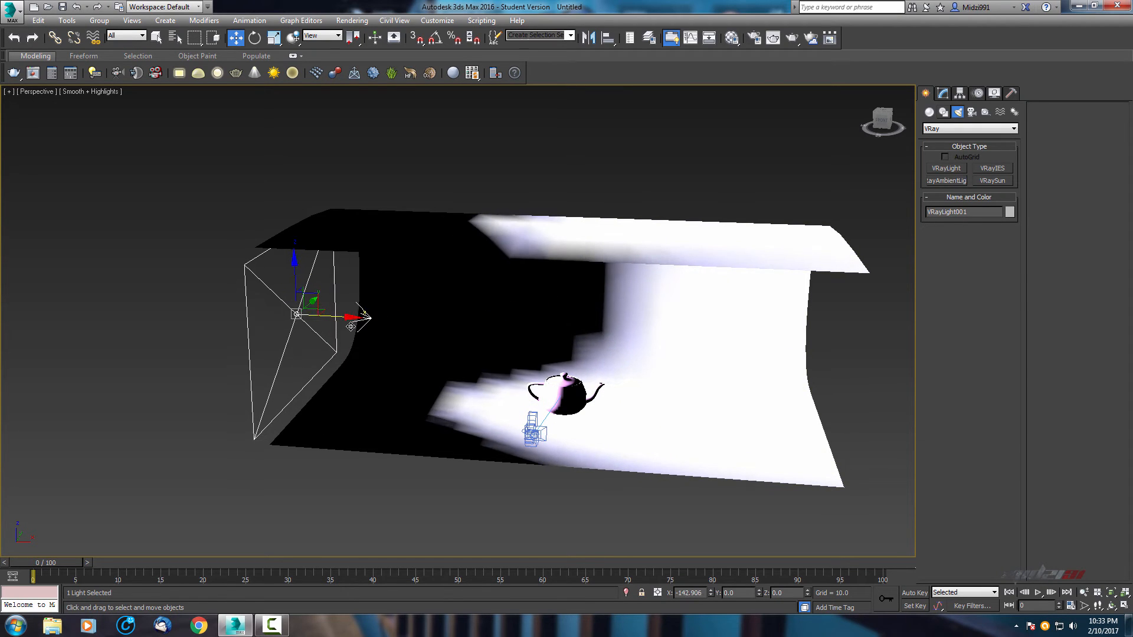
pyautogui.moveTo(351, 318); pyautogui.dragTo(367, 331)
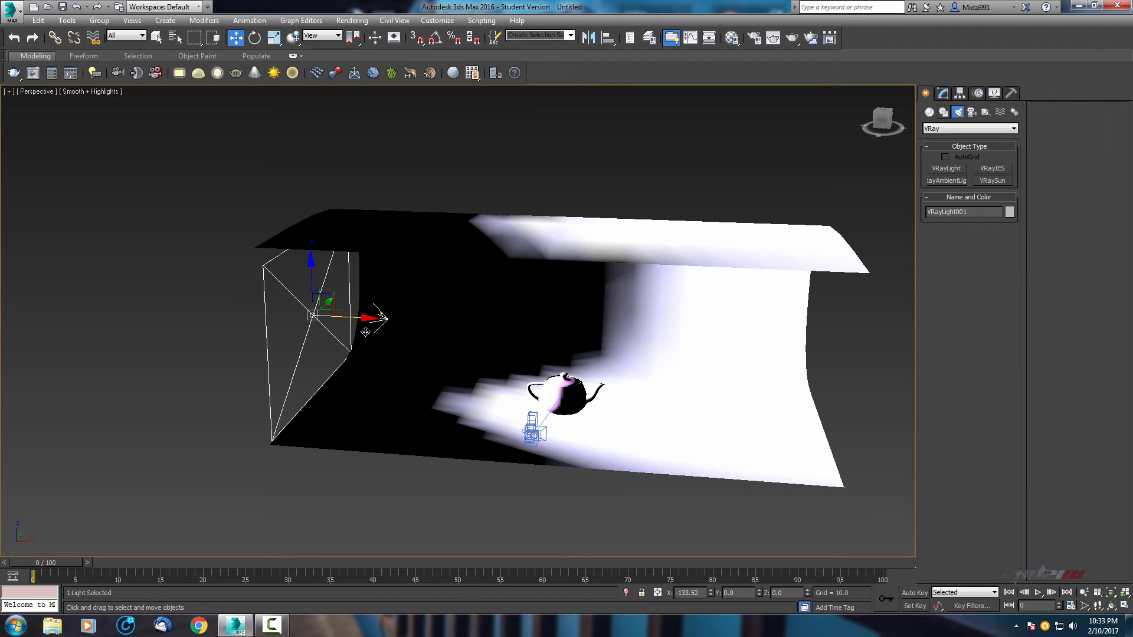
pyautogui.moveTo(365, 318); pyautogui.dragTo(488, 370)
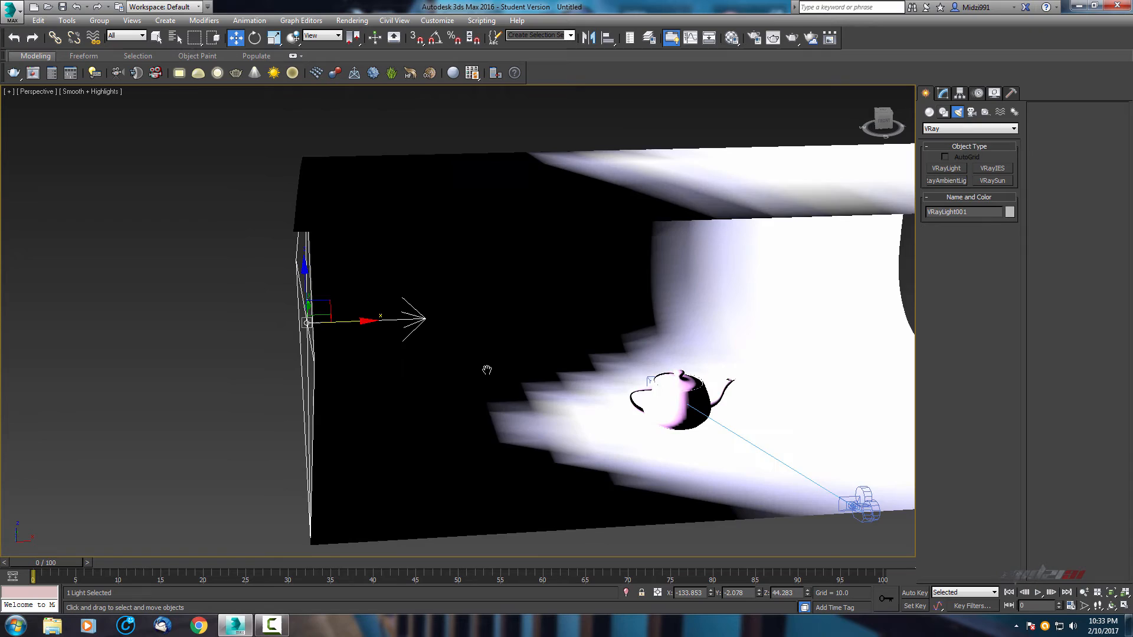
pyautogui.click(943, 93)
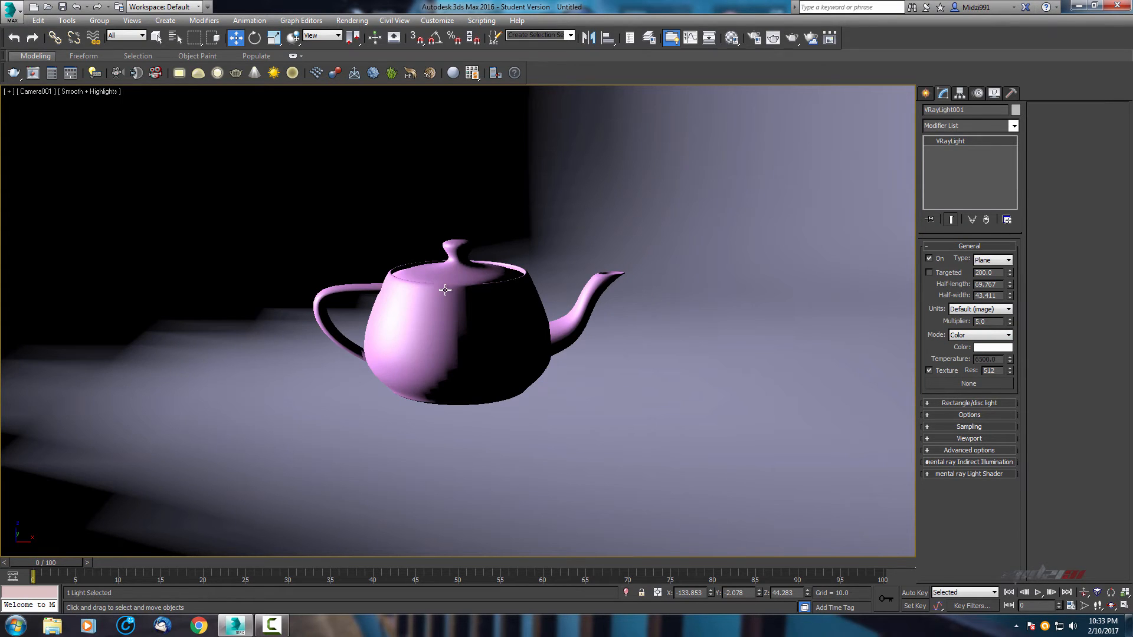
pyautogui.moveTo(445, 303)
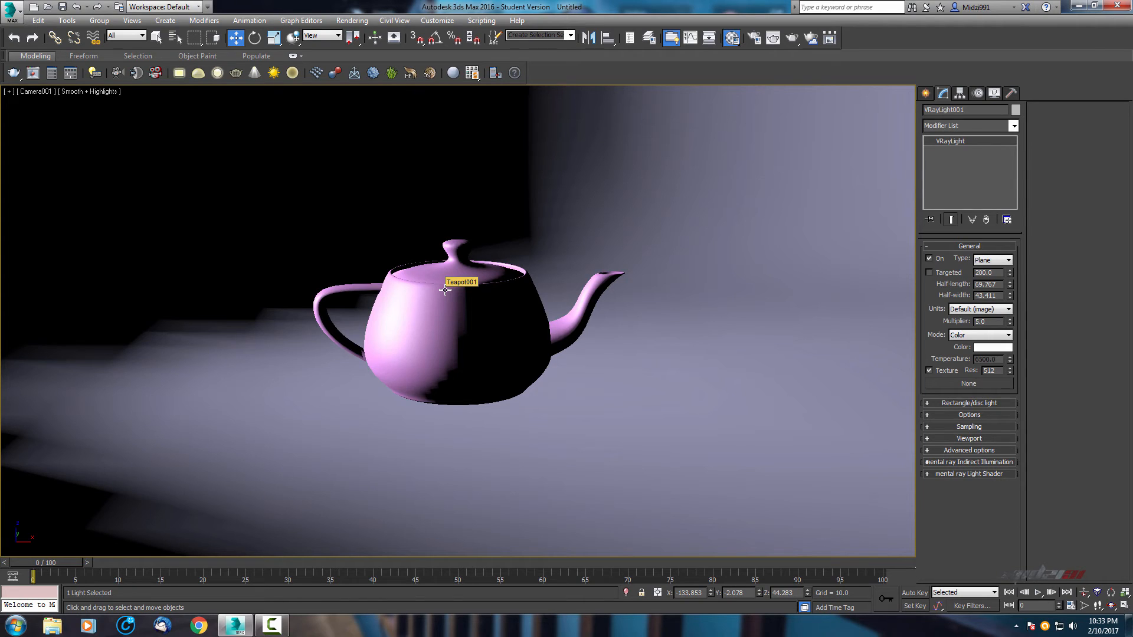
# Change material slot 01 from Standard to VRayMtl, then select slot 02
pyautogui.click(271, 74)
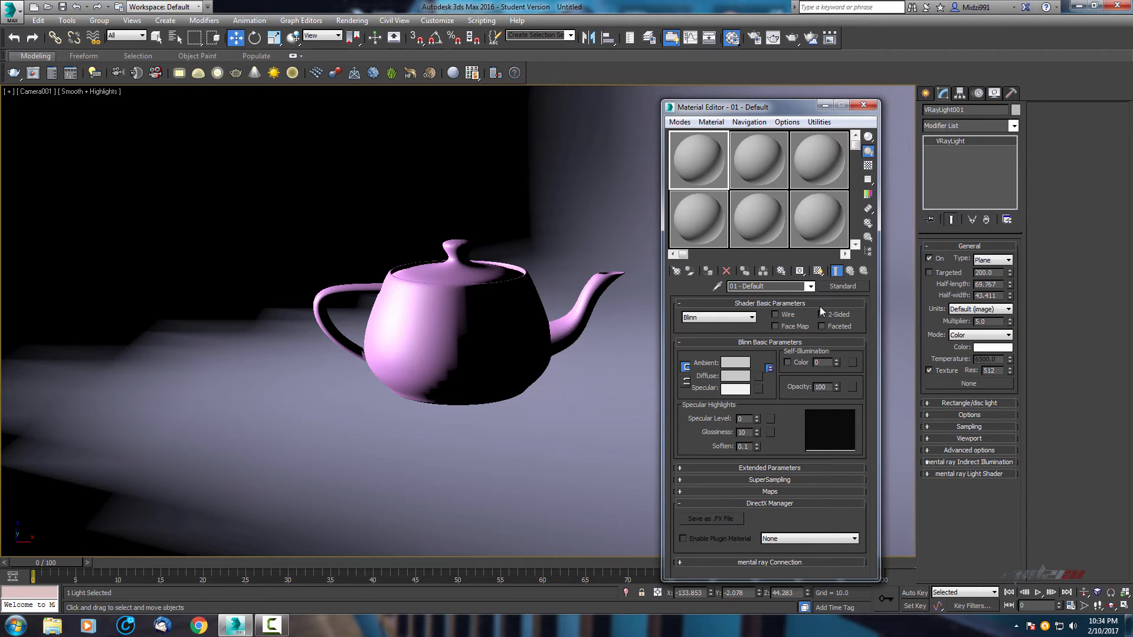
pyautogui.moveTo(854, 289)
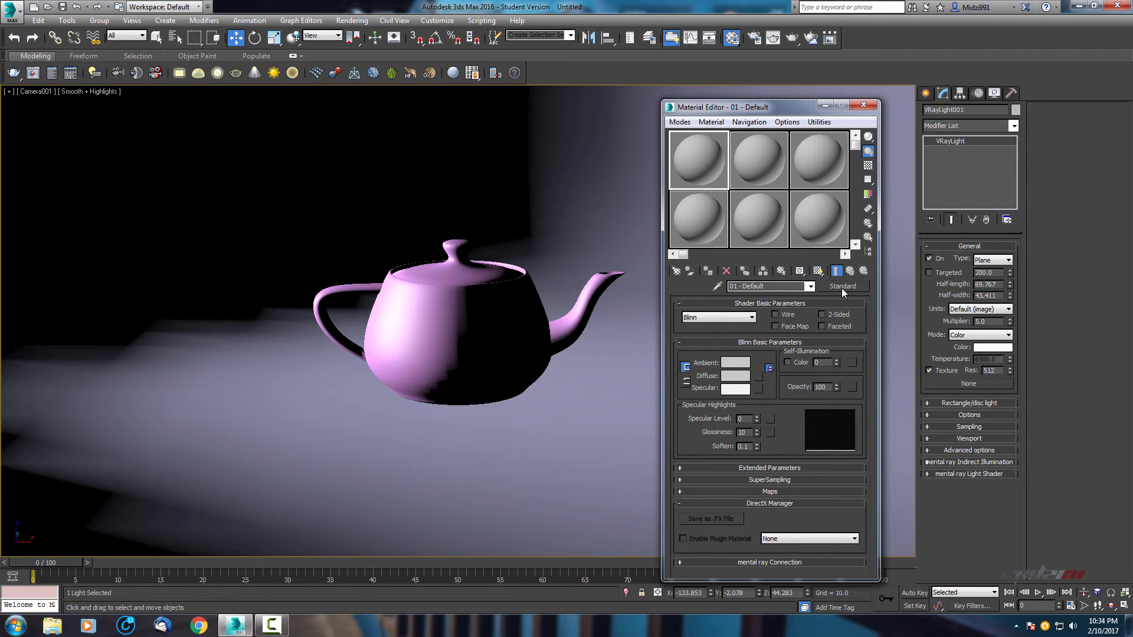
pyautogui.click(842, 286)
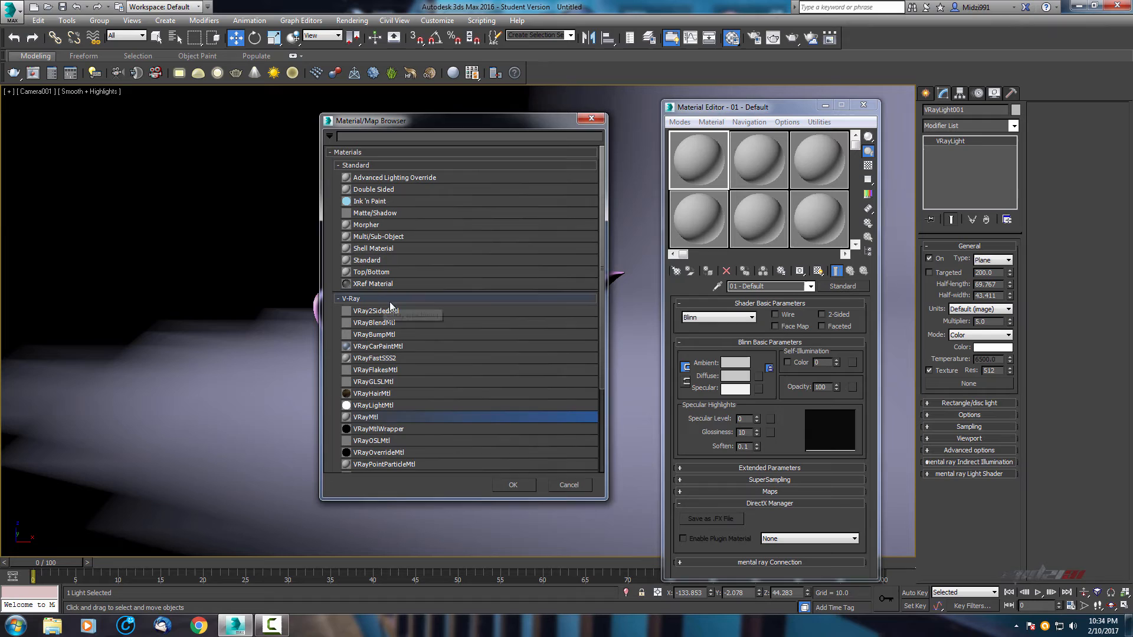
pyautogui.moveTo(366, 426)
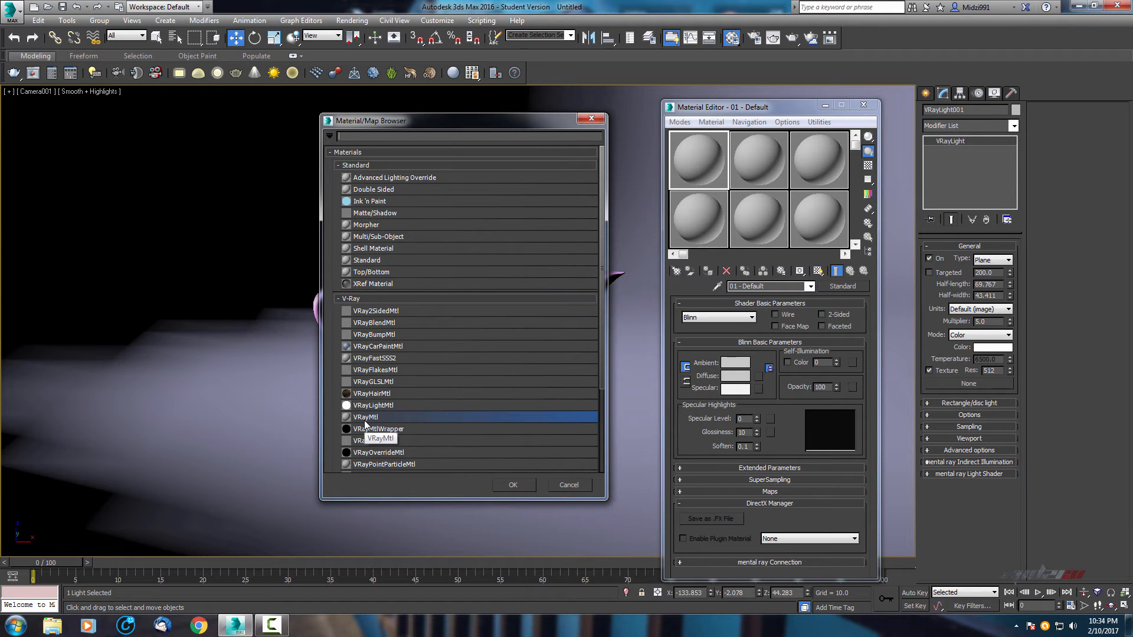
pyautogui.click(513, 485)
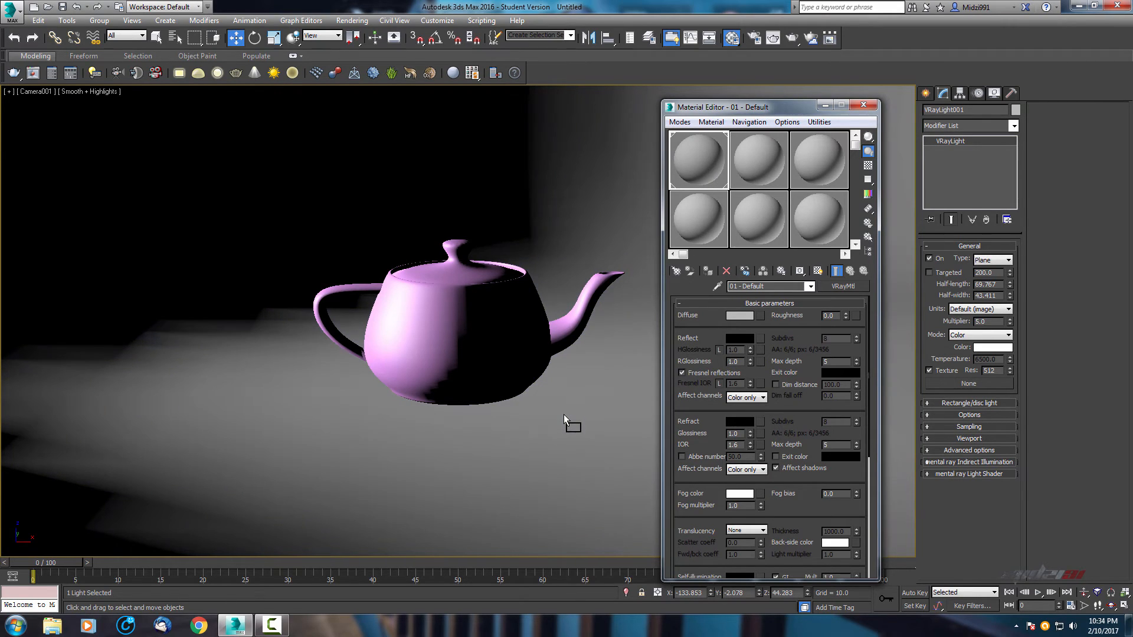
pyautogui.click(759, 159)
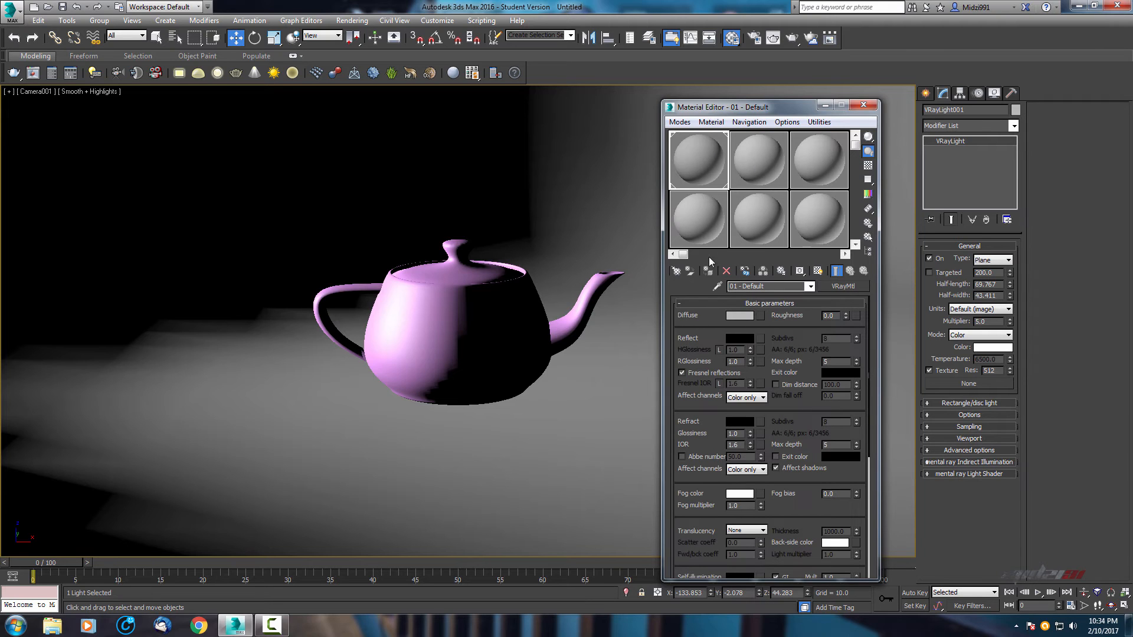
pyautogui.click(758, 159)
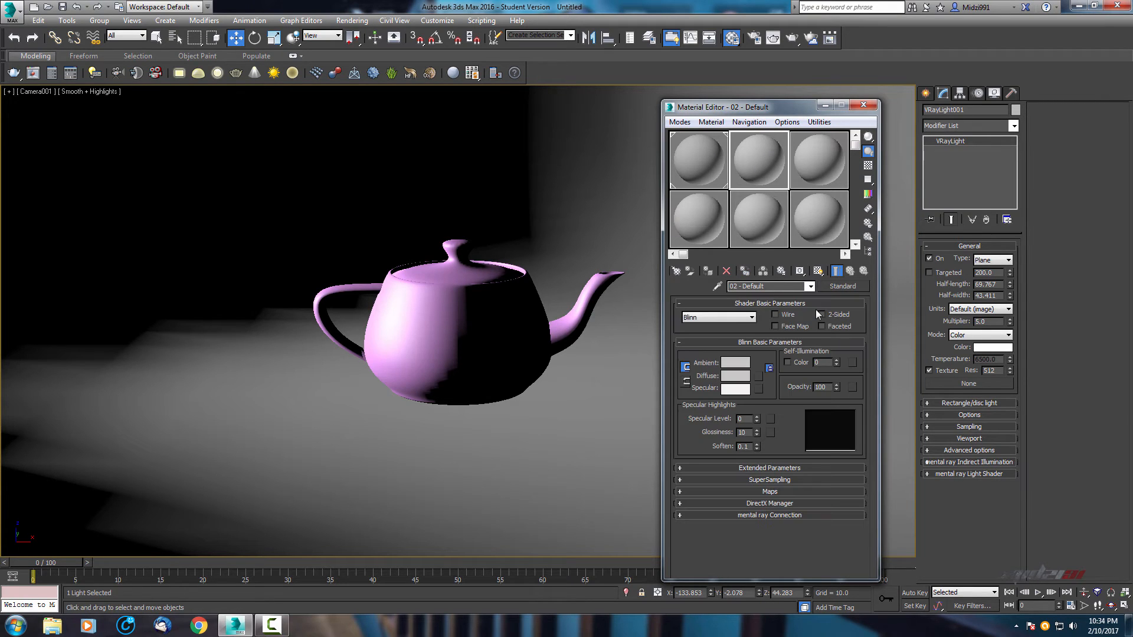
# Make slot 02 a VRayMtl with red diffuse and dark grey reflection, then close the editor
pyautogui.click(843, 286)
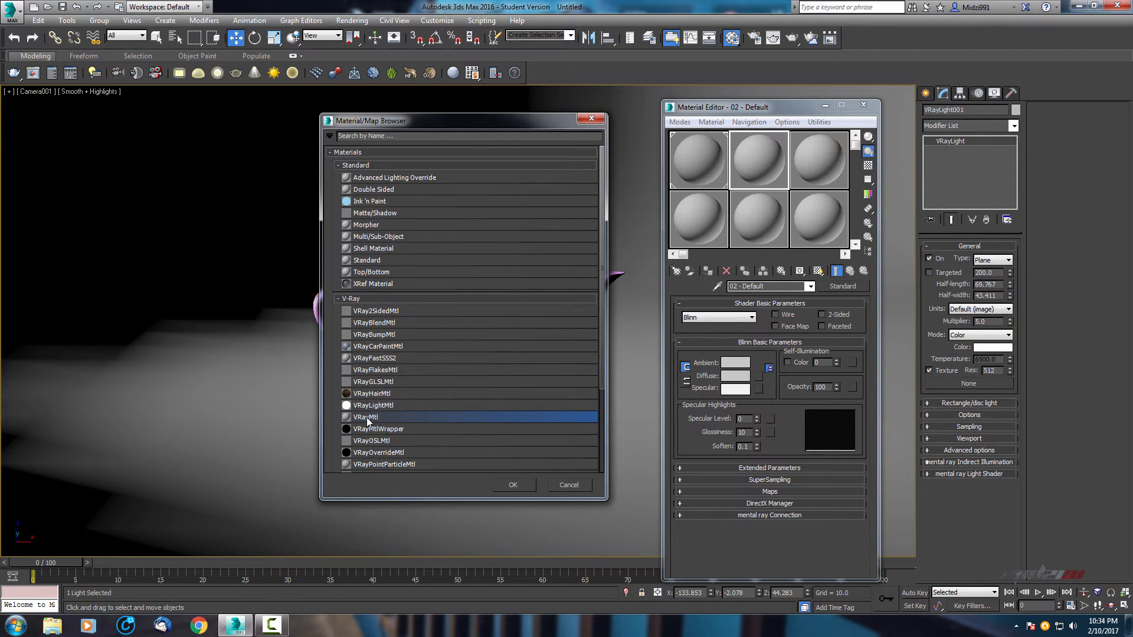
pyautogui.click(513, 485)
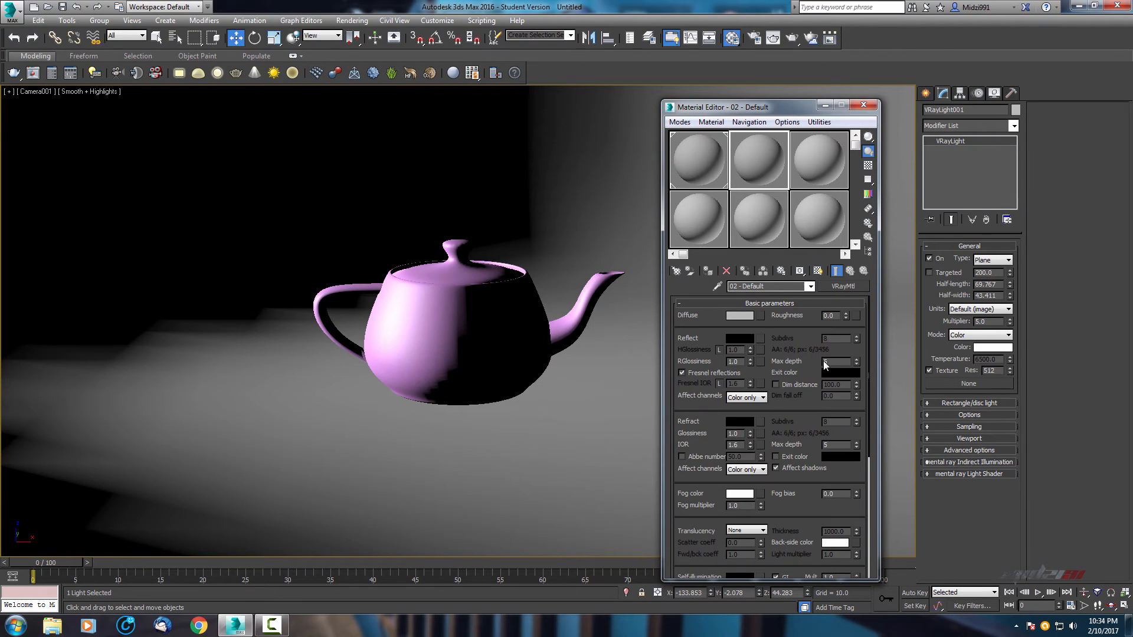
pyautogui.click(739, 315)
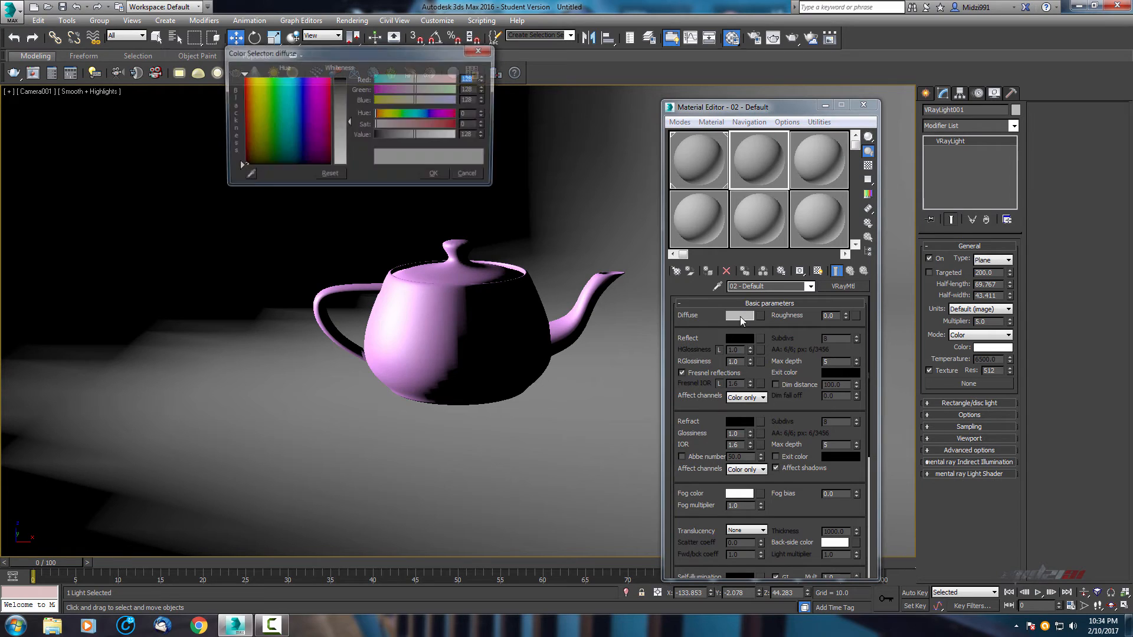
pyautogui.click(269, 97)
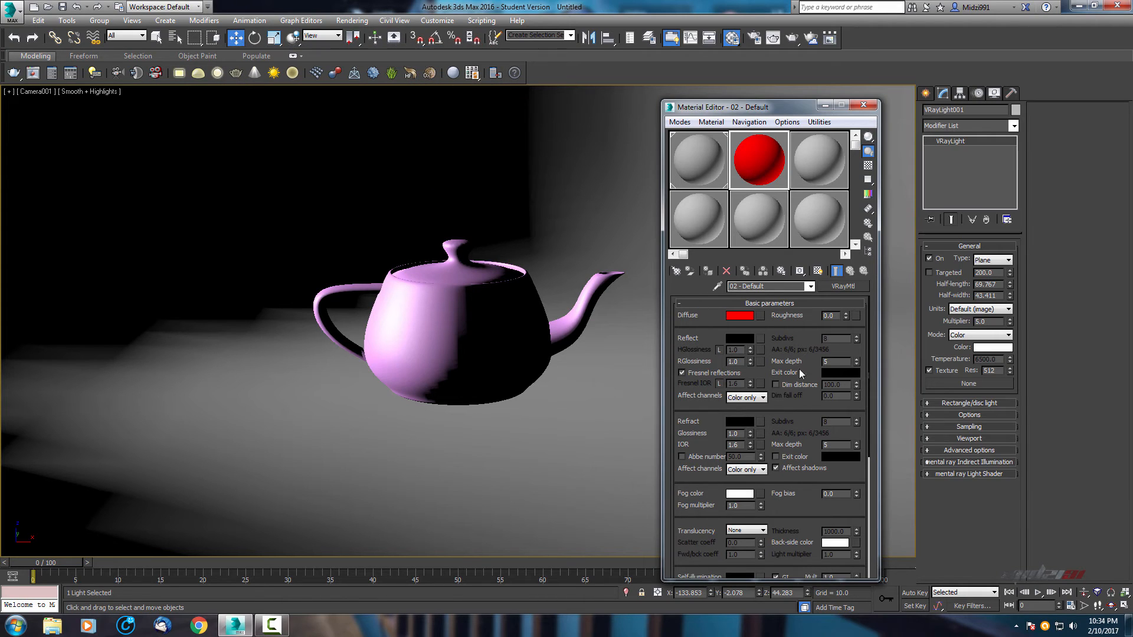
pyautogui.click(740, 338)
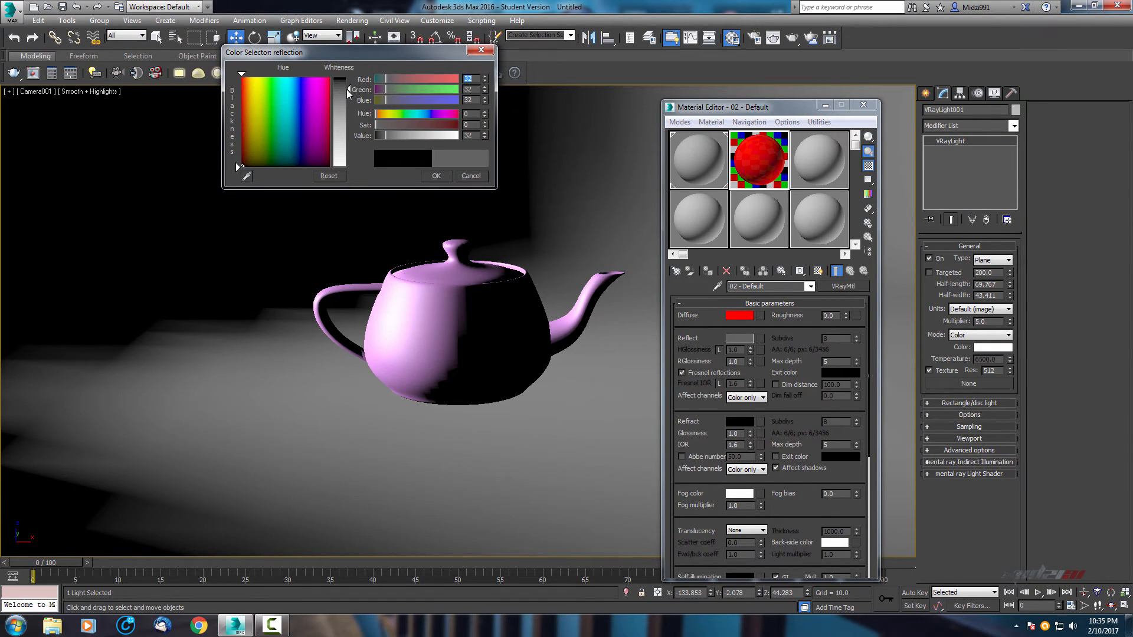
pyautogui.click(470, 176)
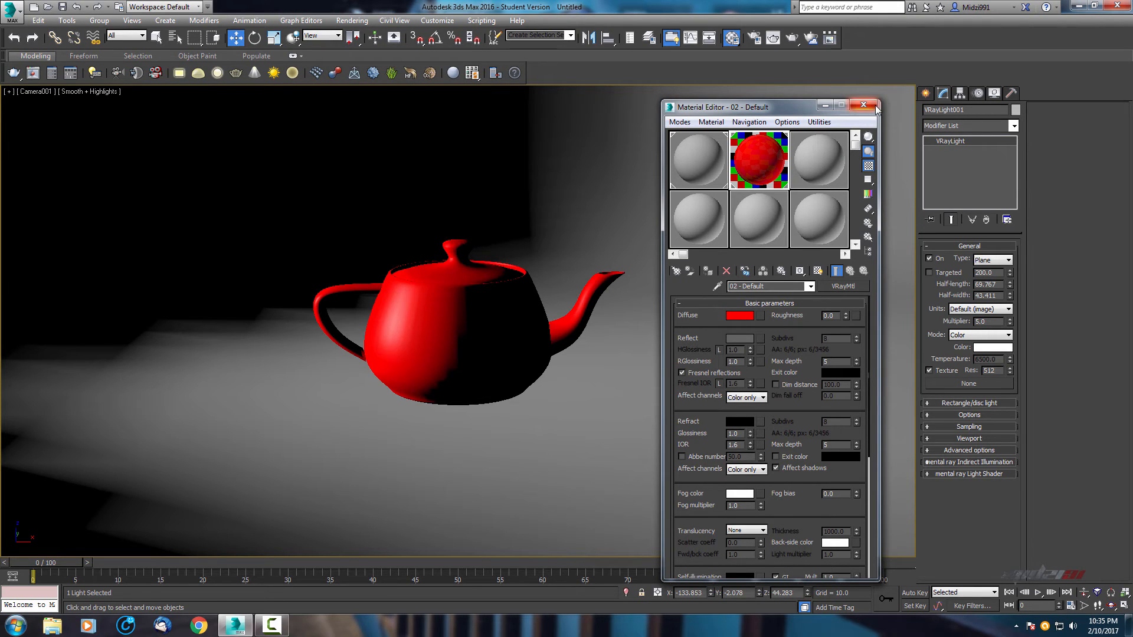
pyautogui.click(864, 105)
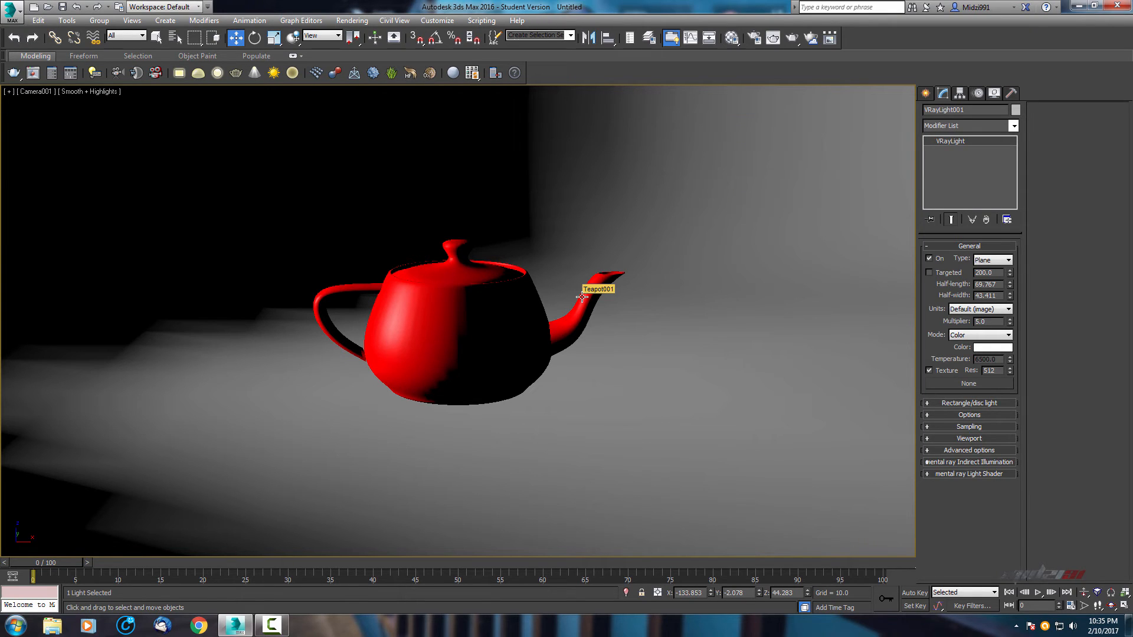
# Render the Camera001 view into the V-Ray frame buffer with Render Production
pyautogui.click(733, 37)
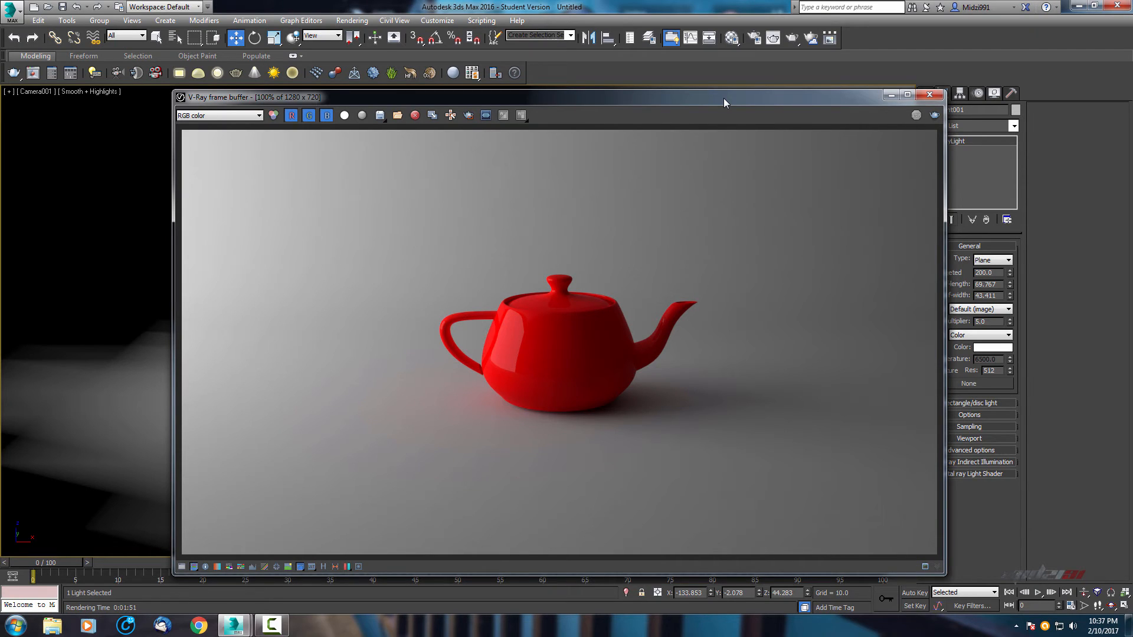
pyautogui.moveTo(675, 110)
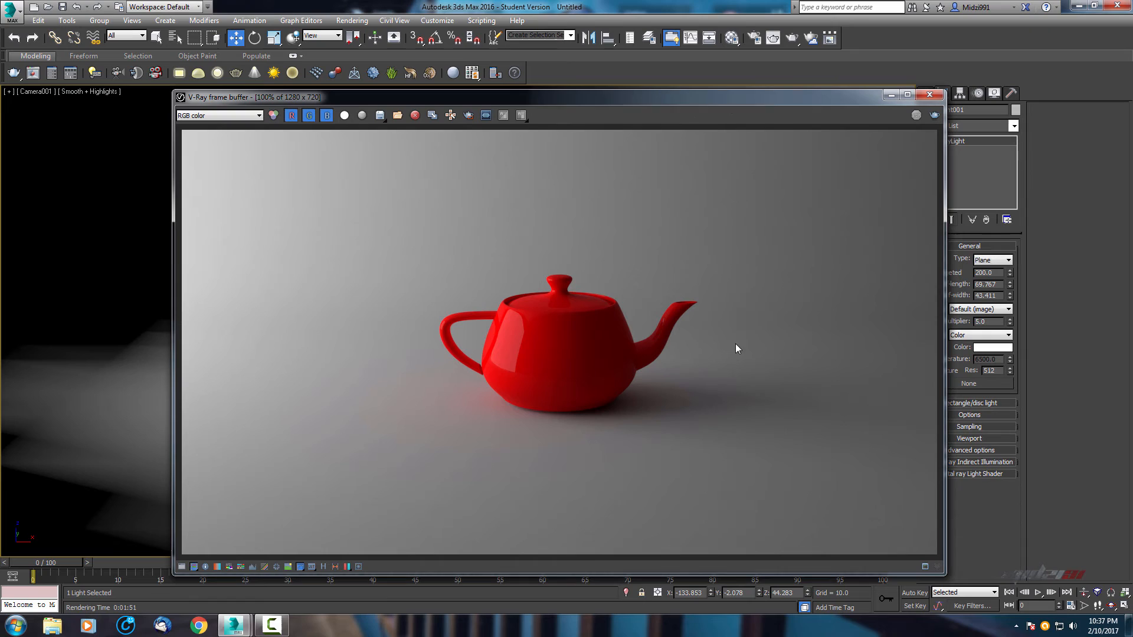
pyautogui.moveTo(438, 214)
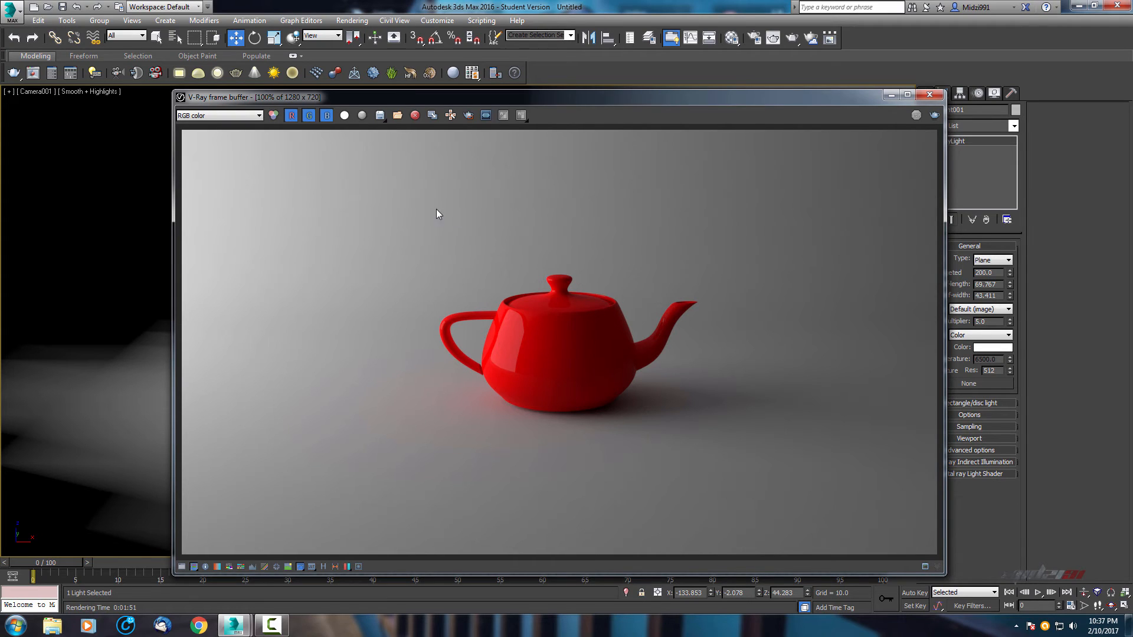
pyautogui.moveTo(328, 258)
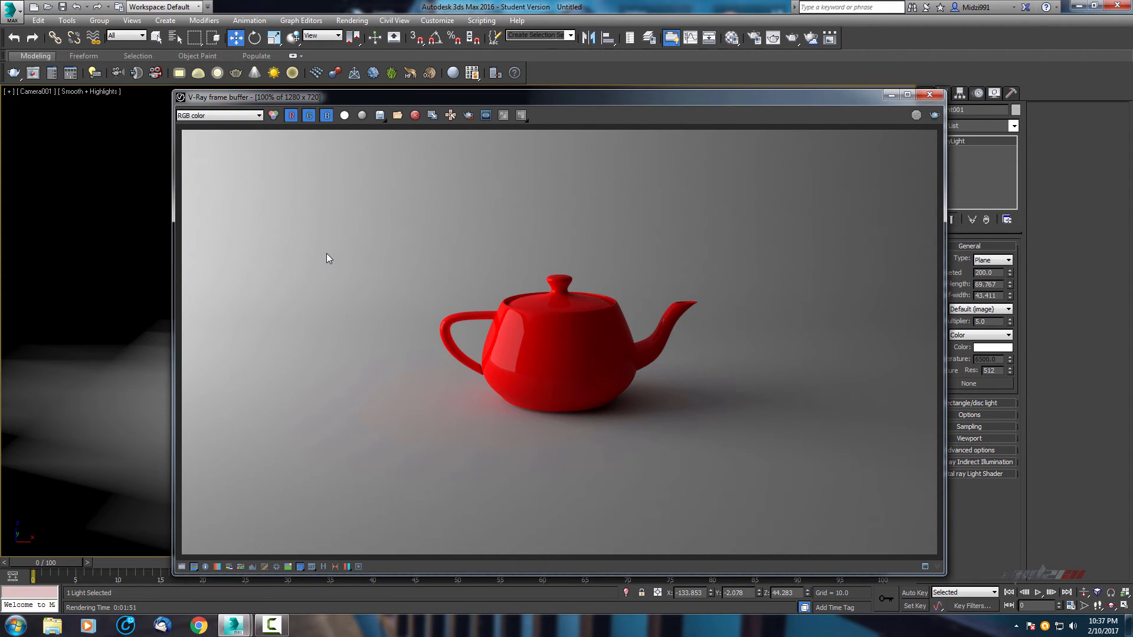
pyautogui.moveTo(319, 267)
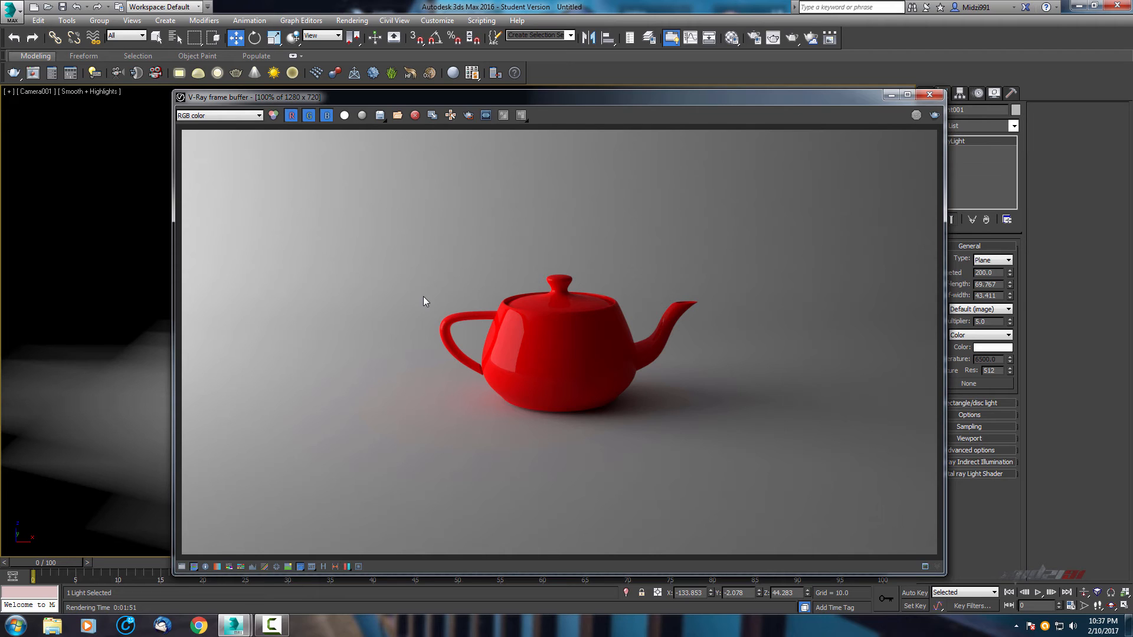
pyautogui.moveTo(571, 296)
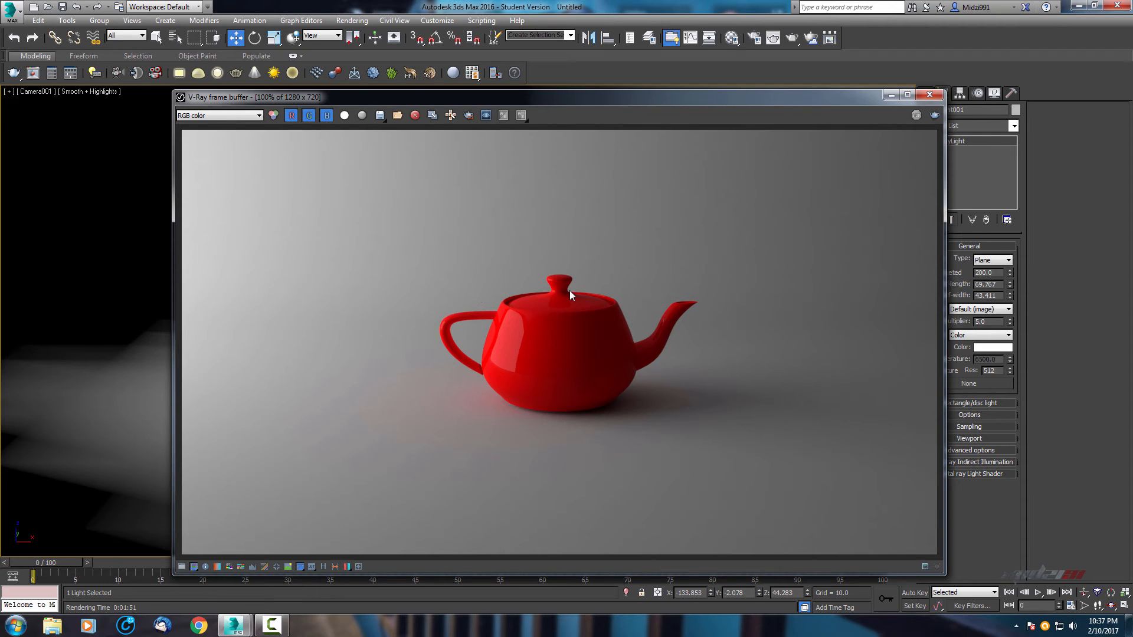
pyautogui.moveTo(665, 264)
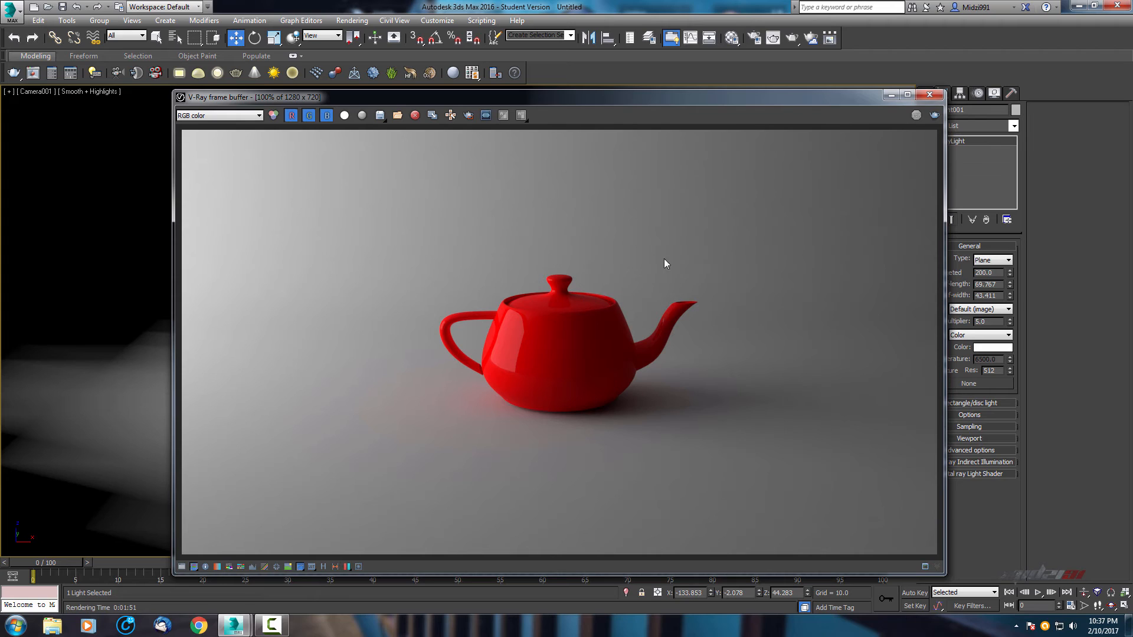
pyautogui.moveTo(394, 320)
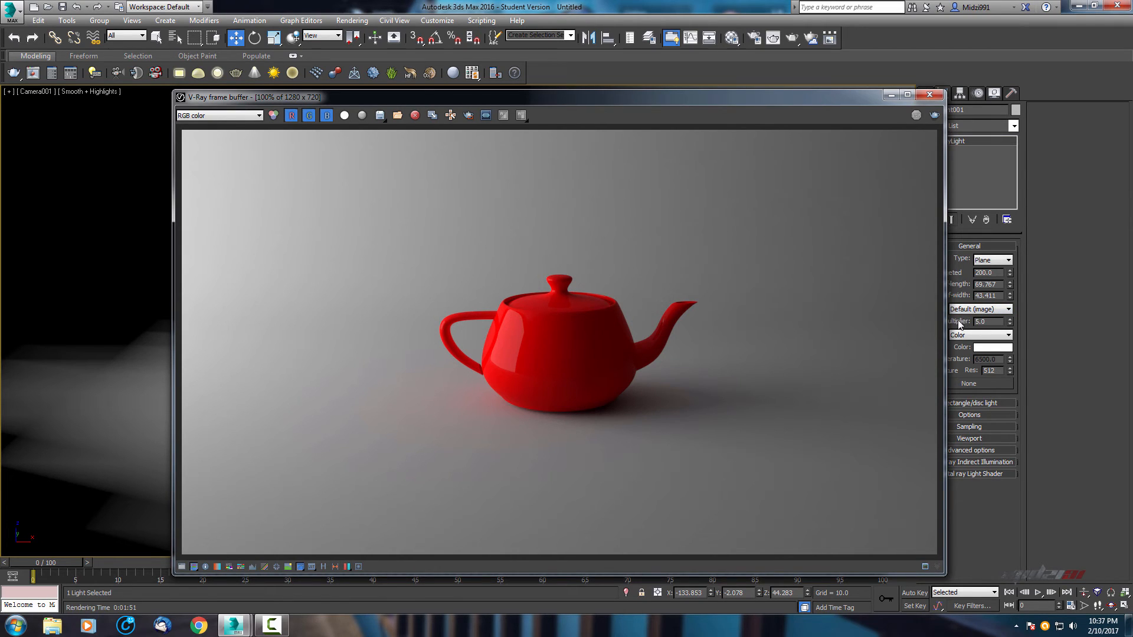
pyautogui.moveTo(927, 303)
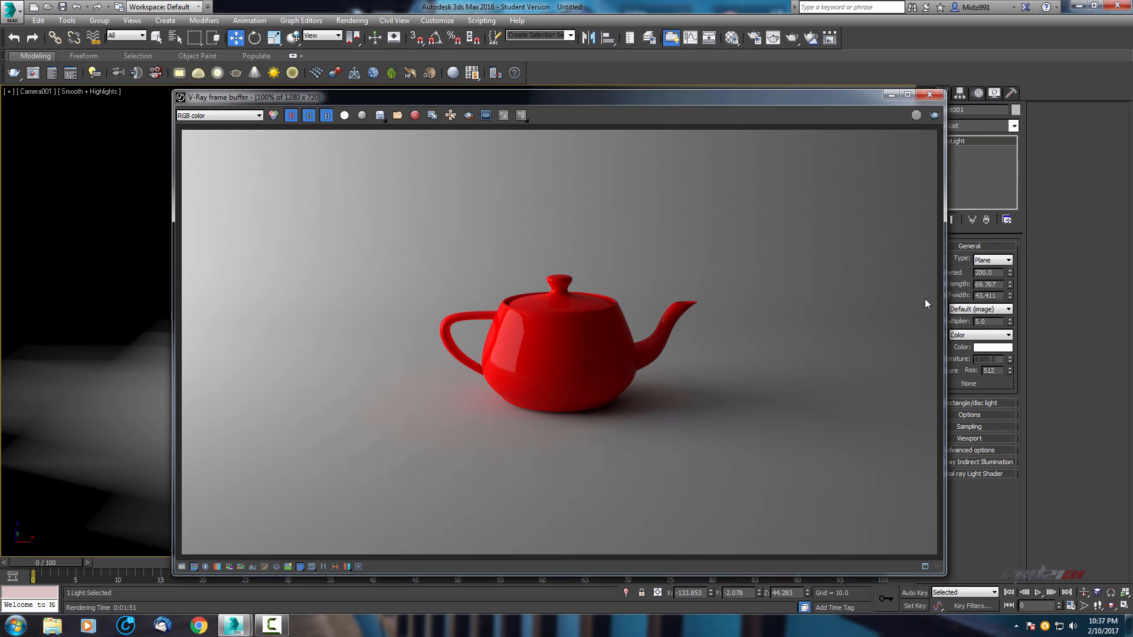
pyautogui.moveTo(798, 216)
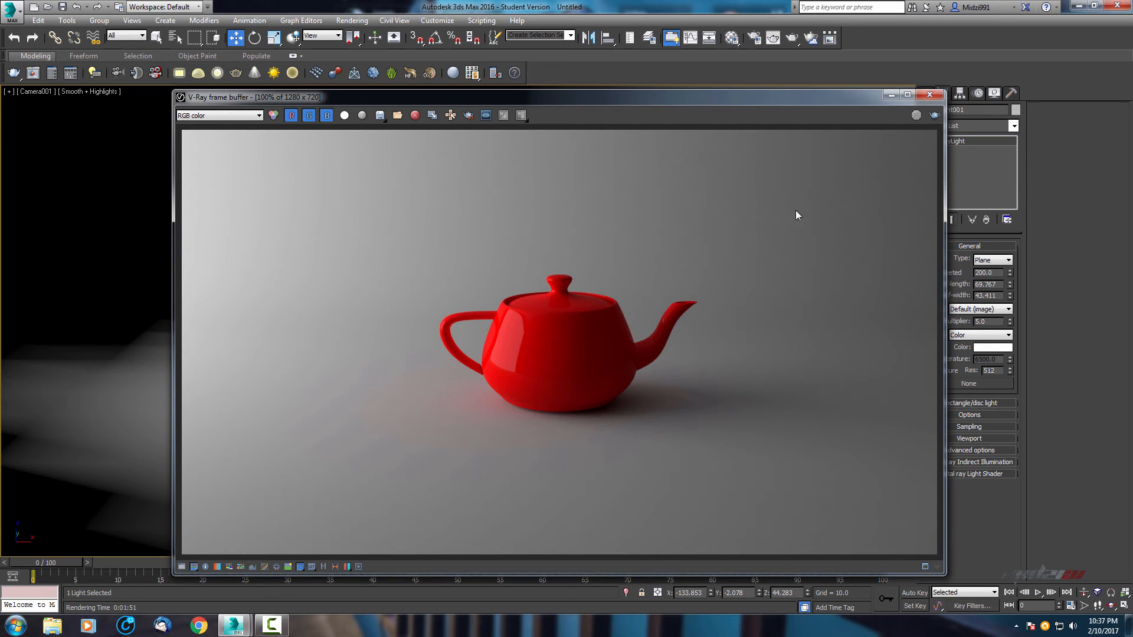
pyautogui.moveTo(931, 98)
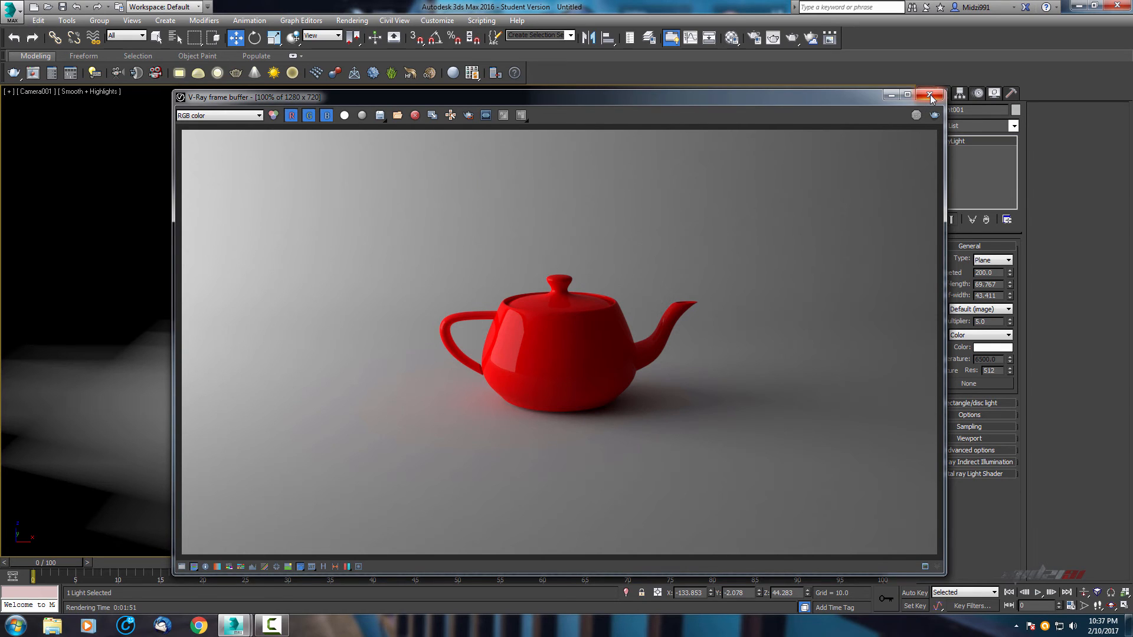
# Close the V-Ray frame buffer window to return to the Camera001 viewport
pyautogui.click(929, 95)
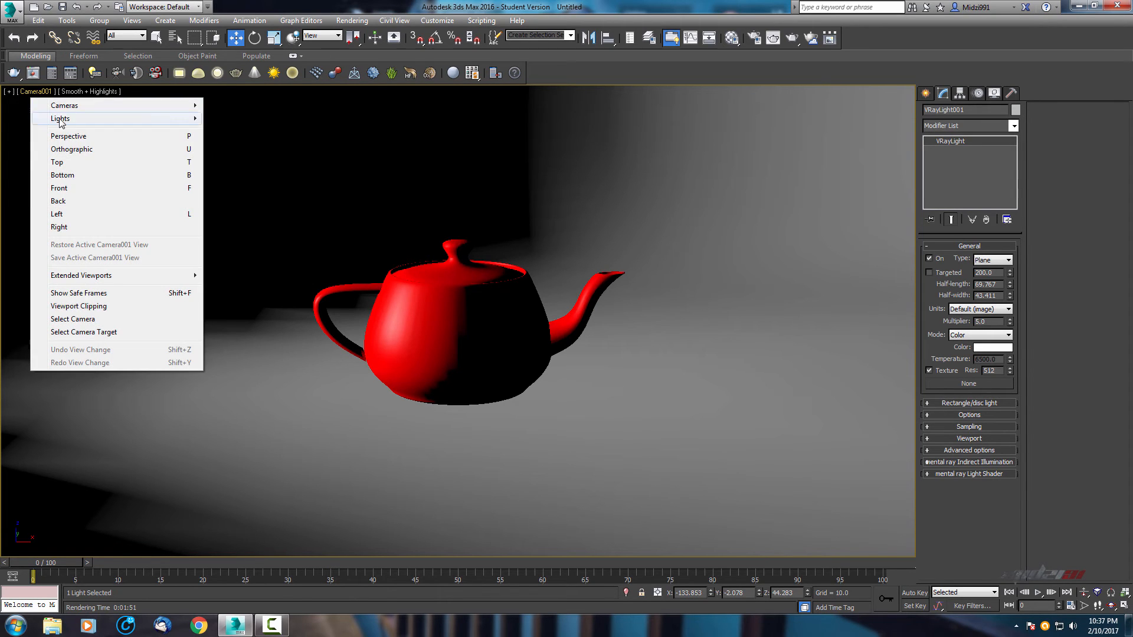
# Switch the viewport to a Perspective view
pyautogui.click(76, 136)
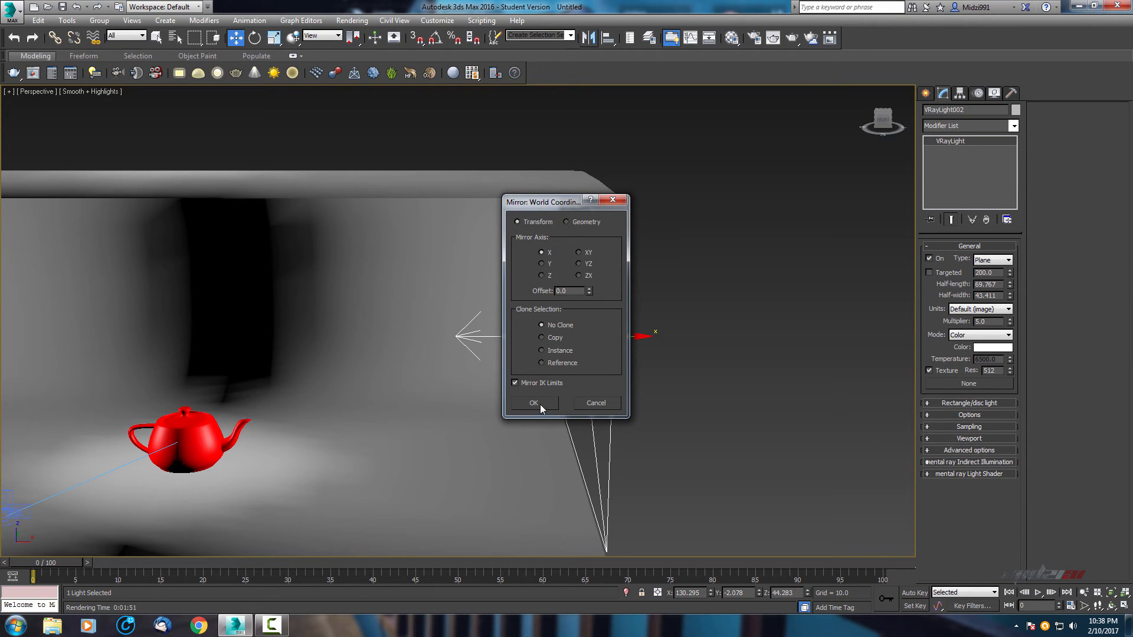
pyautogui.moveTo(578, 344)
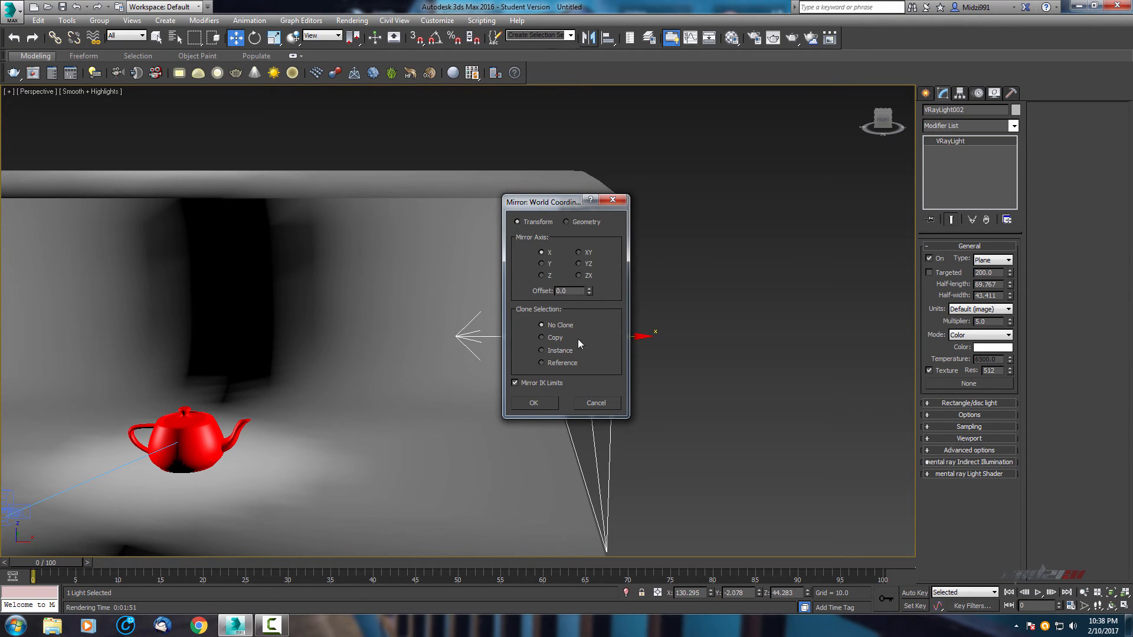
pyautogui.moveTo(496, 339)
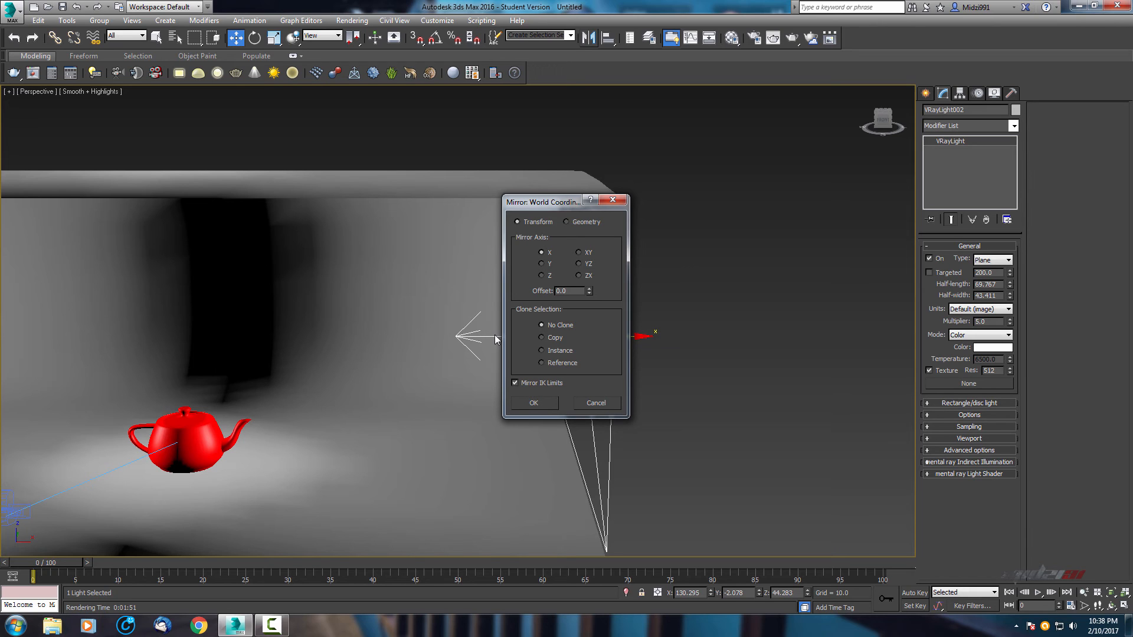
pyautogui.moveTo(563, 404)
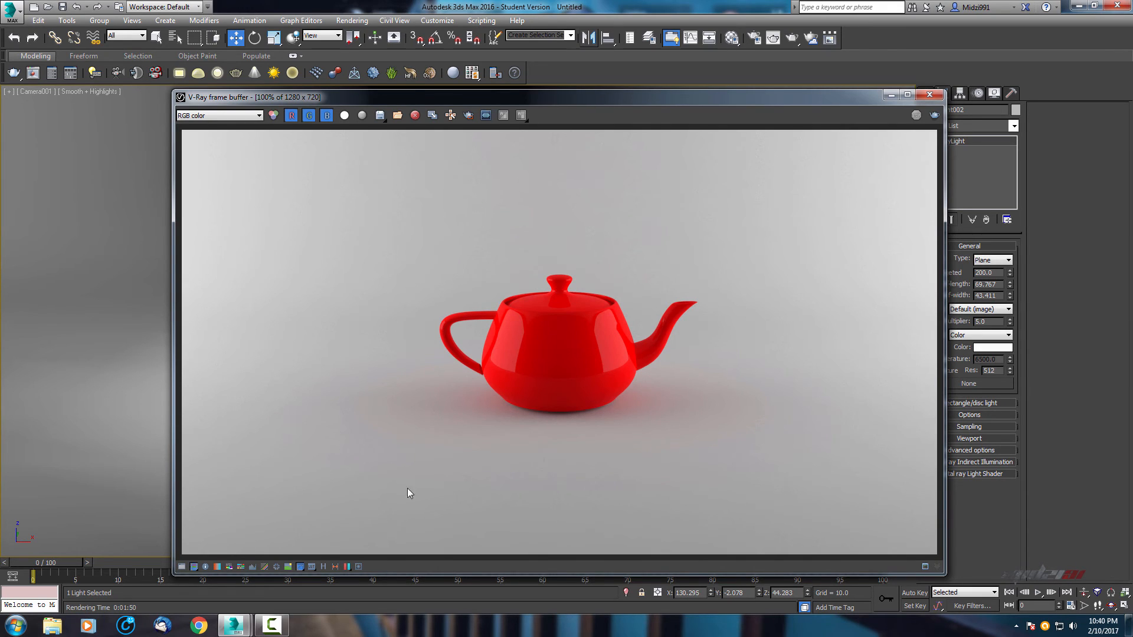
pyautogui.moveTo(739, 214)
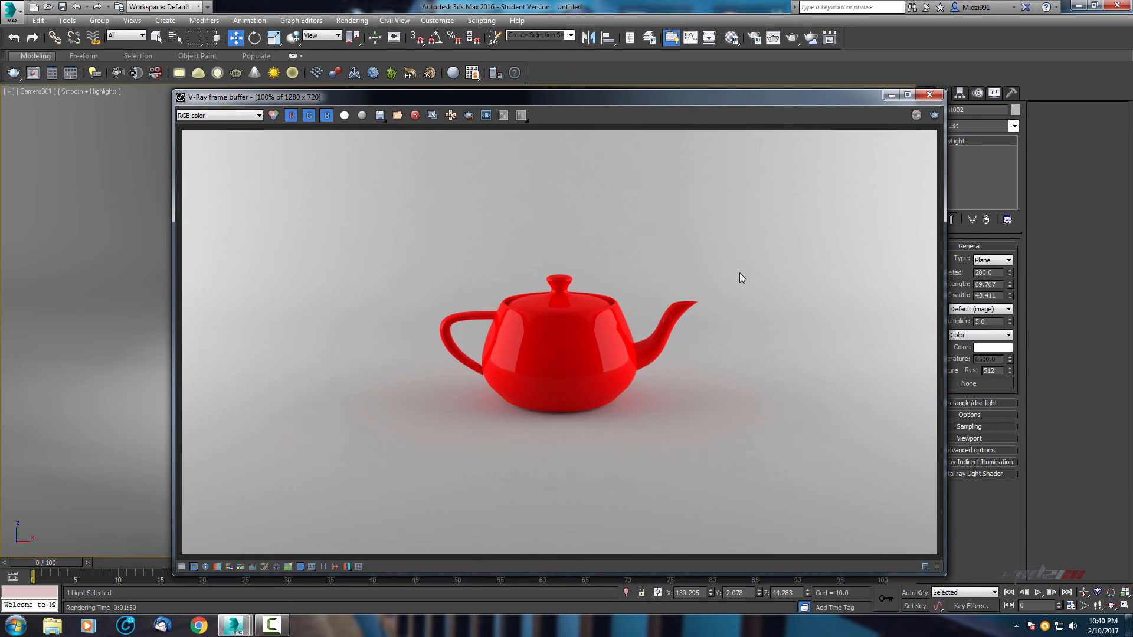
pyautogui.moveTo(263, 305)
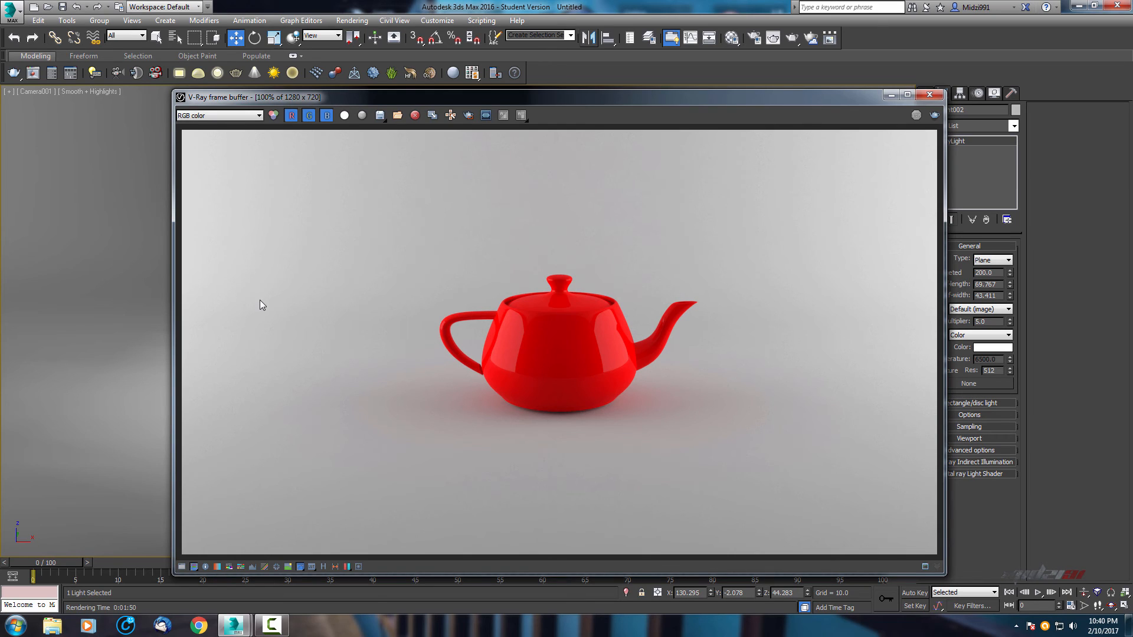
pyautogui.moveTo(707, 247)
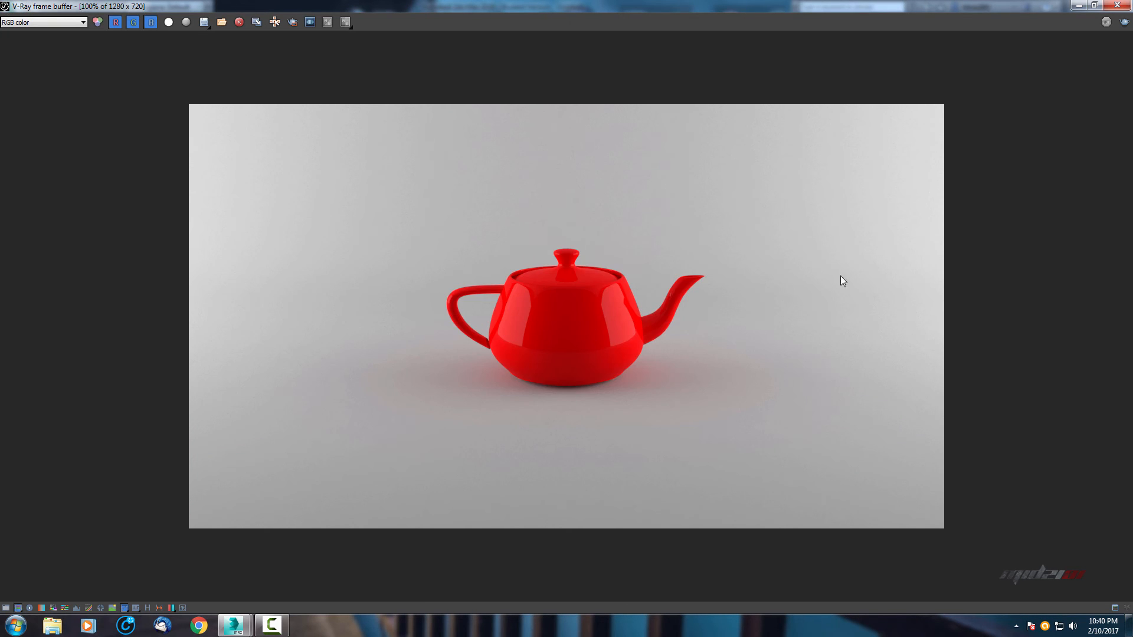
pyautogui.moveTo(209, 151)
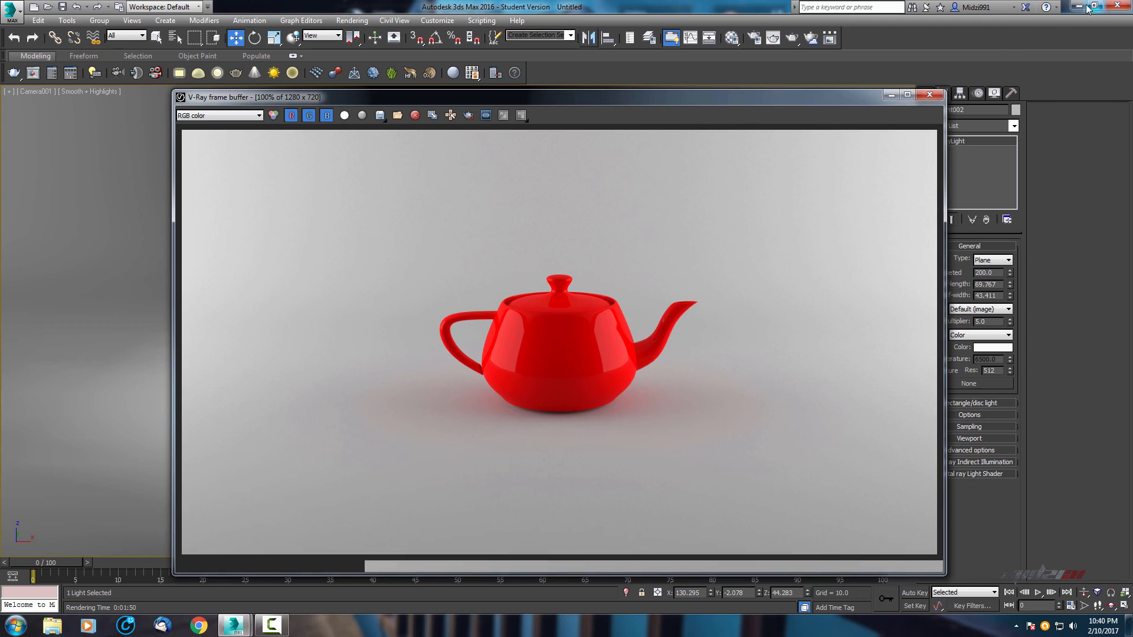
# Close the V-Ray frame buffer showing the glossy red teapot render
pyautogui.click(929, 94)
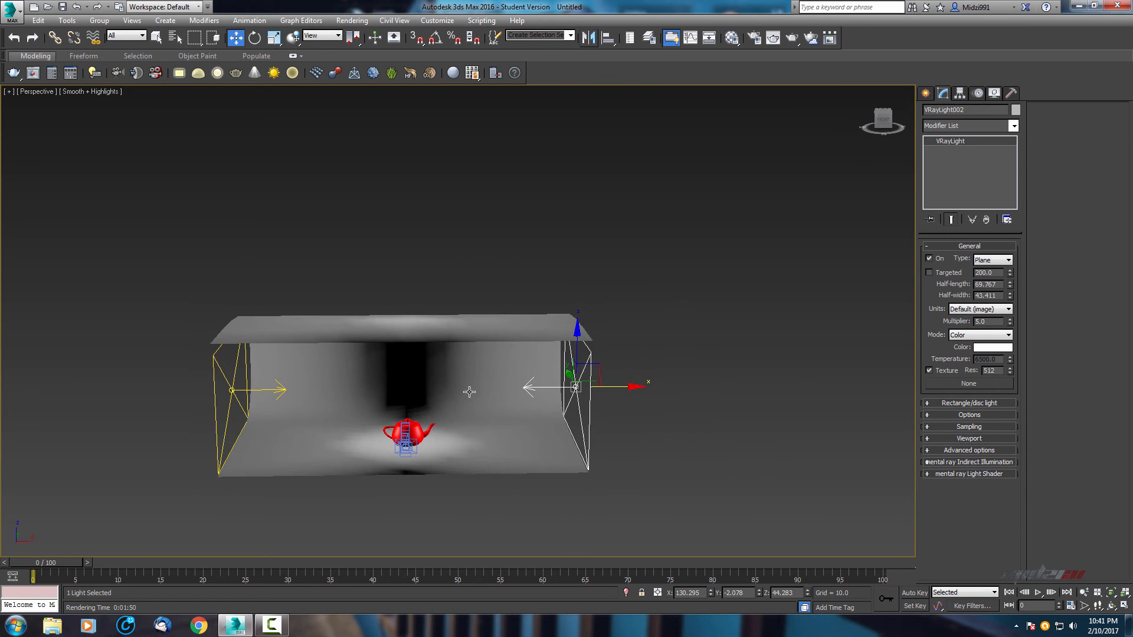
# Zoom the Perspective view in closer to the teapot and both plane lights
pyautogui.moveTo(469, 390); pyautogui.dragTo(451, 396)
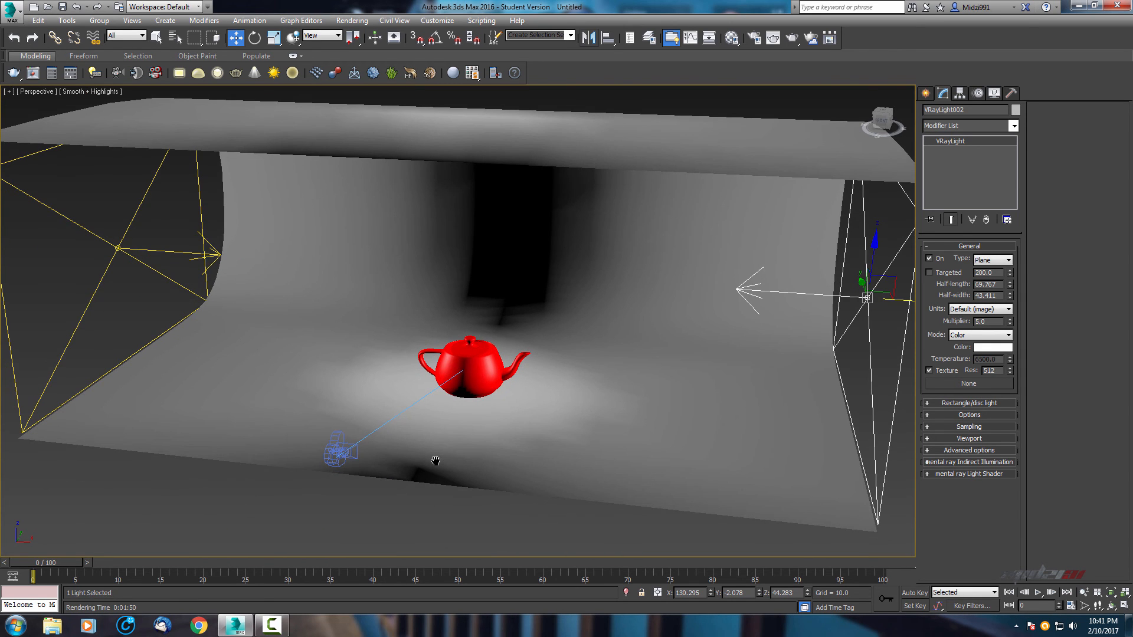
pyautogui.moveTo(434, 462)
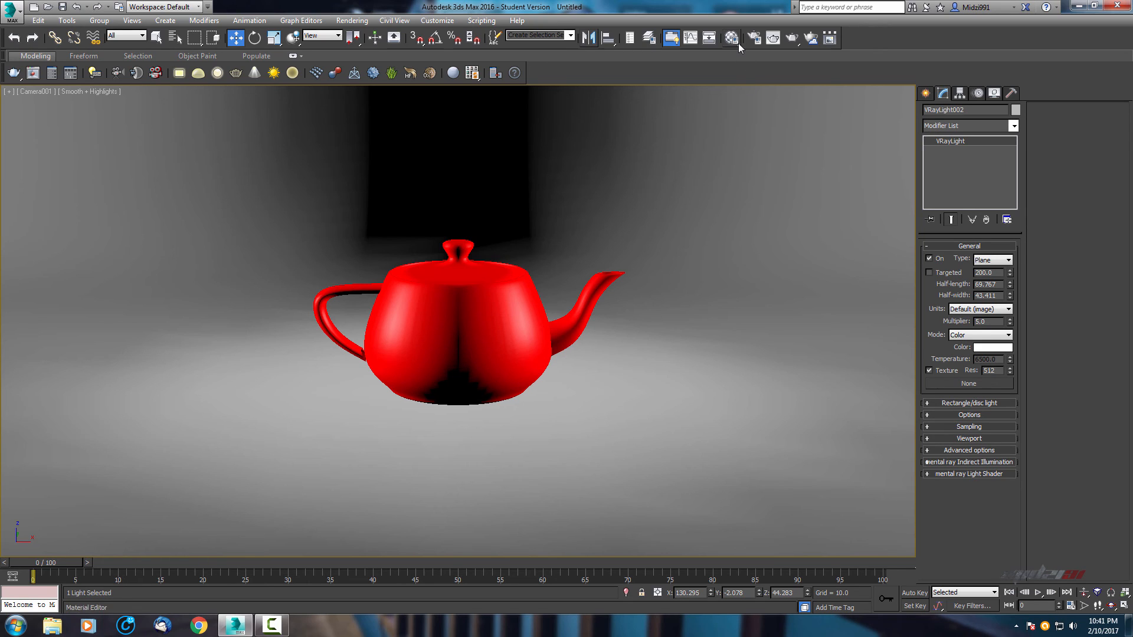
pyautogui.moveTo(752, 37)
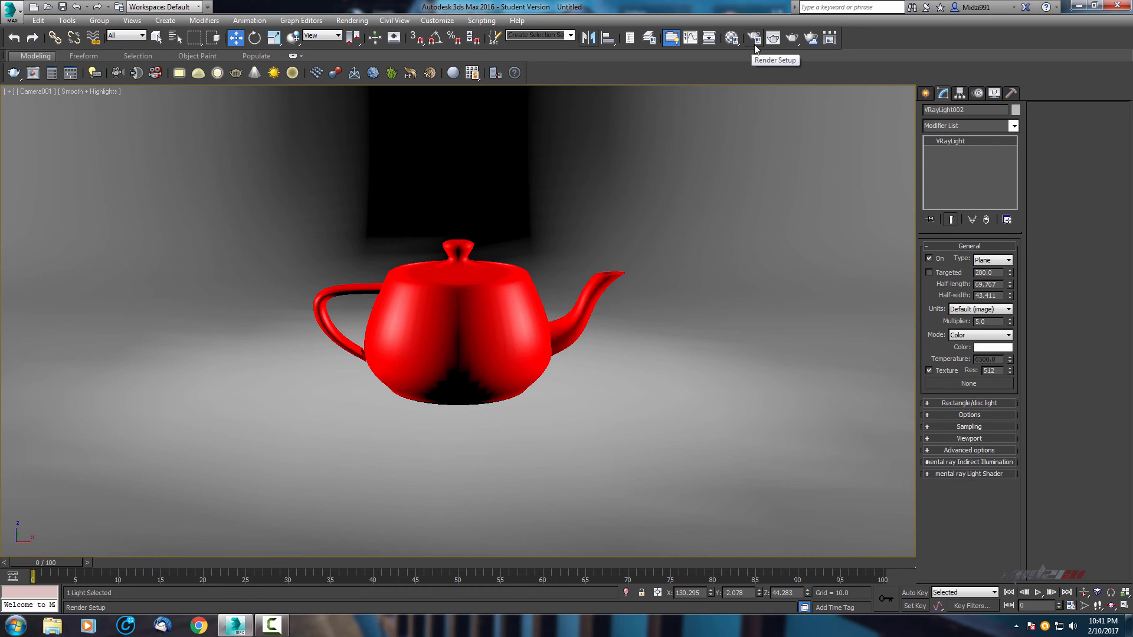
# Add a VRayDenoiser element under Render Elements and select it to view its parameters
pyautogui.click(753, 37)
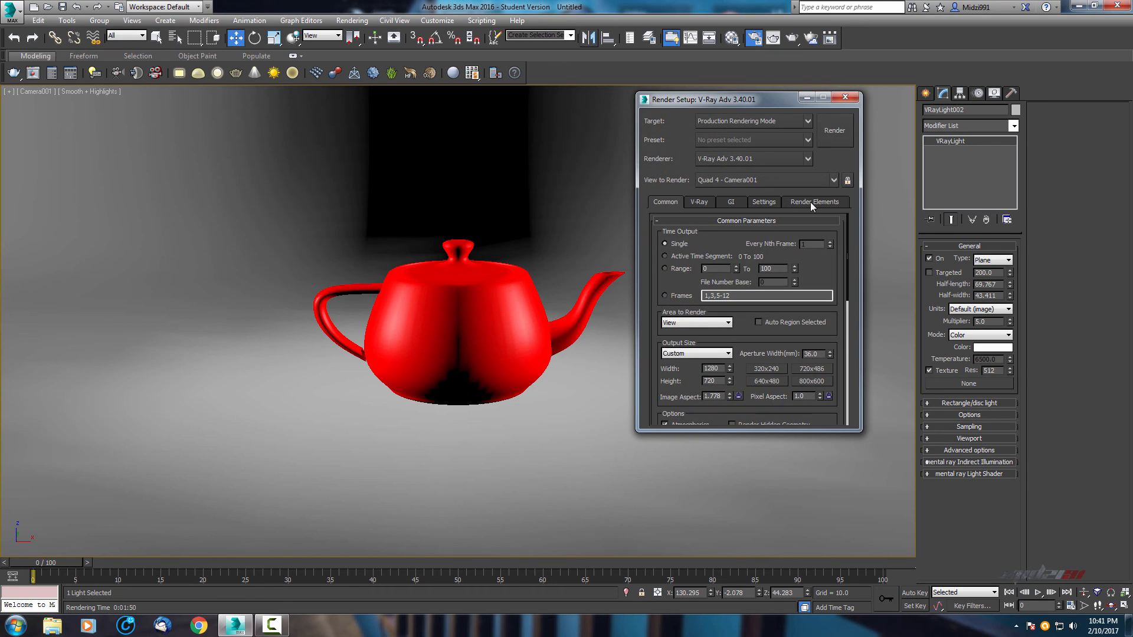
pyautogui.click(814, 202)
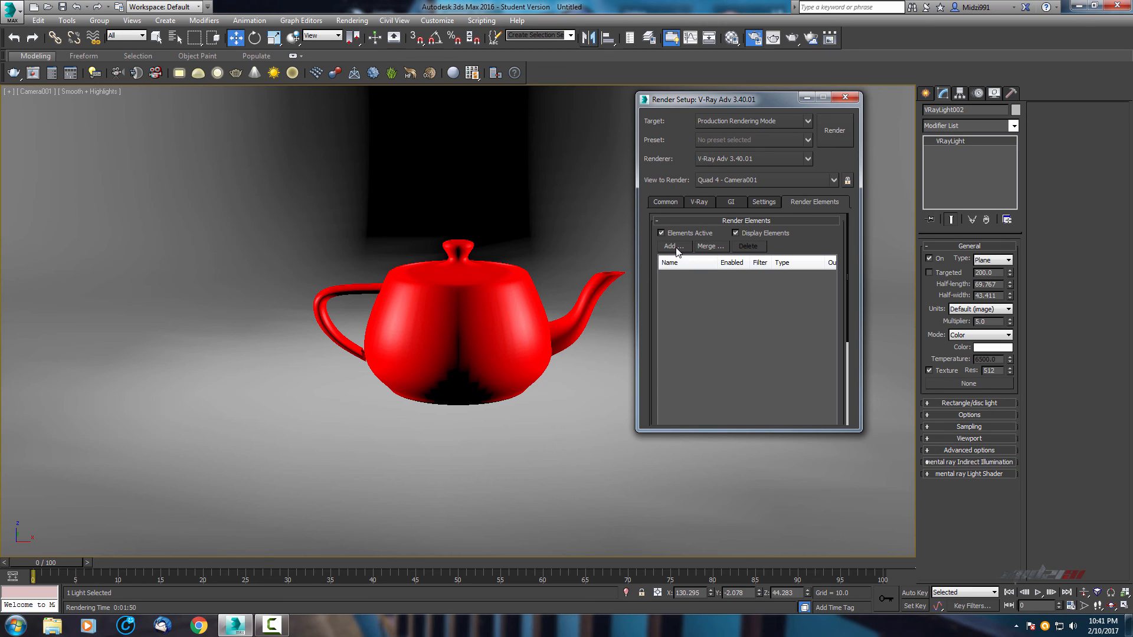
pyautogui.click(672, 246)
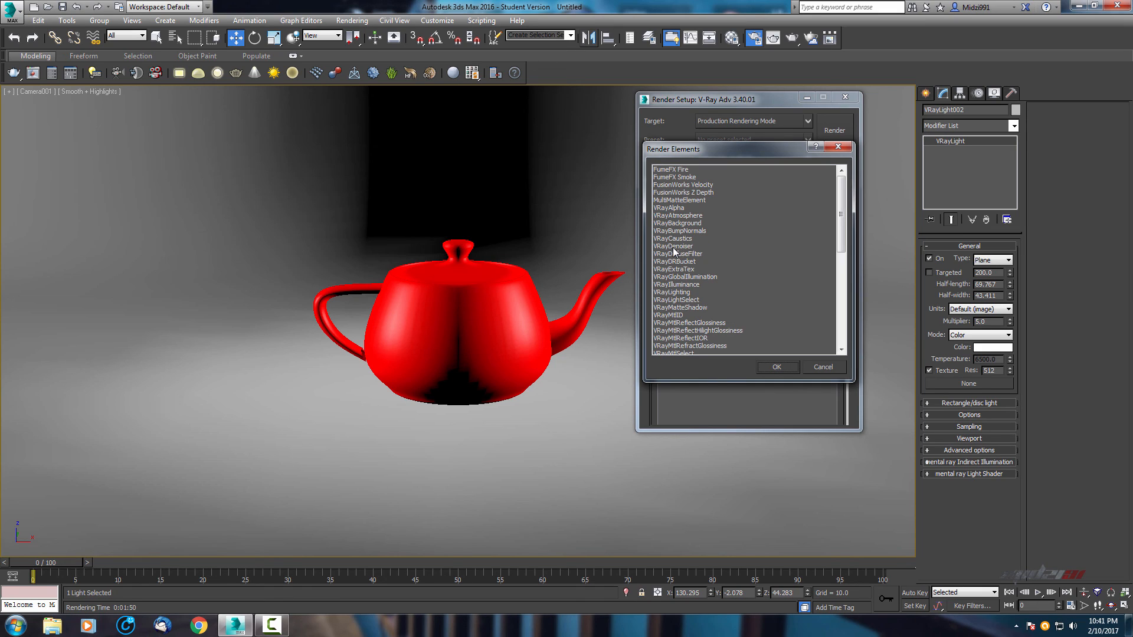
pyautogui.click(673, 246)
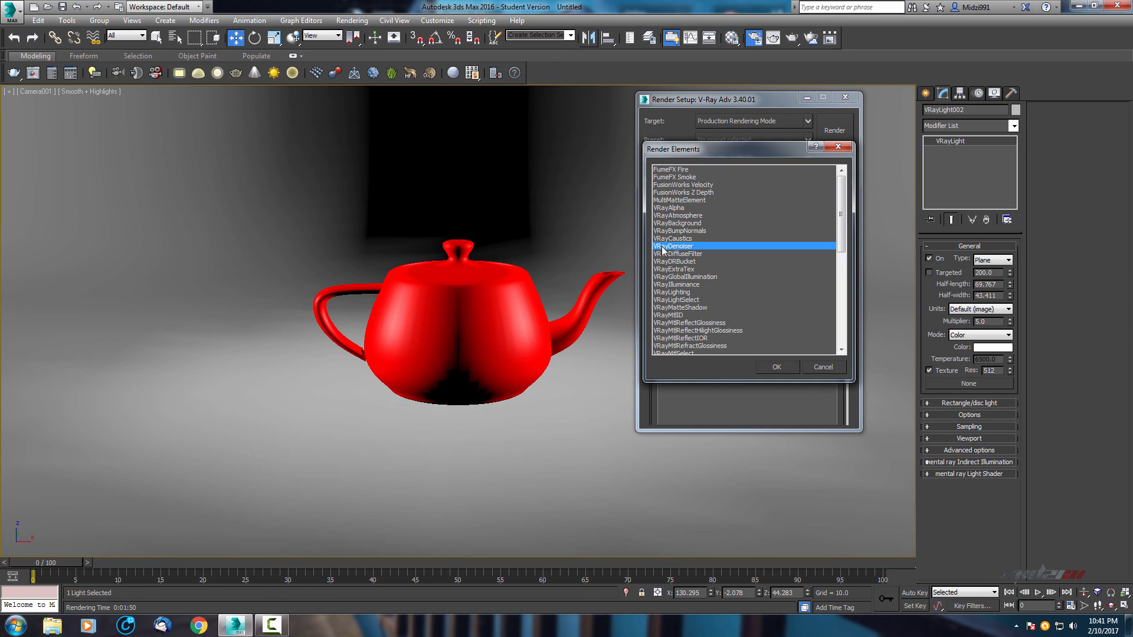
pyautogui.click(777, 366)
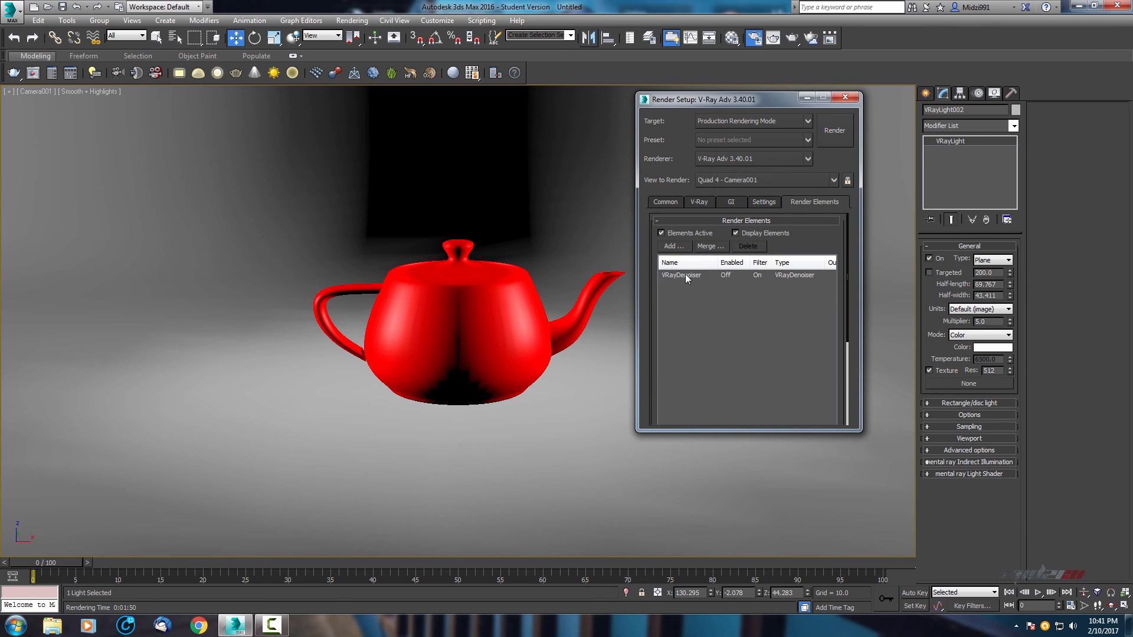
pyautogui.click(681, 275)
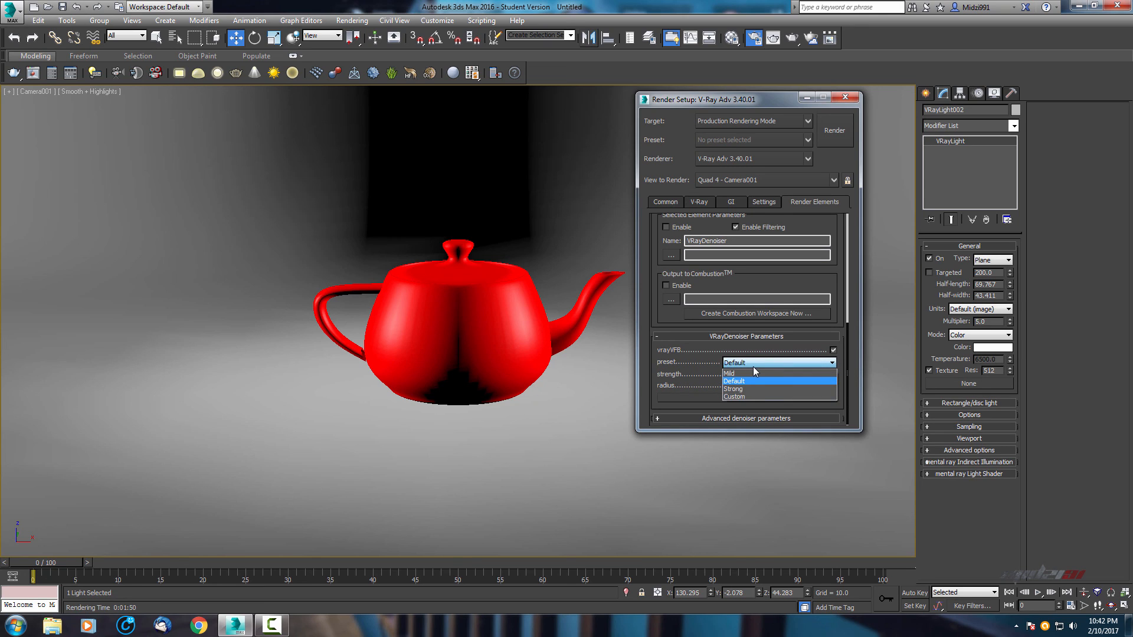
pyautogui.moveTo(757, 389)
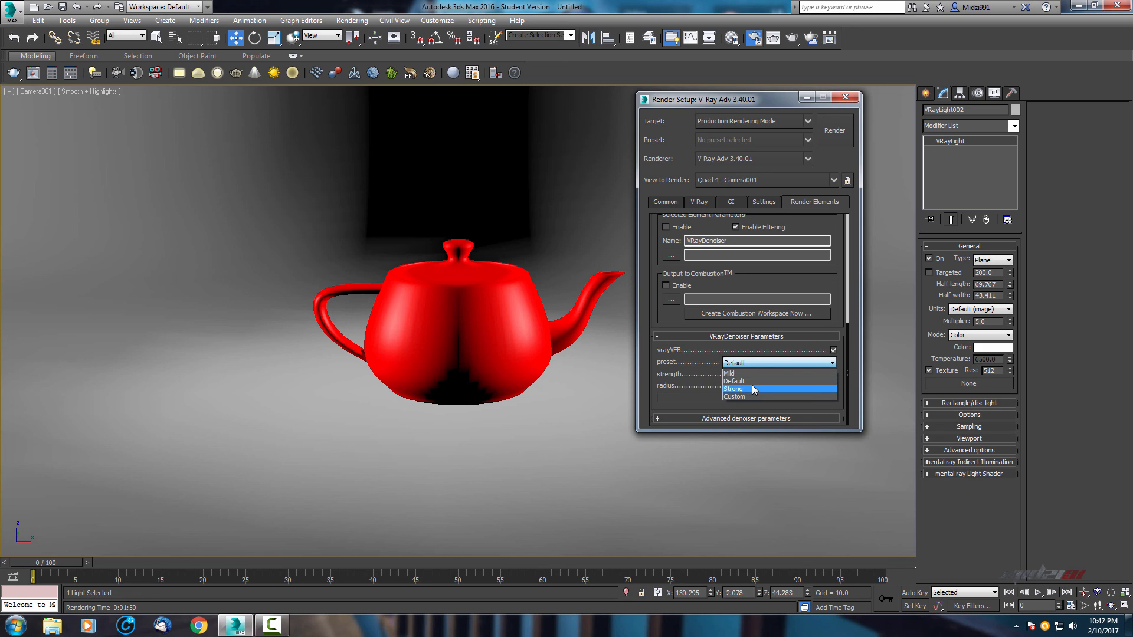
pyautogui.moveTo(747, 393)
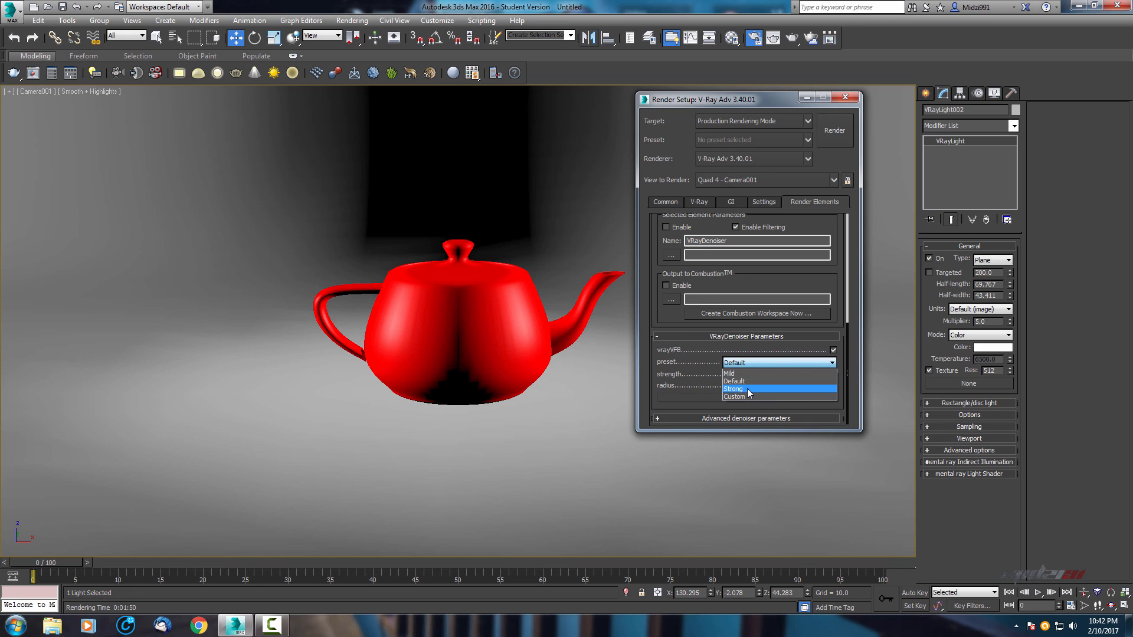
# Choose the Strong preset in VRayDenoiser Parameters and return to the Render Elements list
pyautogui.click(734, 389)
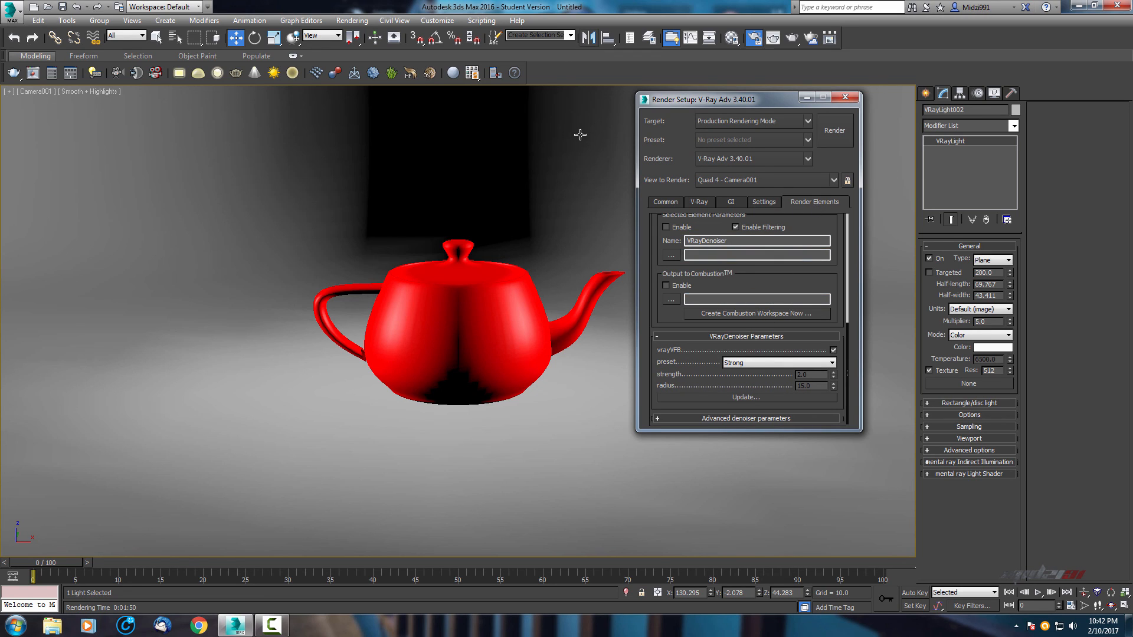
pyautogui.moveTo(877, 113)
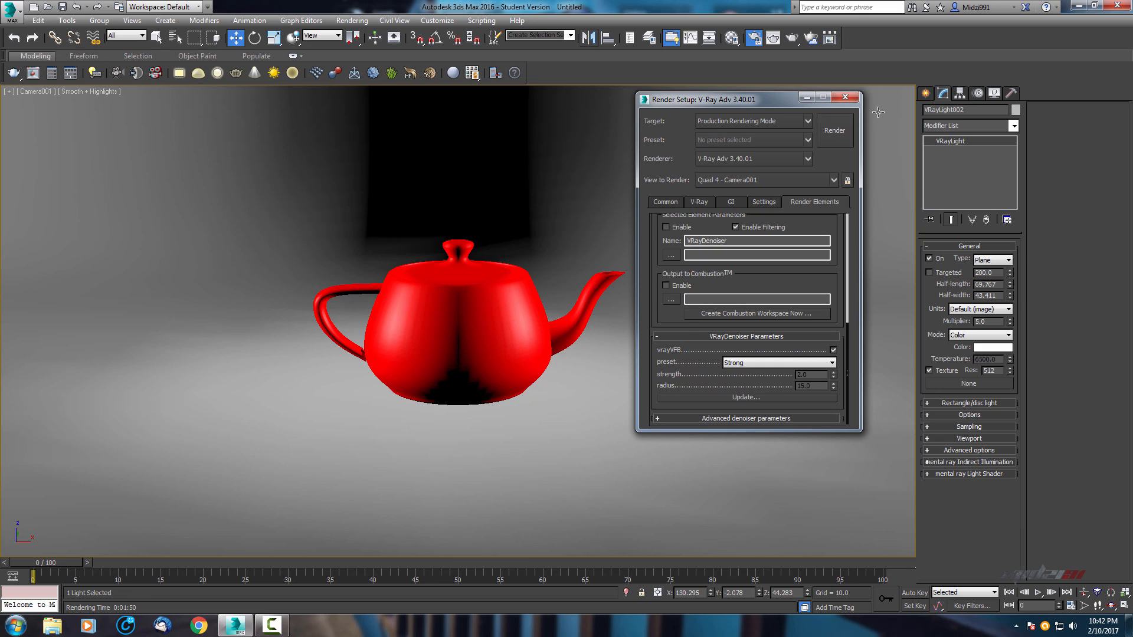
pyautogui.moveTo(62, 370)
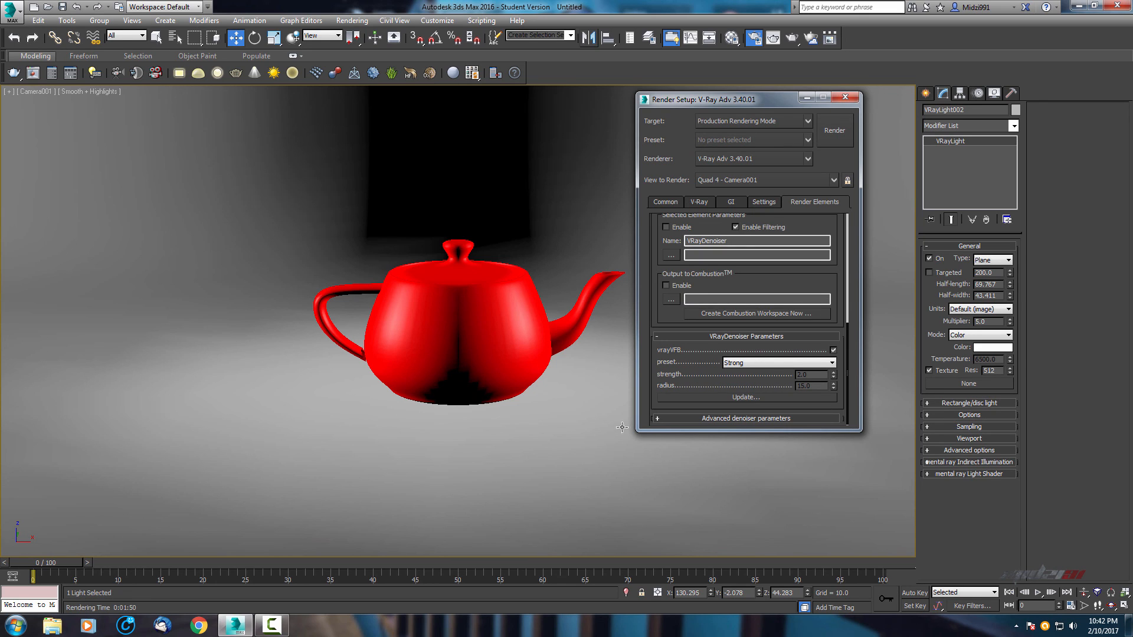
pyautogui.moveTo(784, 281)
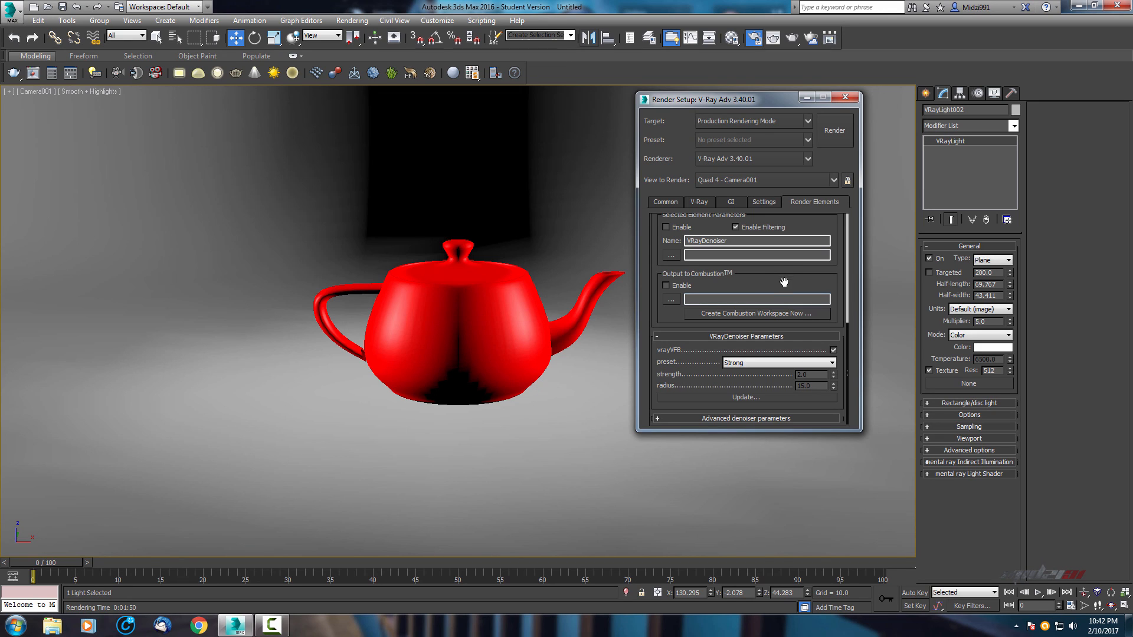
pyautogui.click(814, 202)
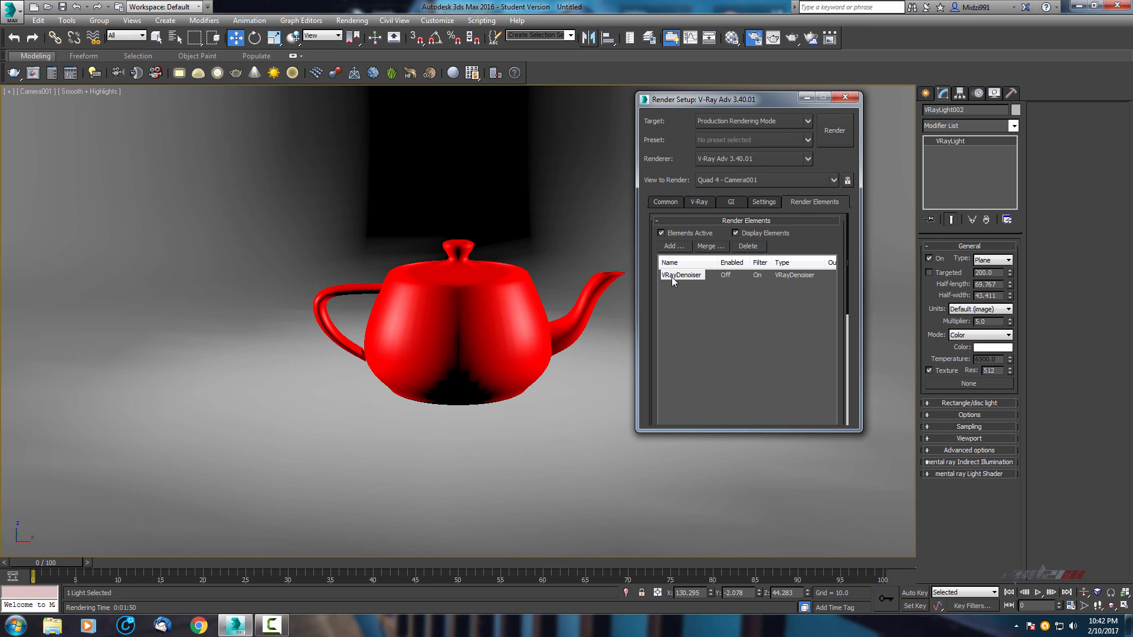
pyautogui.moveTo(685, 310)
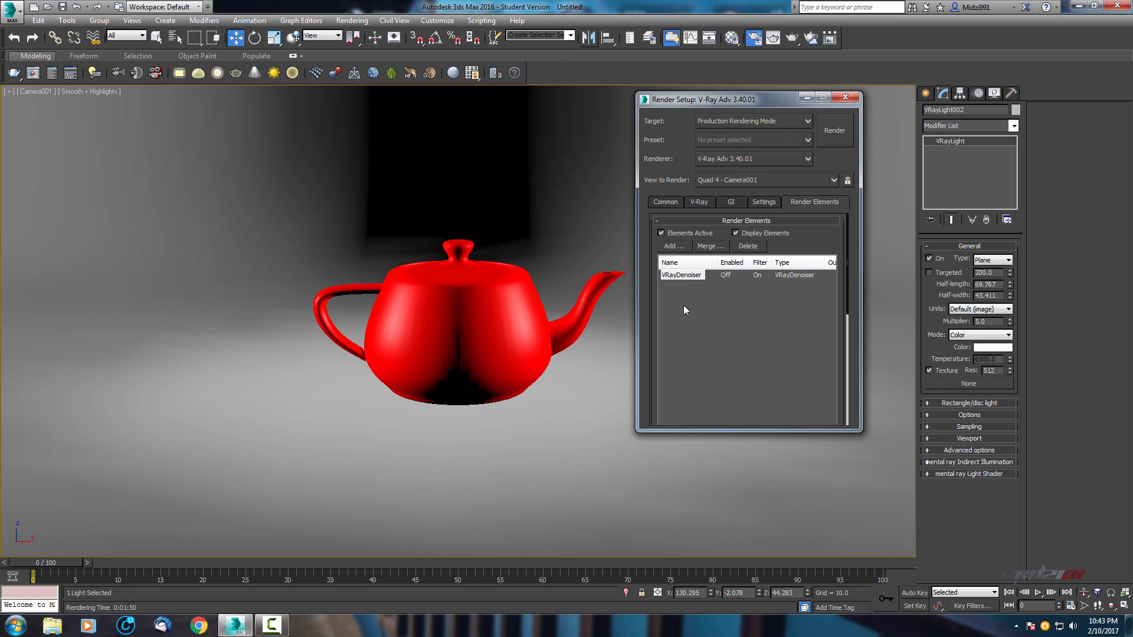
pyautogui.moveTo(491, 293)
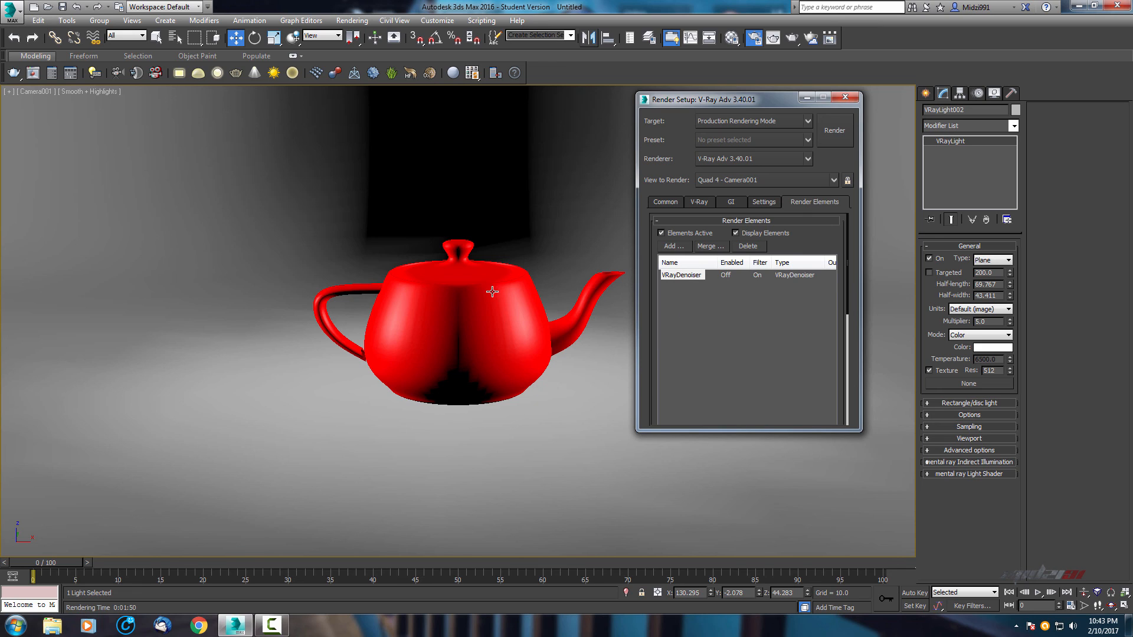
pyautogui.moveTo(416, 481)
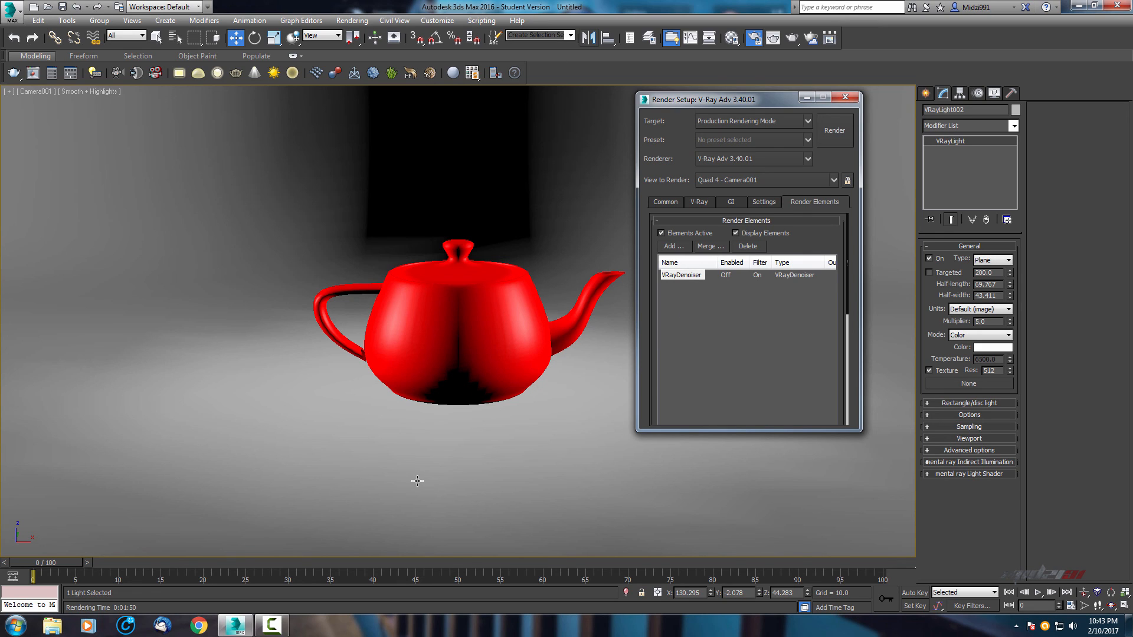